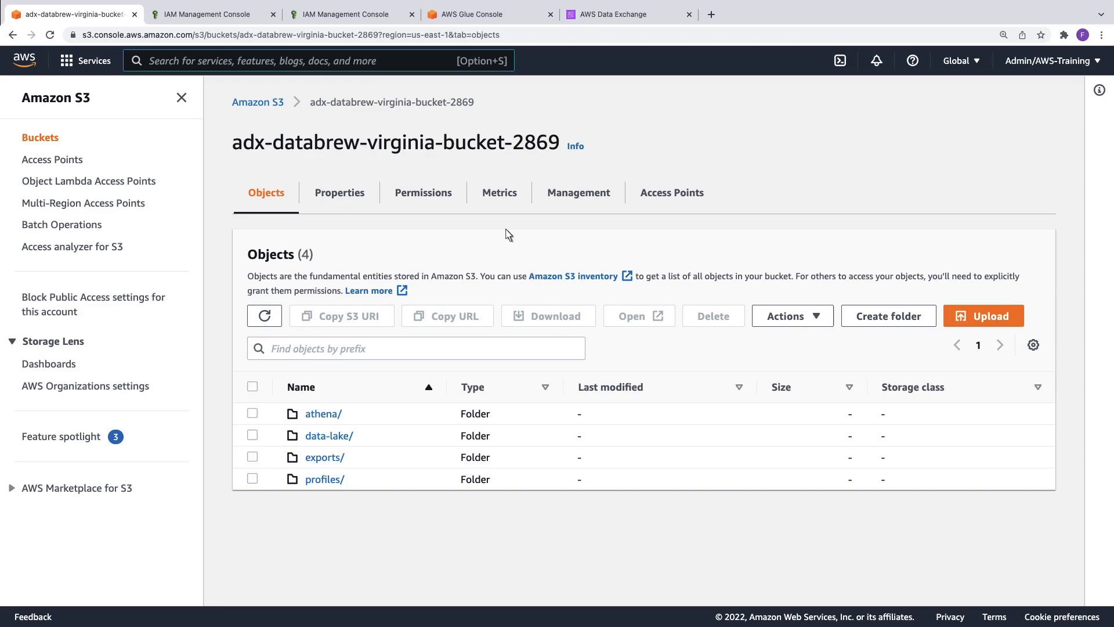
# Review the DataBrew service role's six attached permission policies in IAM
pyautogui.click(341, 14)
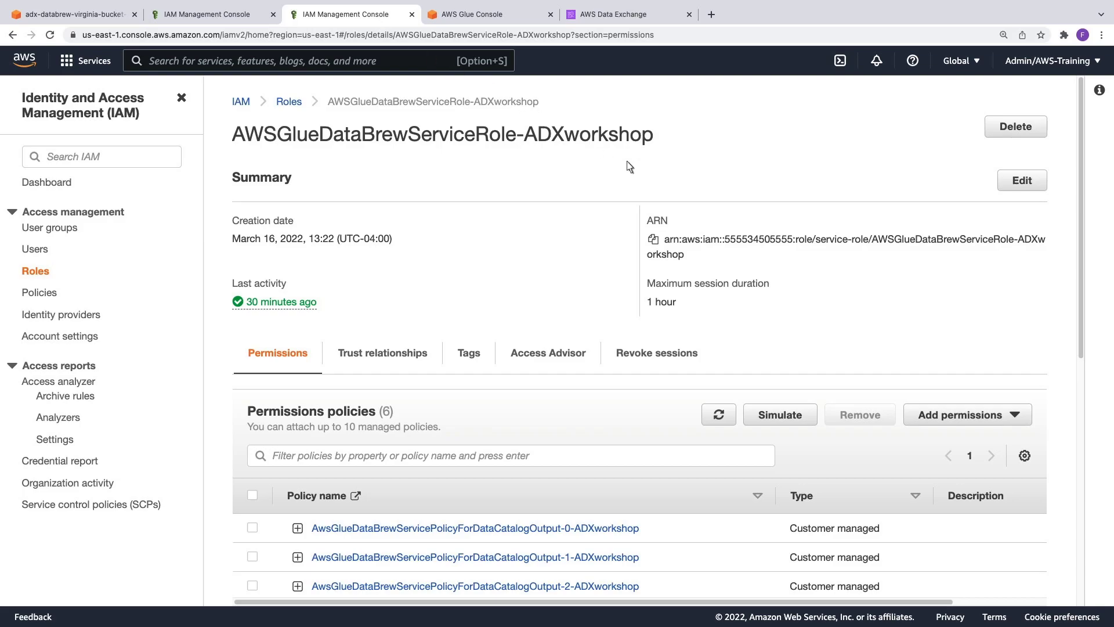
pyautogui.scroll(-3)
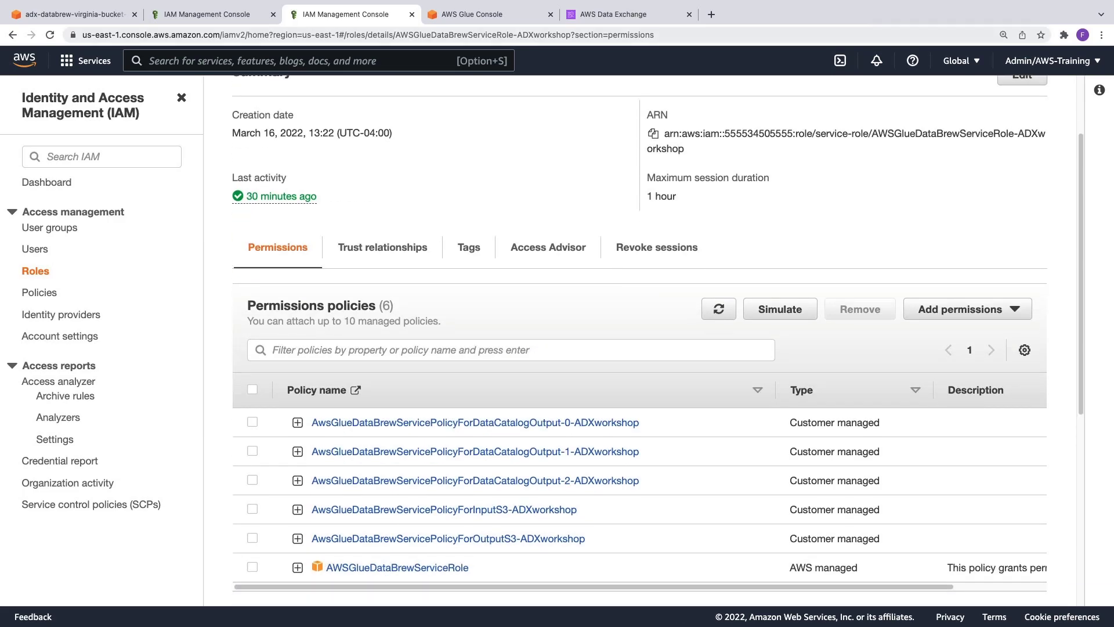
pyautogui.moveTo(446, 116)
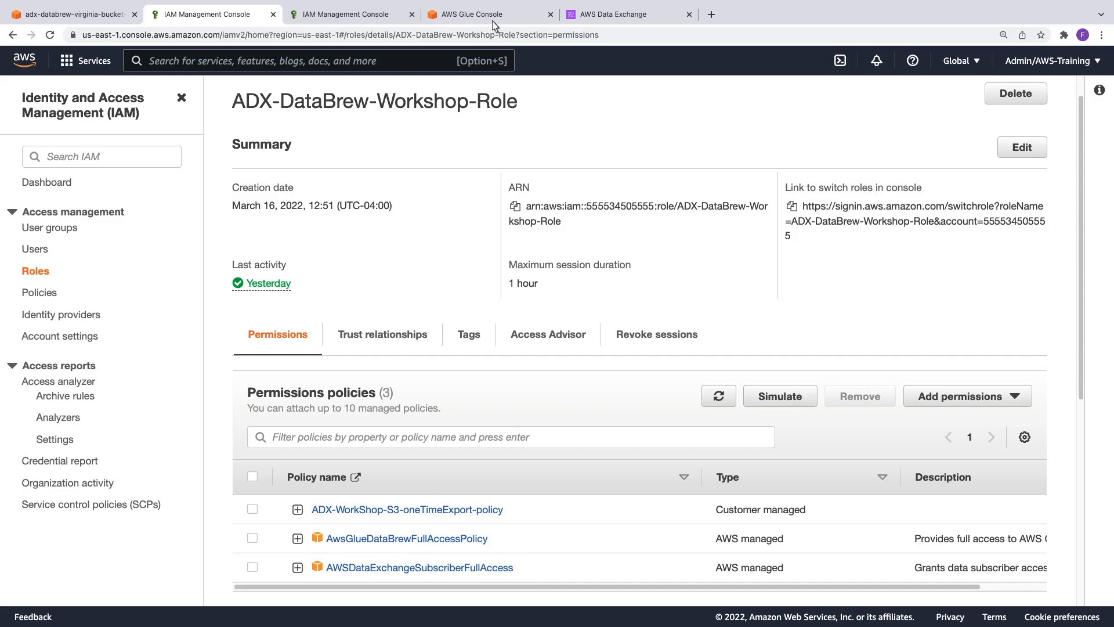
# Create a new Glue Data Catalog database named arabesque_demo
pyautogui.click(489, 14)
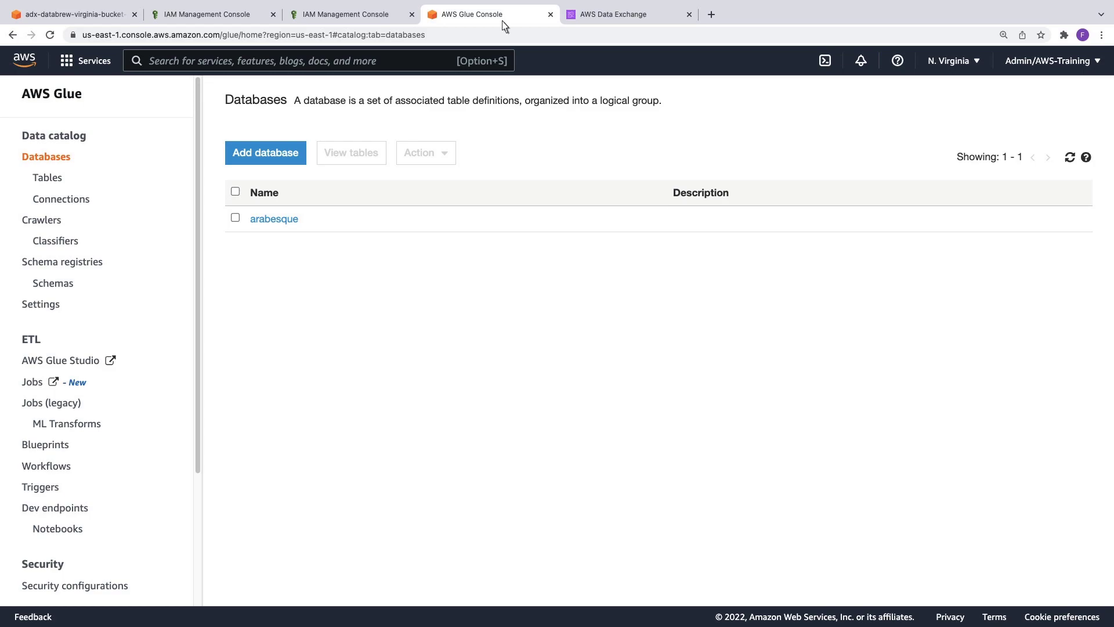
pyautogui.click(265, 152)
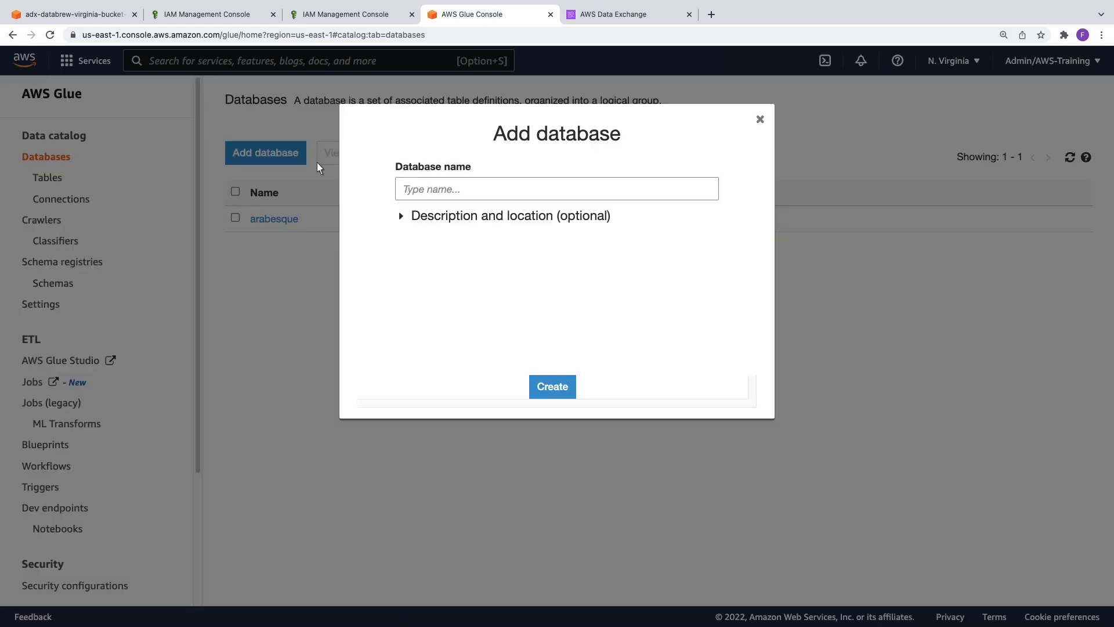
pyautogui.write('arabesque_')
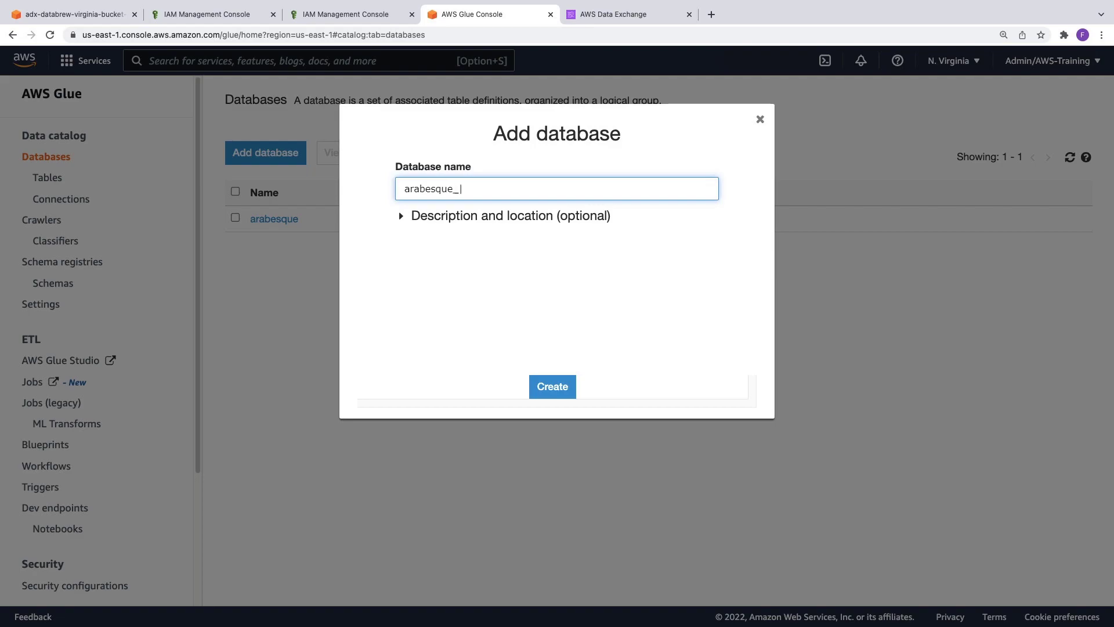
pyautogui.write('demo')
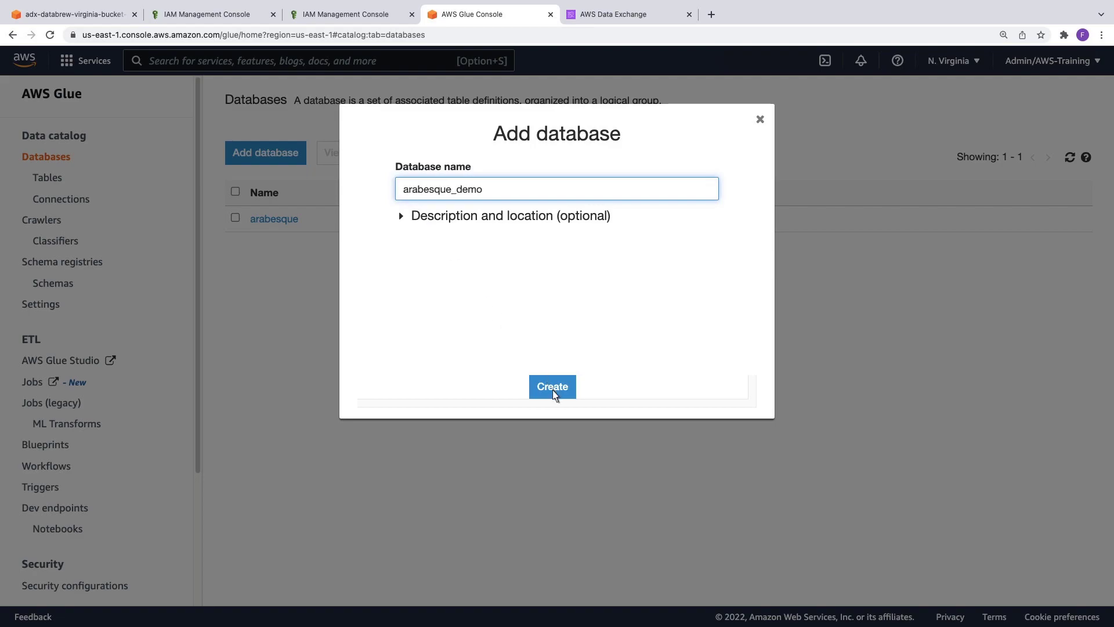
pyautogui.click(552, 386)
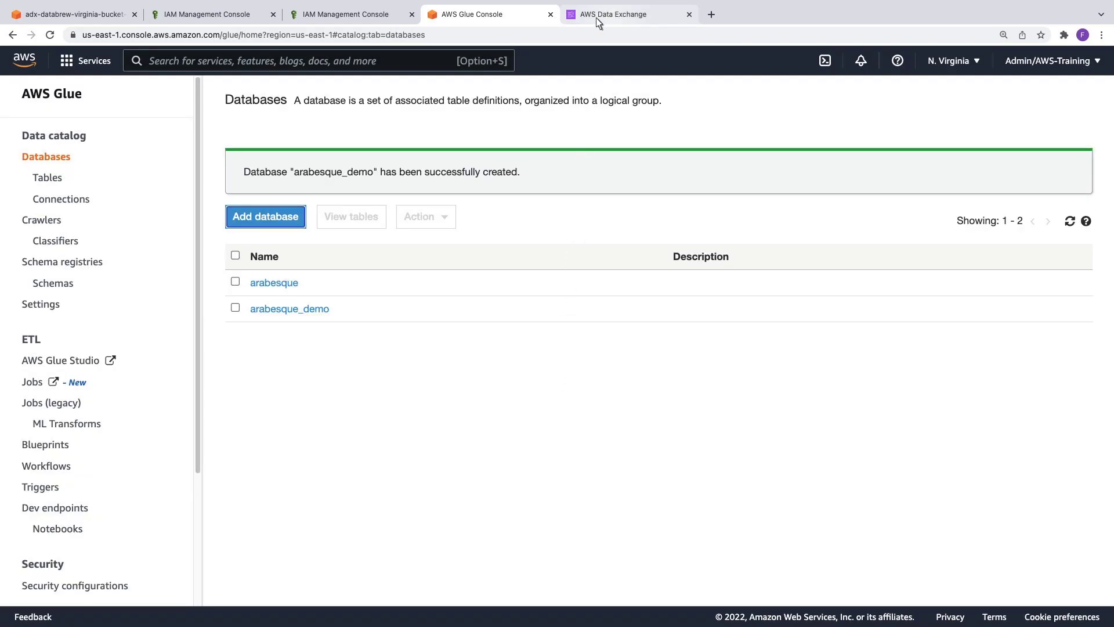
# Browse the Data Exchange catalog to the Free S-Ray ESG/GC Score Sample and view its subscription
pyautogui.click(628, 14)
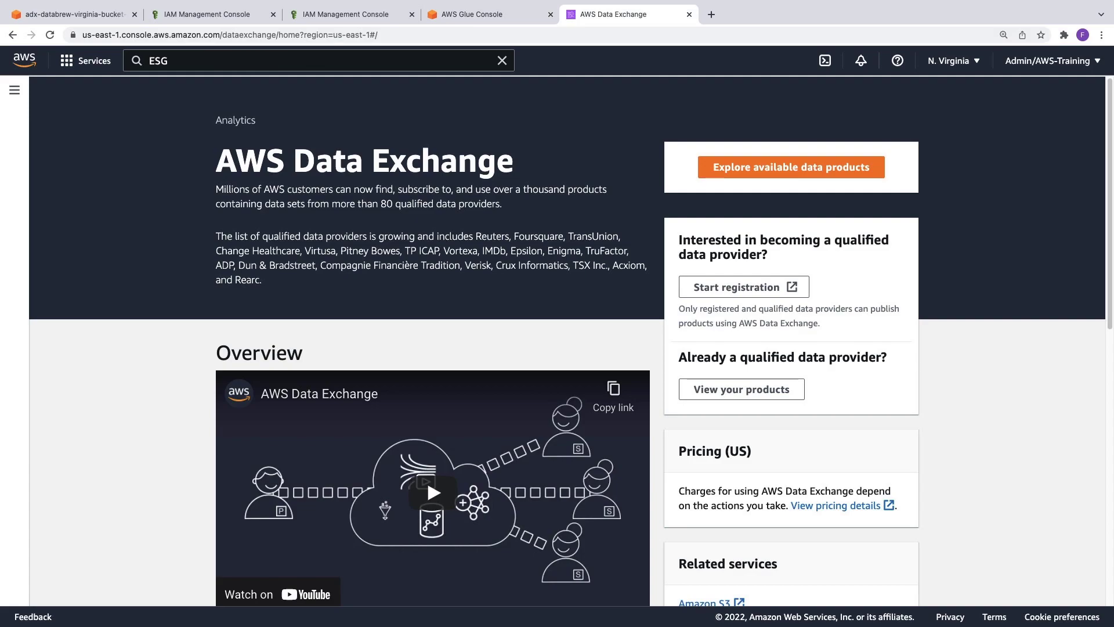
pyautogui.moveTo(729, 137)
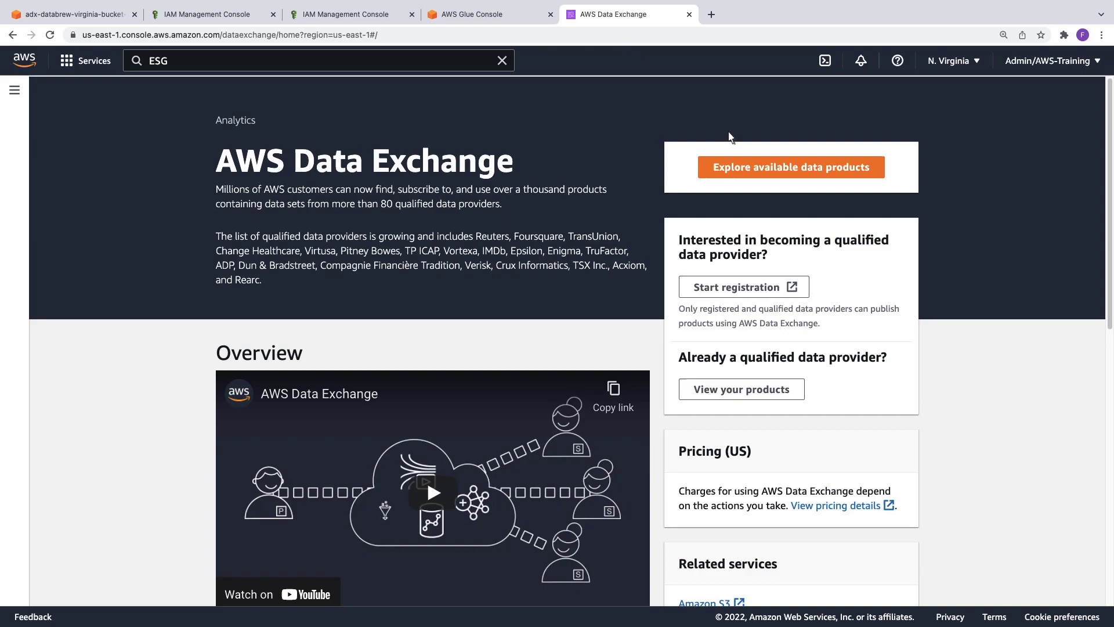
pyautogui.click(790, 167)
pyautogui.write('Sray')
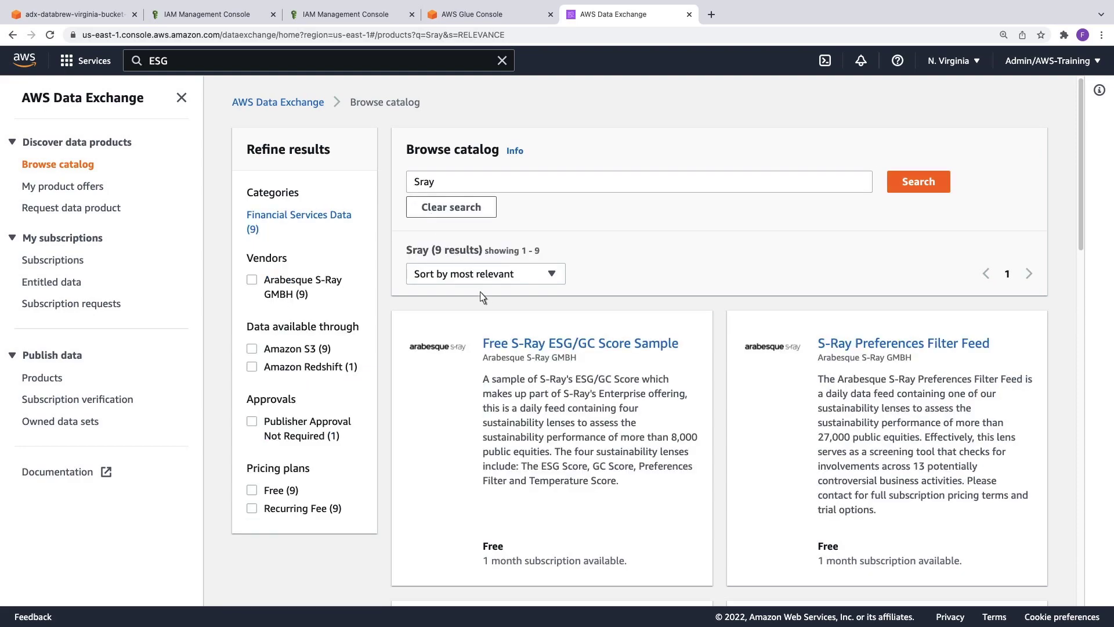
pyautogui.click(581, 342)
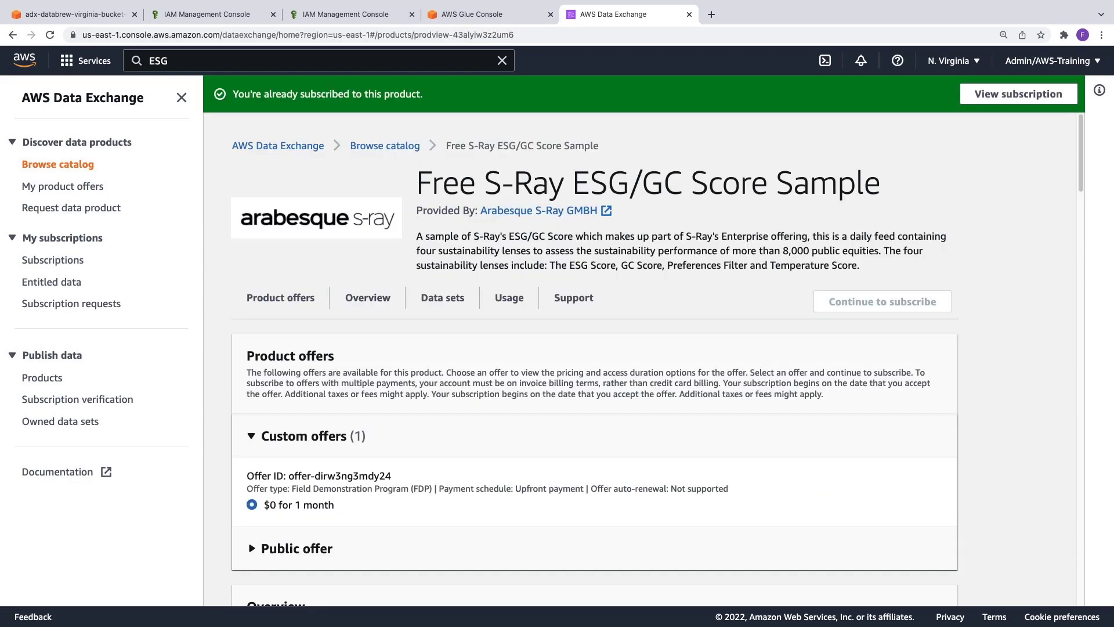
pyautogui.moveTo(976, 109)
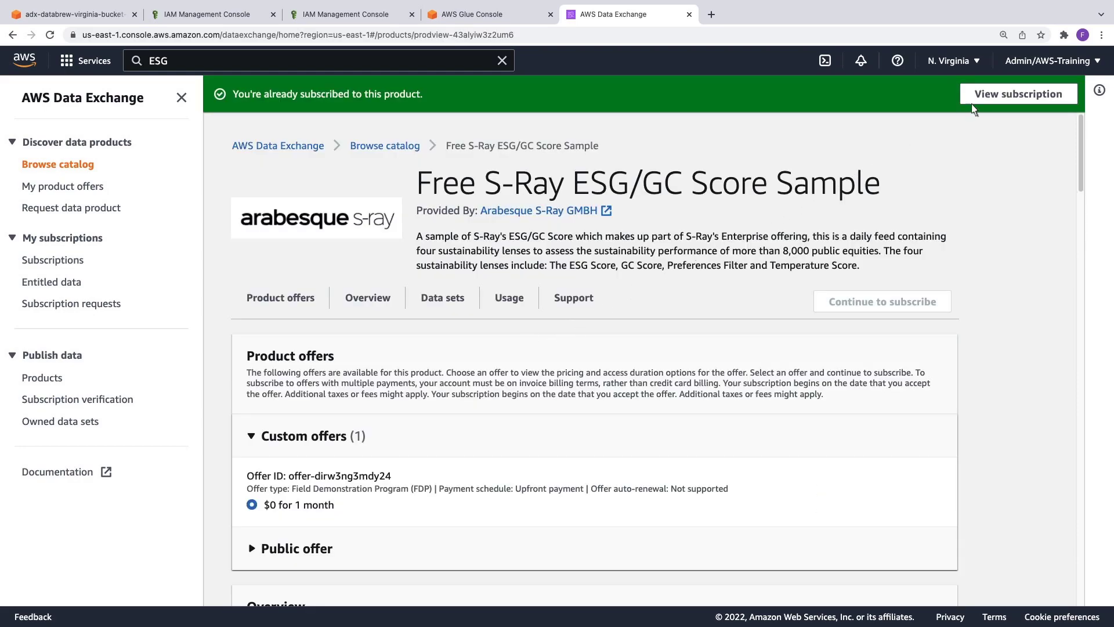
pyautogui.click(1018, 93)
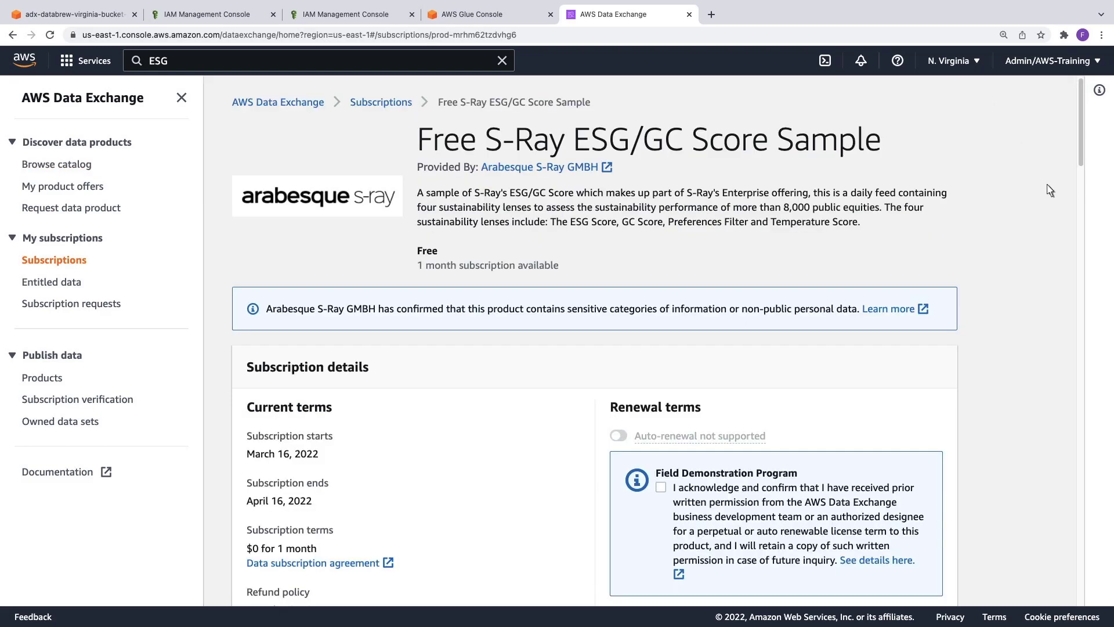
# Open the entitled ESG/GC High Level Sample data set and review its revisions and export jobs
pyautogui.scroll(-3)
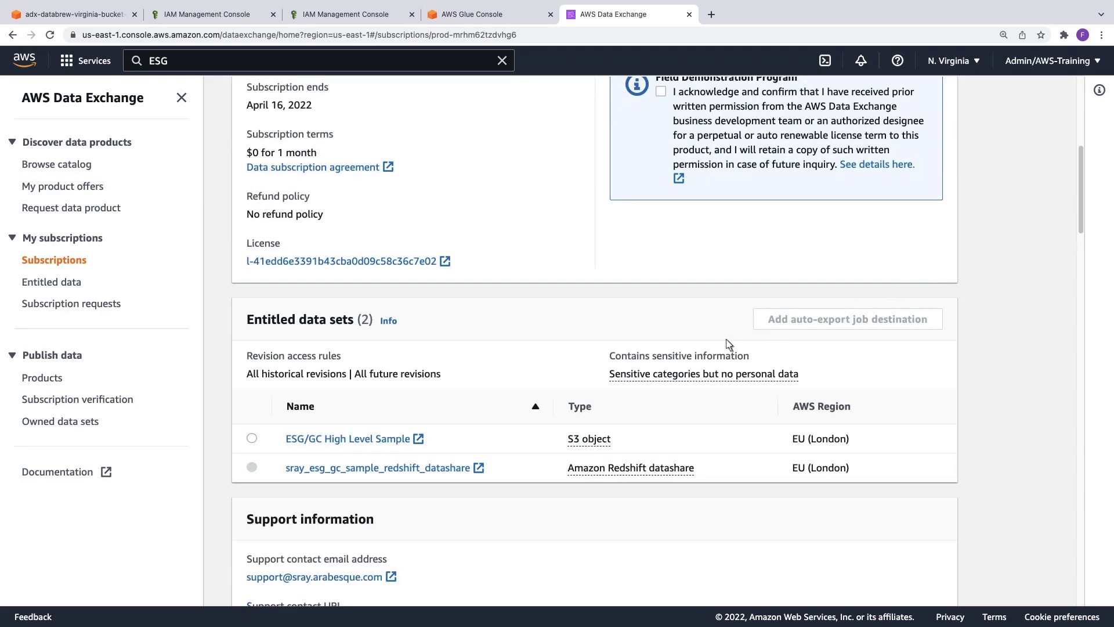
pyautogui.click(349, 439)
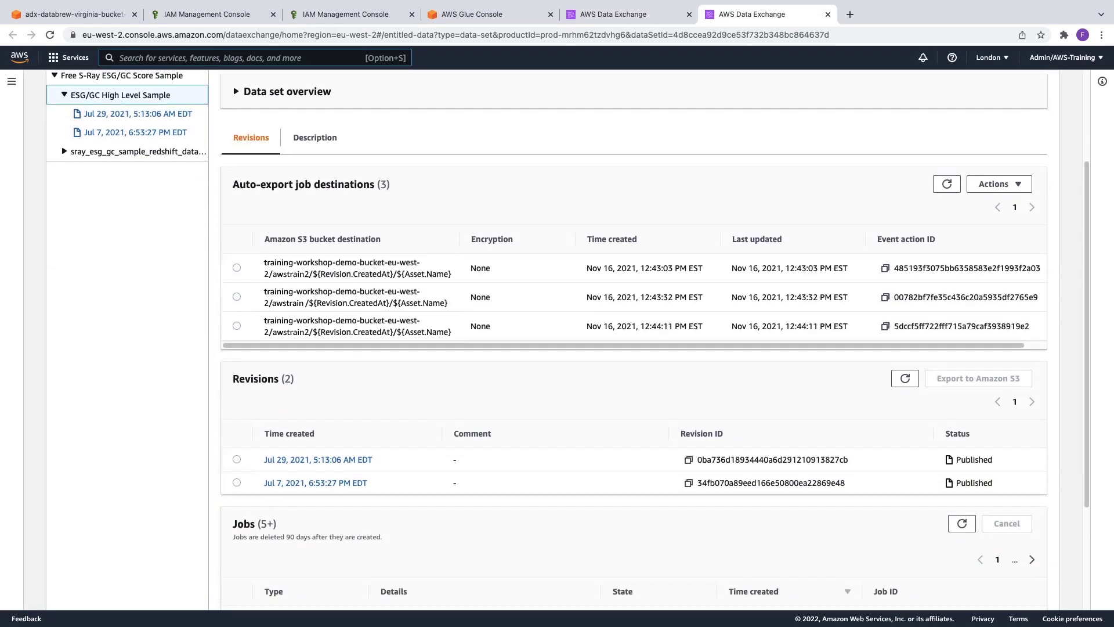
pyautogui.scroll(-3)
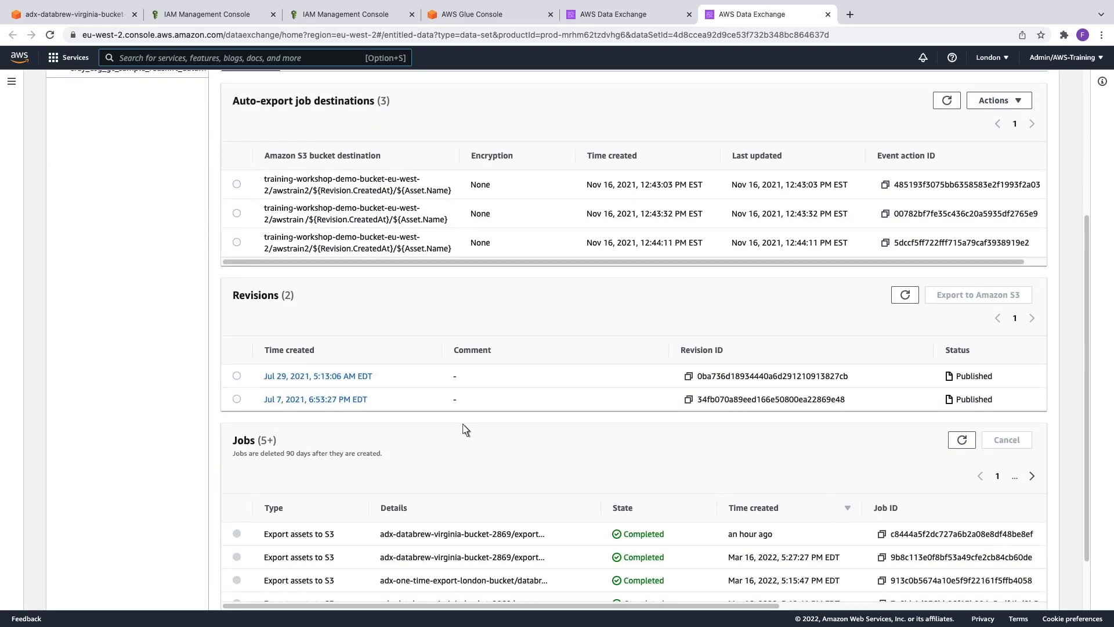
# Select sray_enterprise_esg_gc_sample.csv in the Jul 7, 2021 revision for DataBrew preparation
pyautogui.click(314, 398)
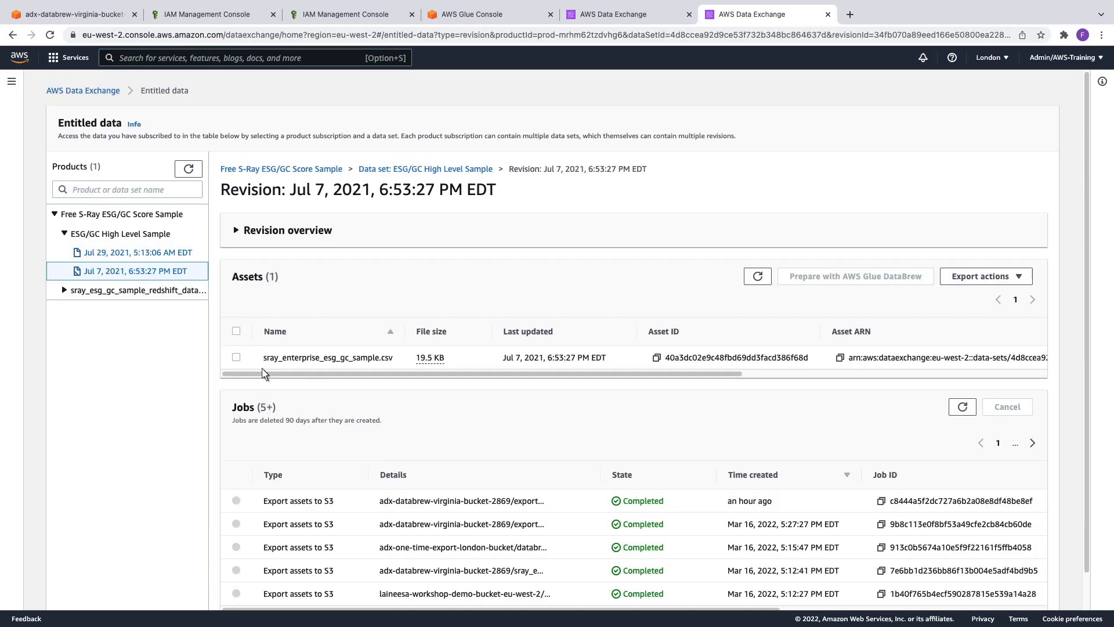
pyautogui.click(235, 356)
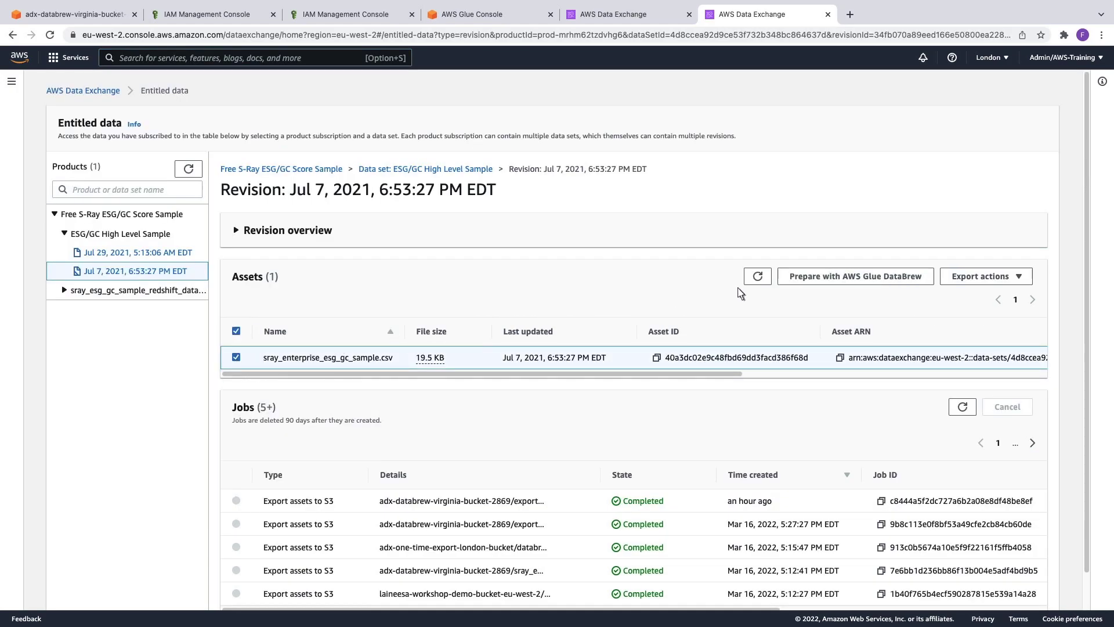
pyautogui.click(856, 277)
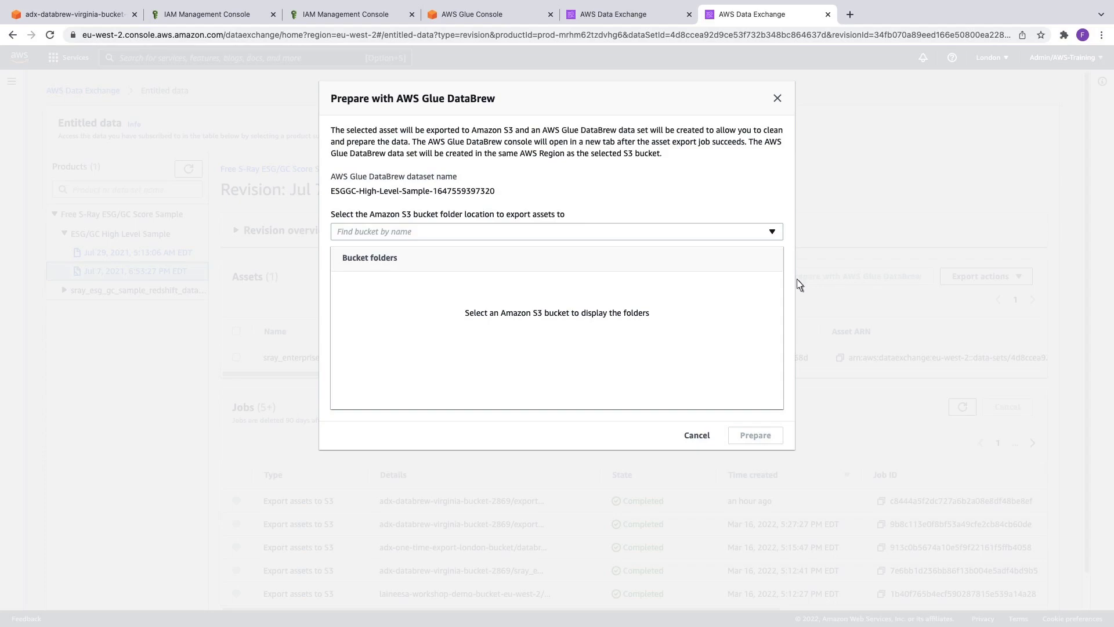
# Export the asset to adx-databrew-virginia-bucket-2869/exports/ as a new DataBrew data set
pyautogui.click(556, 231)
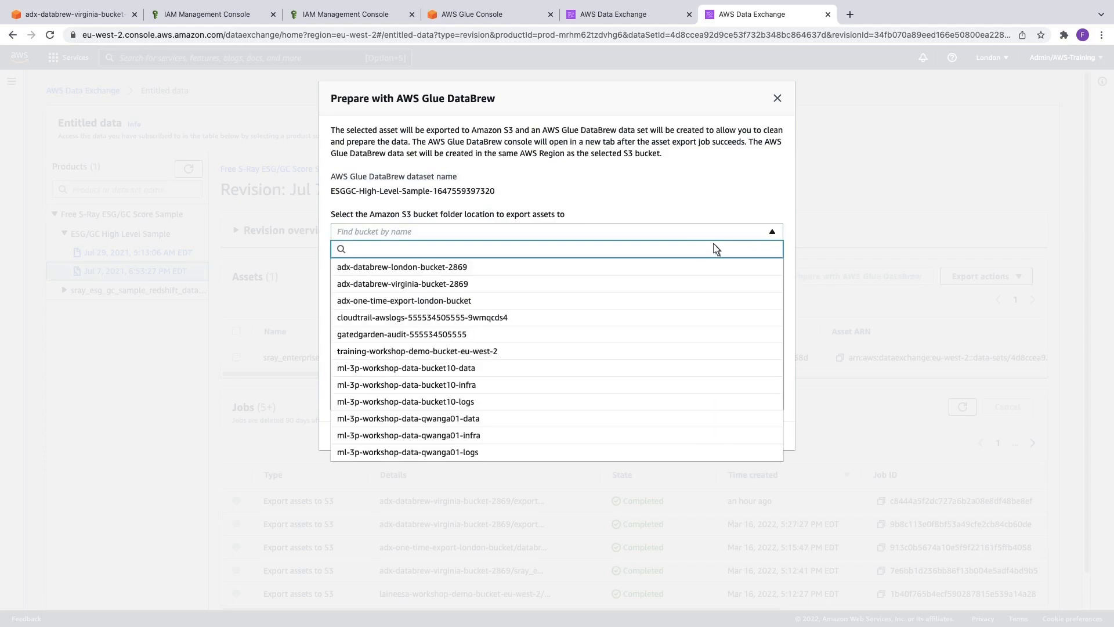
pyautogui.moveTo(466, 283)
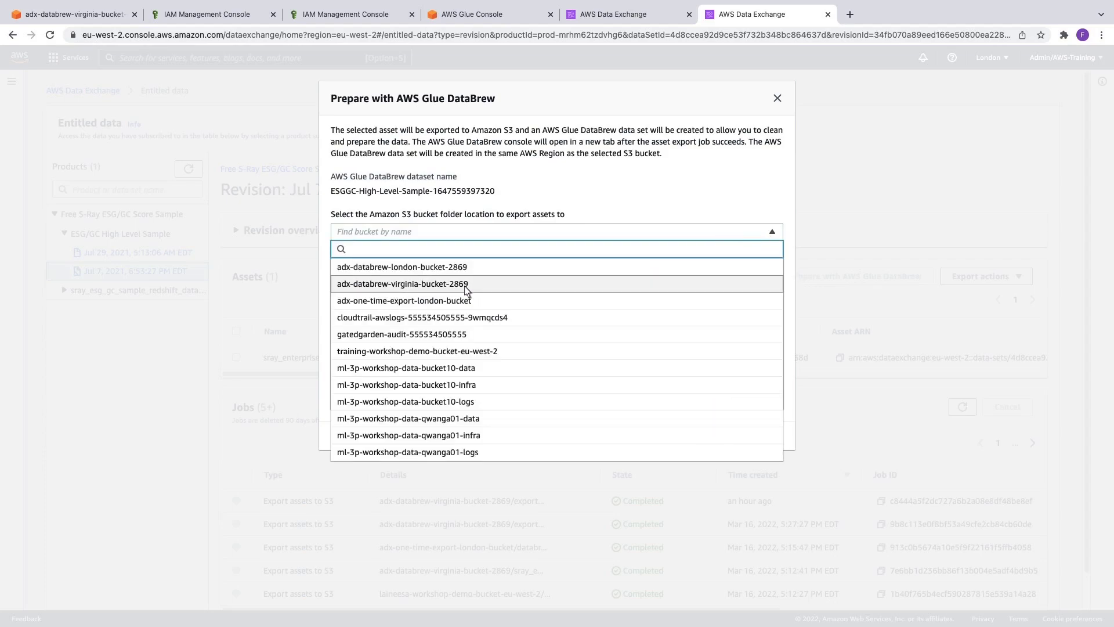
pyautogui.click(404, 283)
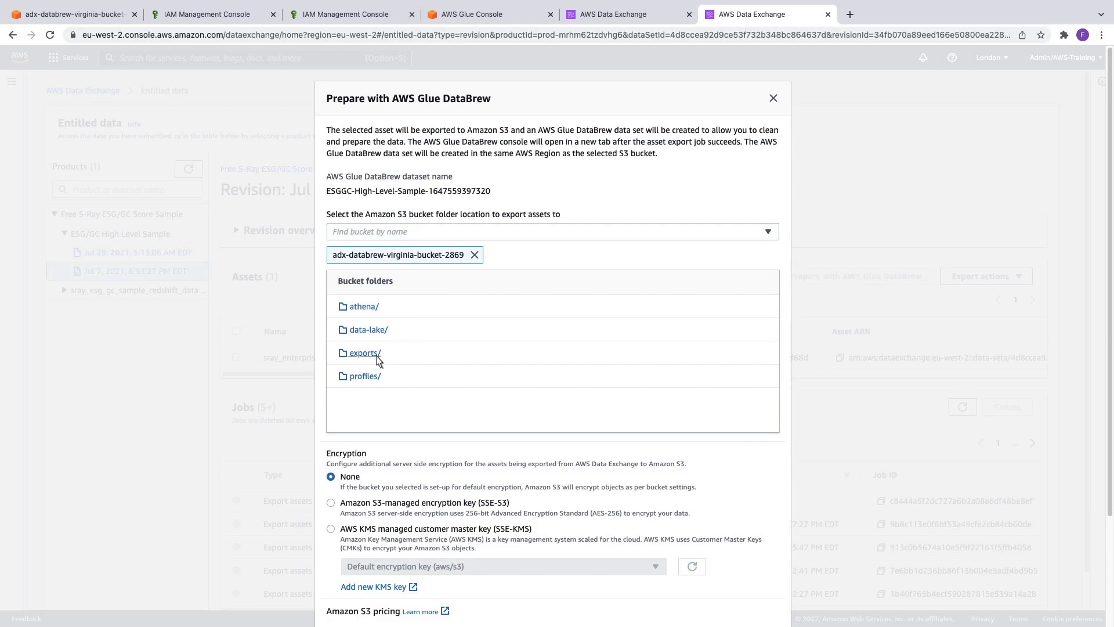
pyautogui.click(363, 353)
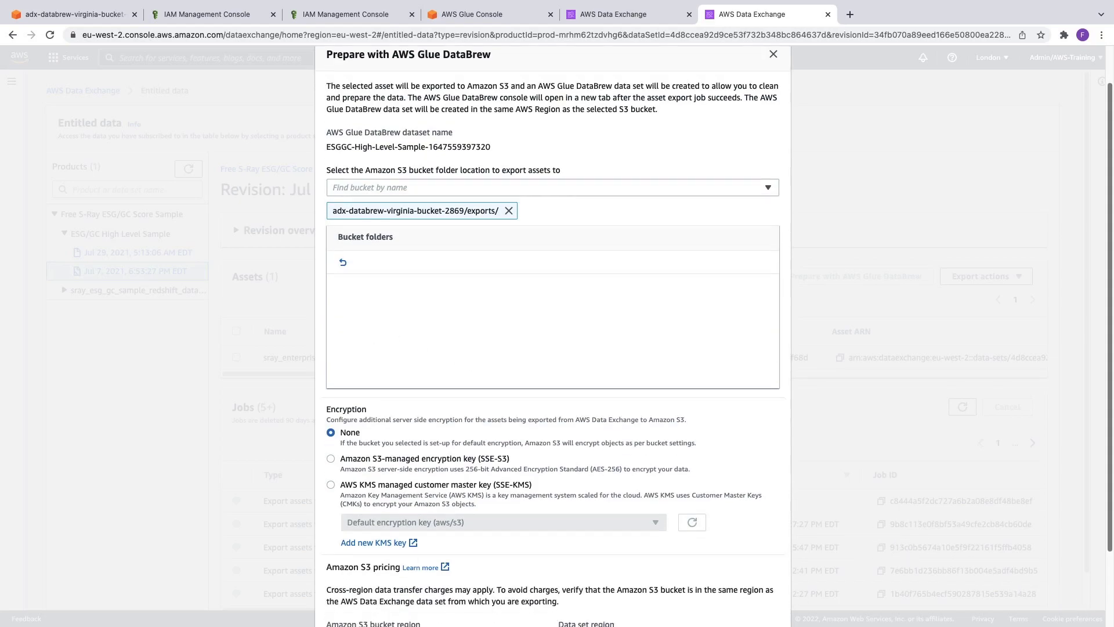
pyautogui.scroll(-3)
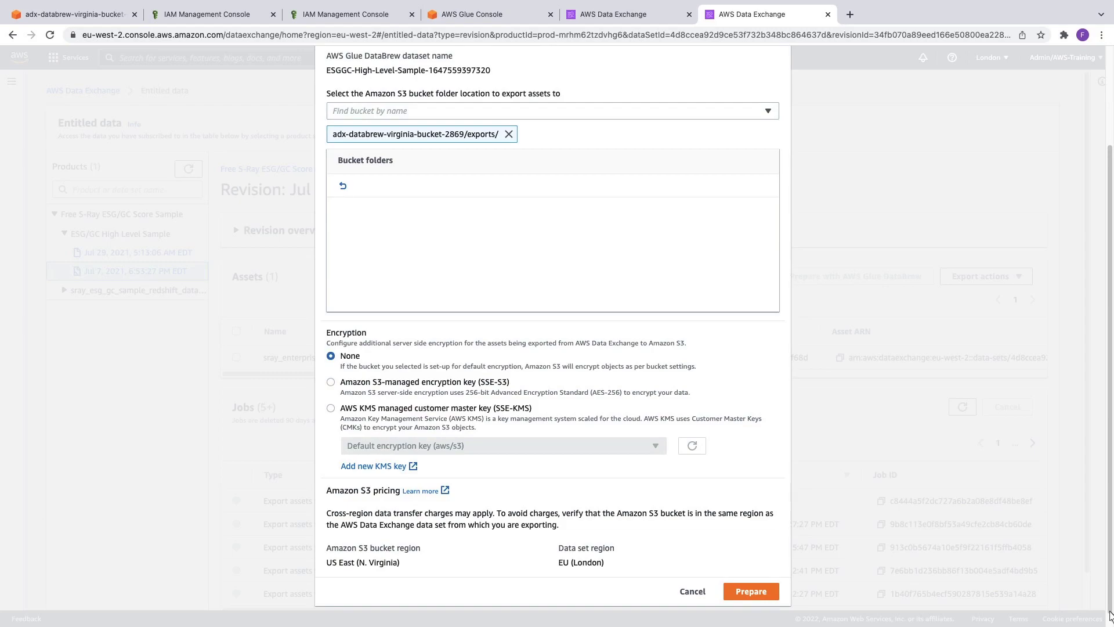
pyautogui.click(750, 590)
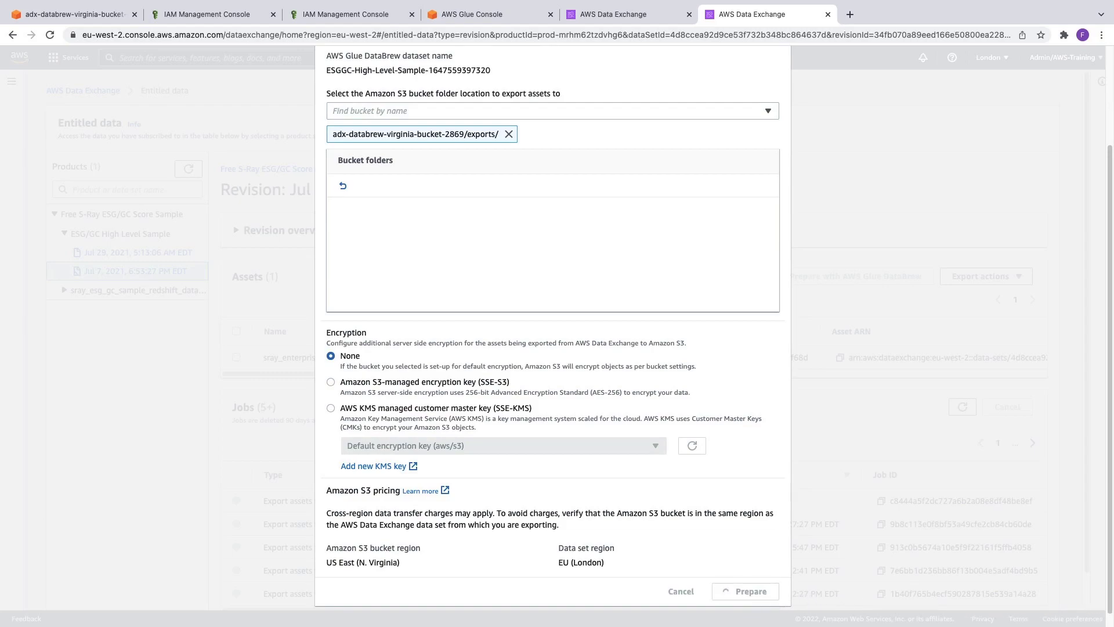
pyautogui.click(744, 591)
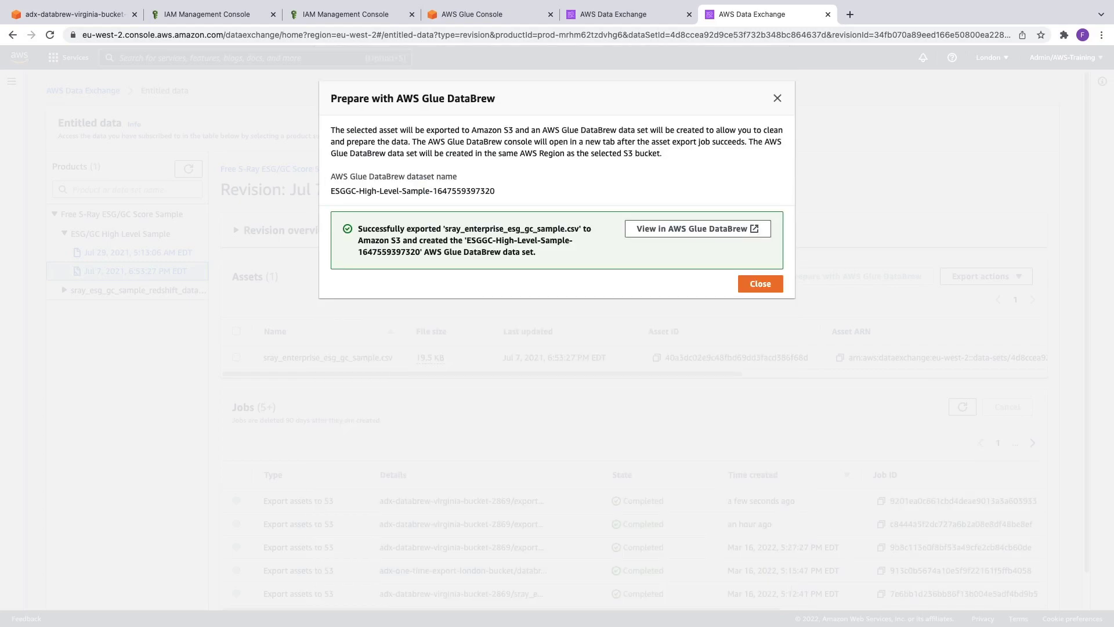
pyautogui.moveTo(706, 251)
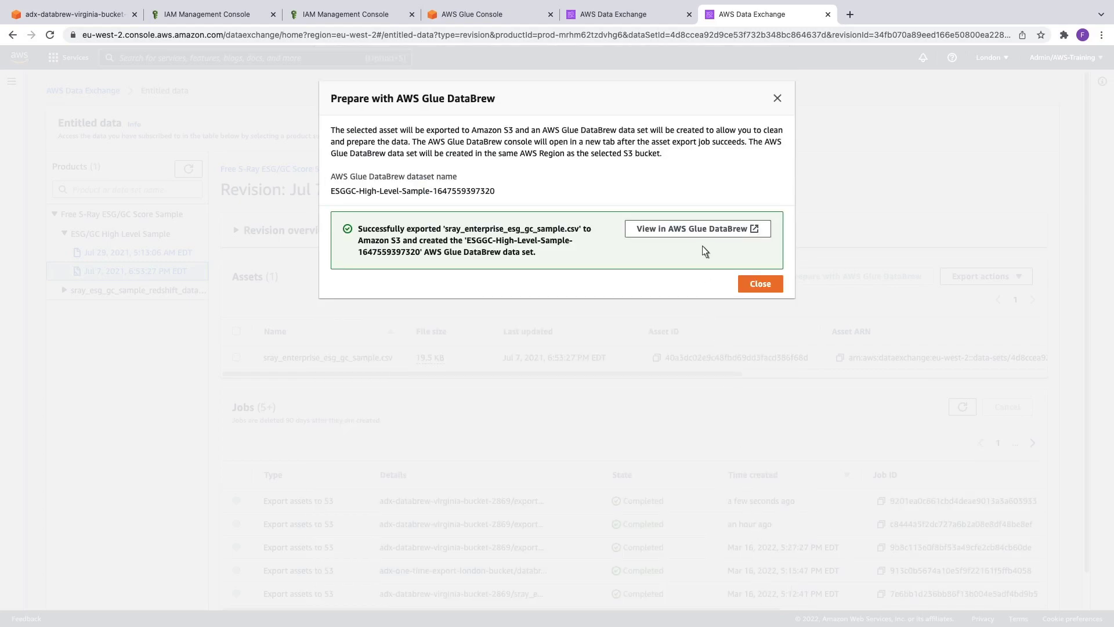
# Review the ESGGC-High-Level-Sample dataset's schema and file details, then its empty data profile overview
pyautogui.click(696, 229)
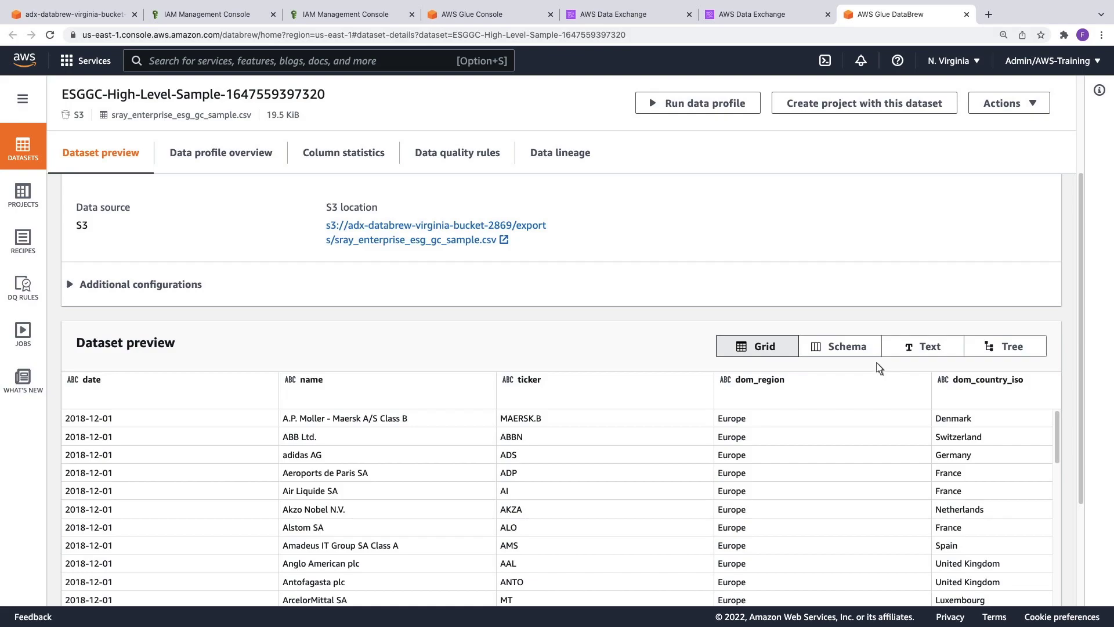
pyautogui.click(839, 346)
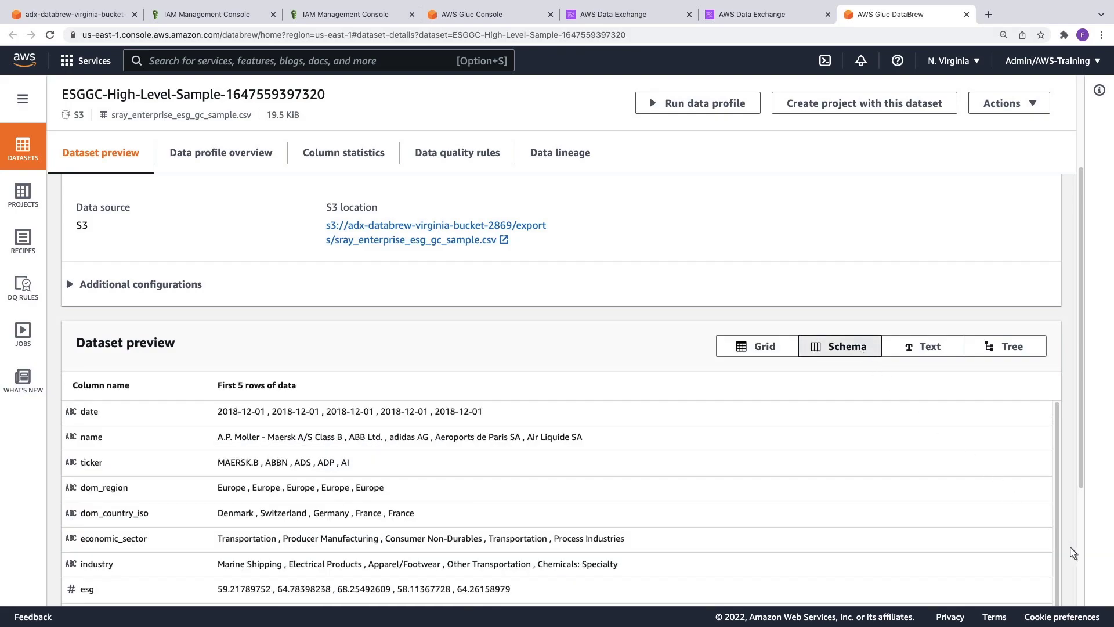
pyautogui.scroll(-3)
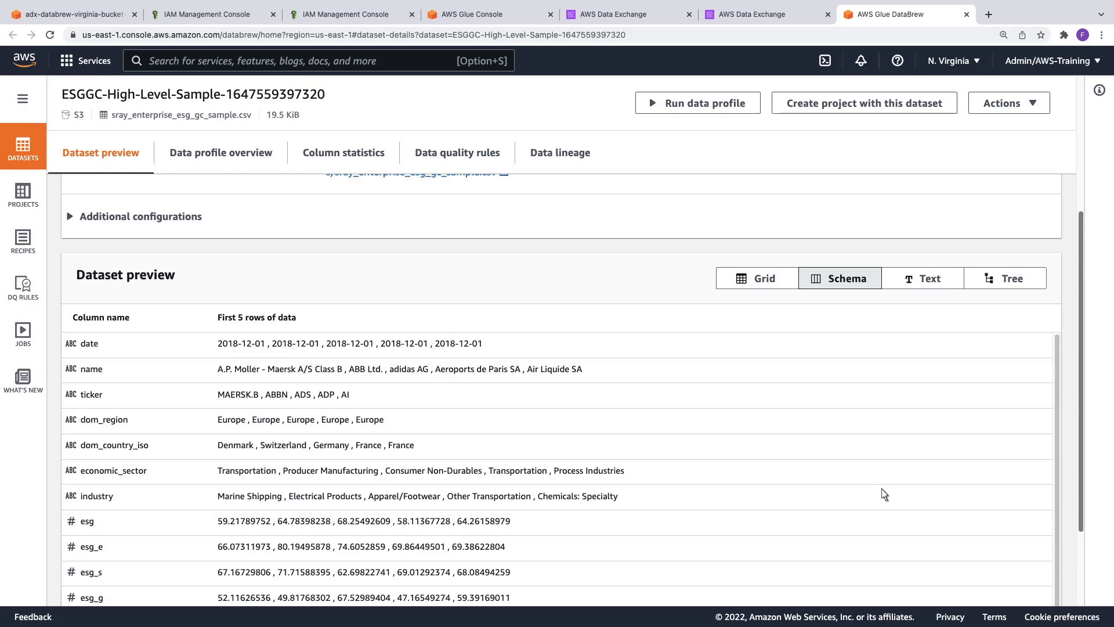
pyautogui.click(70, 216)
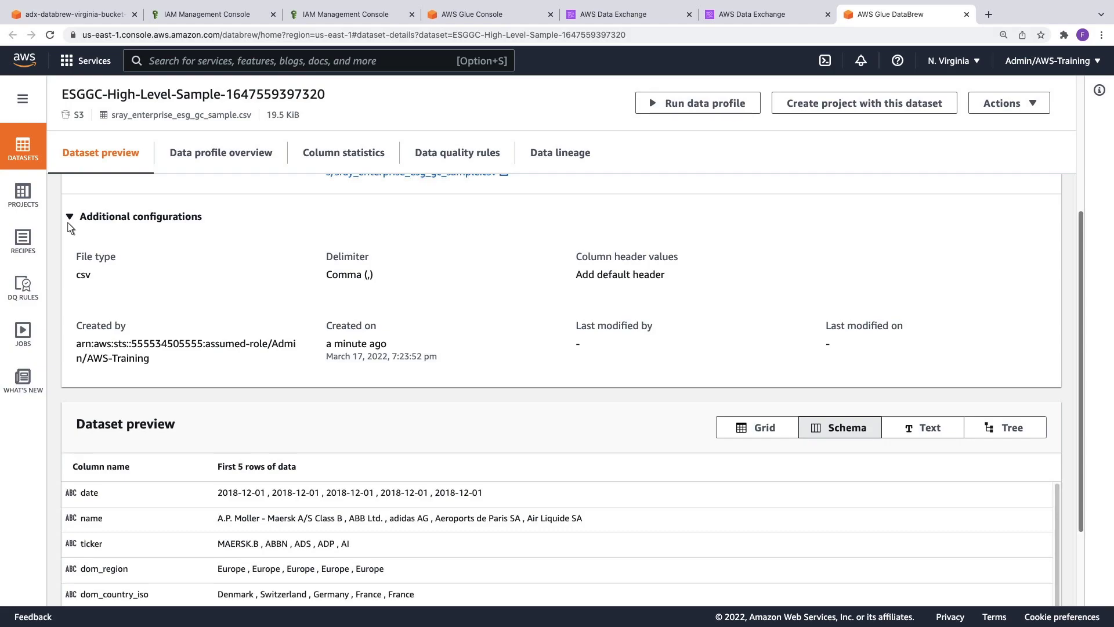
pyautogui.click(220, 152)
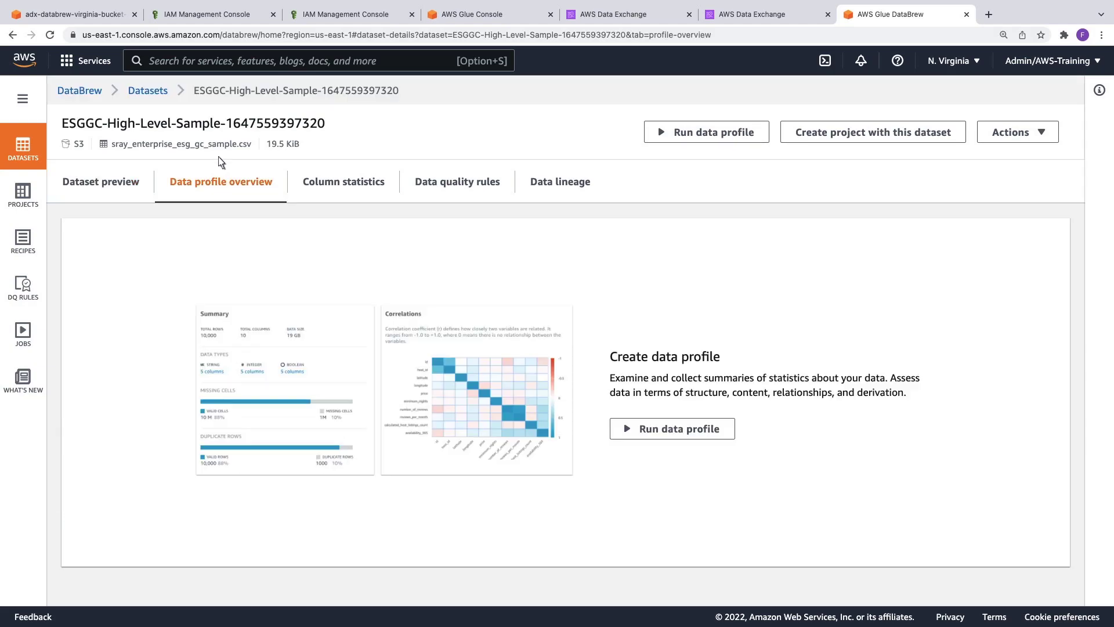
# Start profile job ESGGC-Sample-profile-job running on the full dataset rather than a sample
pyautogui.click(706, 131)
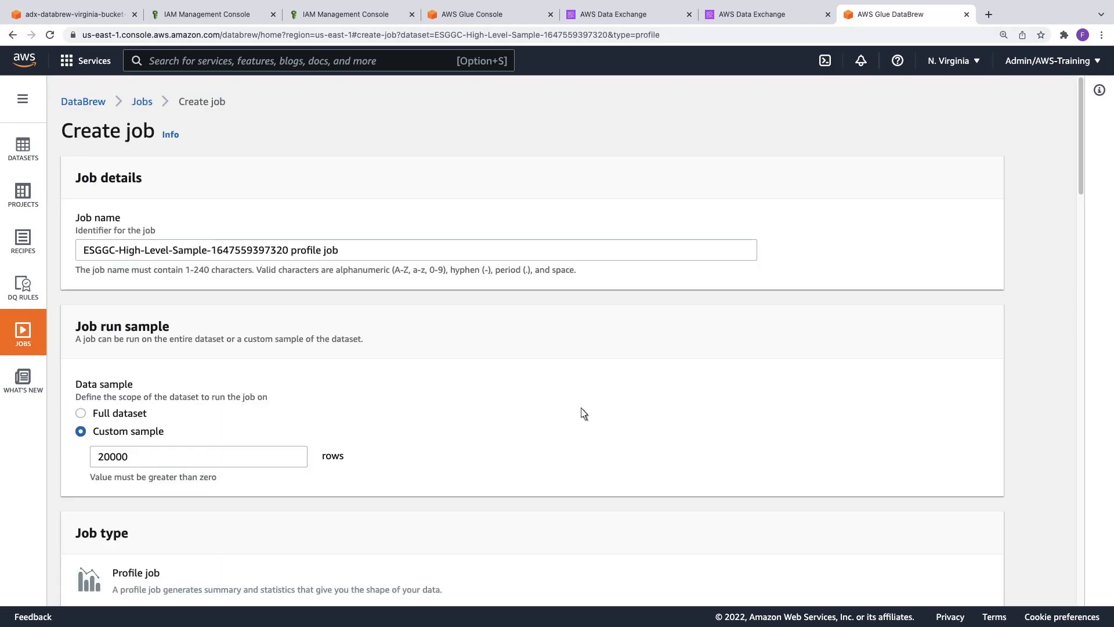
pyautogui.write('ESGGC-Sample-profile-job')
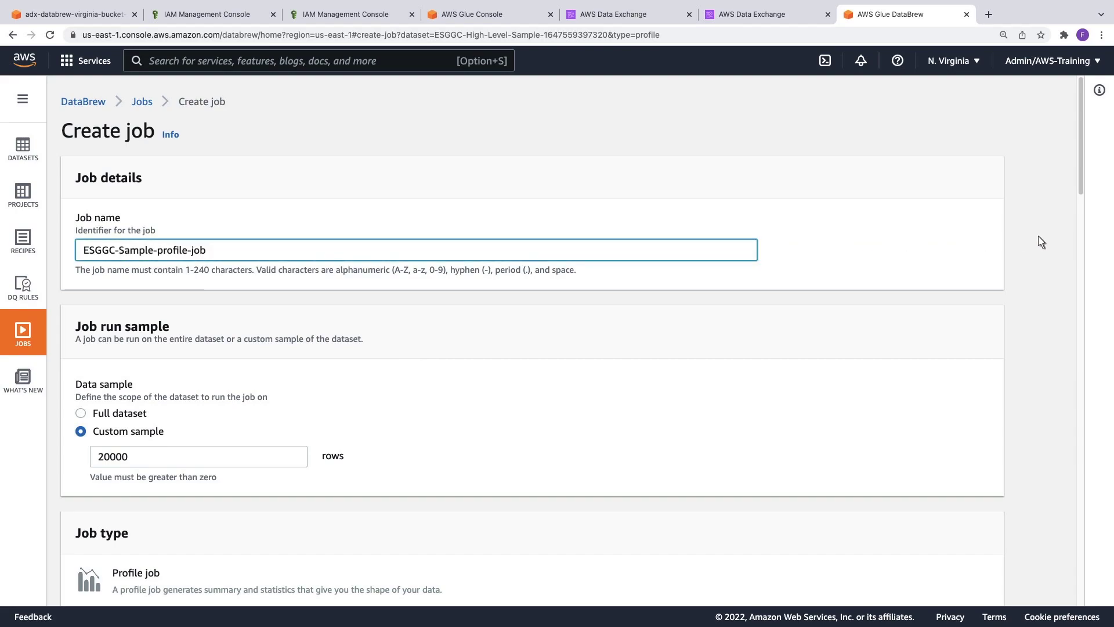
pyautogui.scroll(-3)
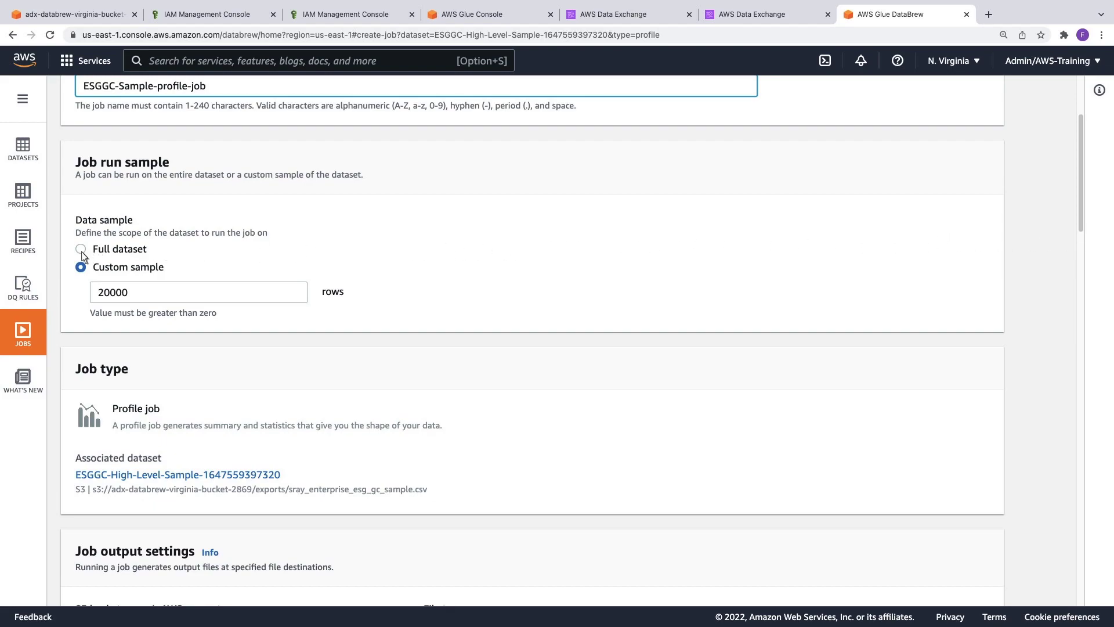
pyautogui.click(80, 248)
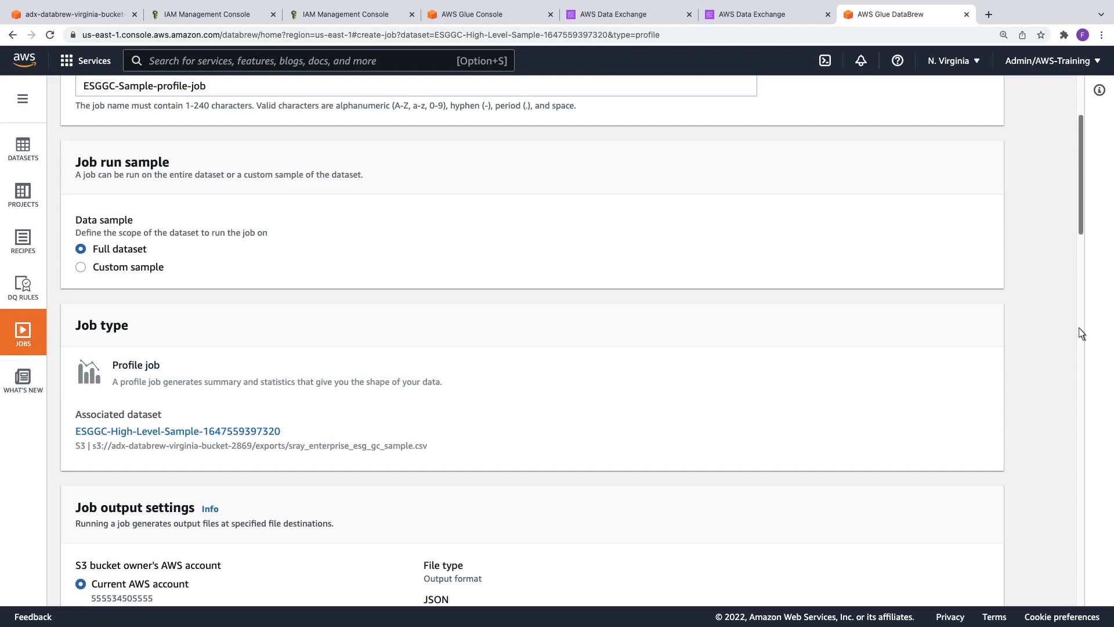
pyautogui.scroll(-3)
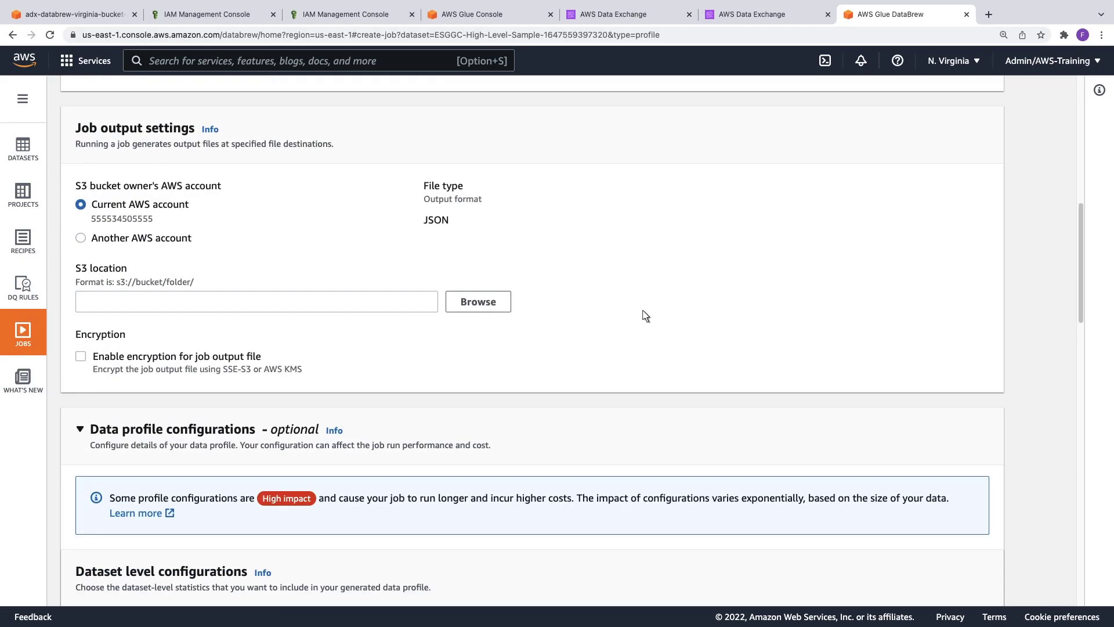
# Set the job output to the profiles folder of adx-databrew-virginia-bucket-2869
pyautogui.click(477, 302)
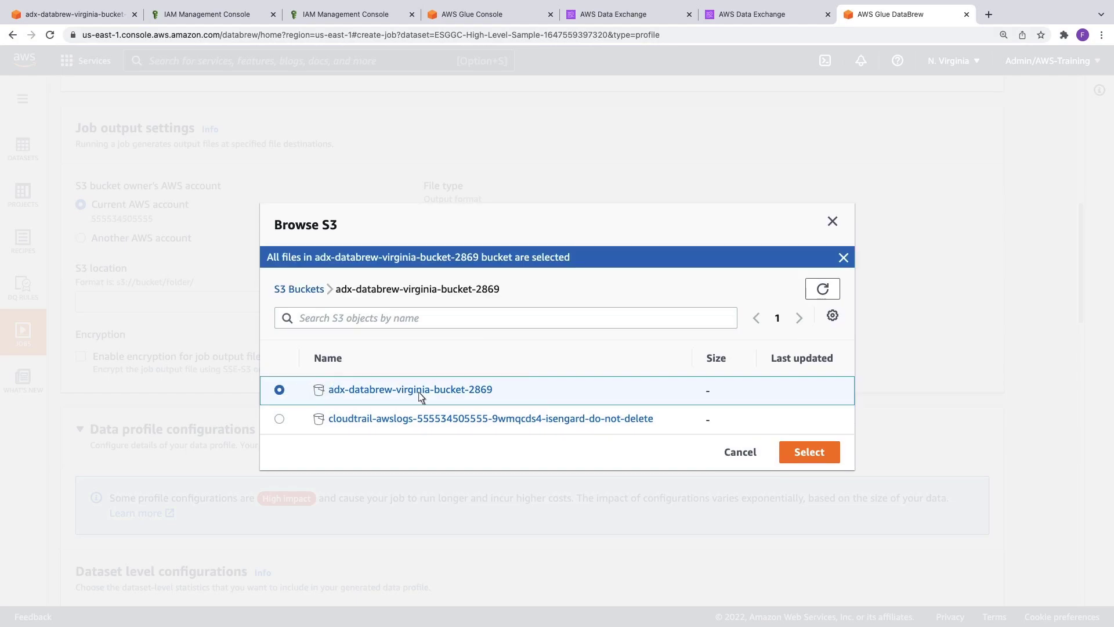
pyautogui.click(410, 389)
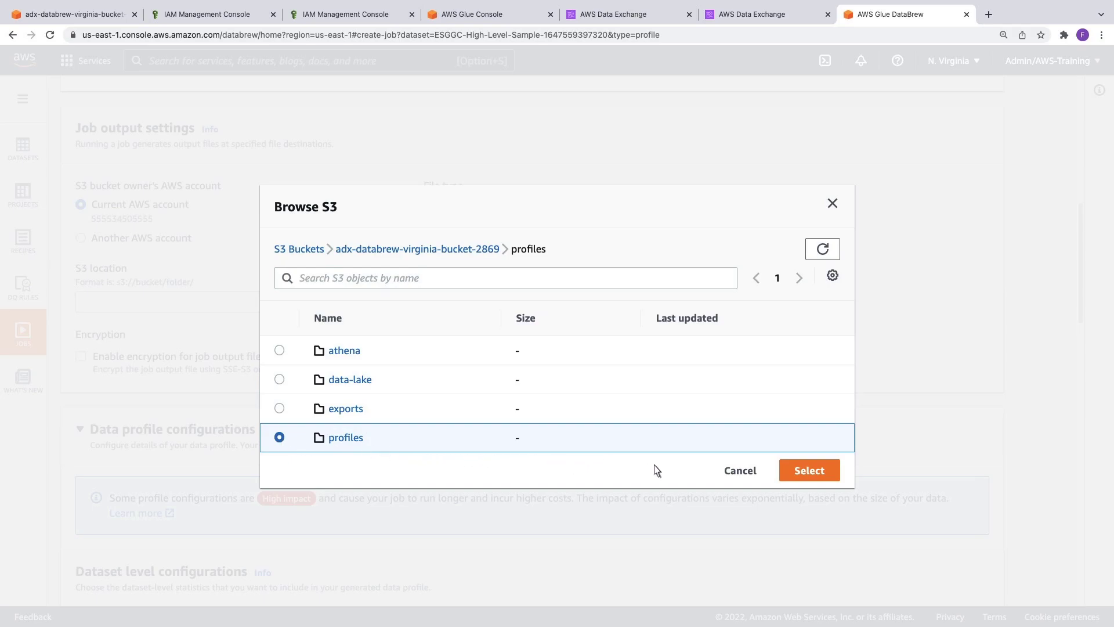
pyautogui.doubleClick(346, 437)
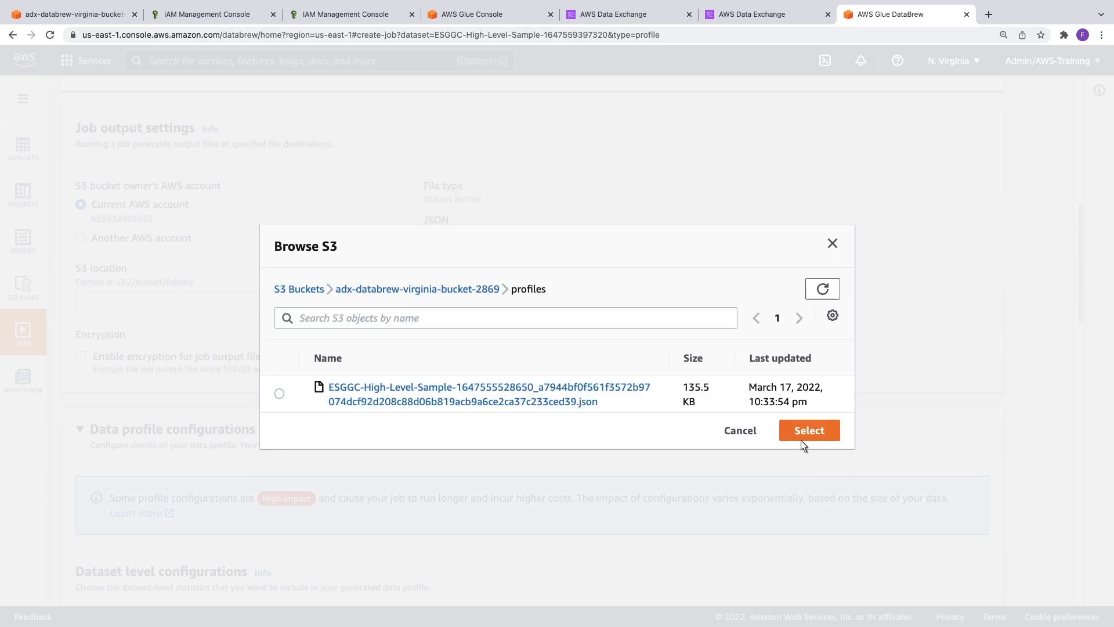
pyautogui.click(807, 430)
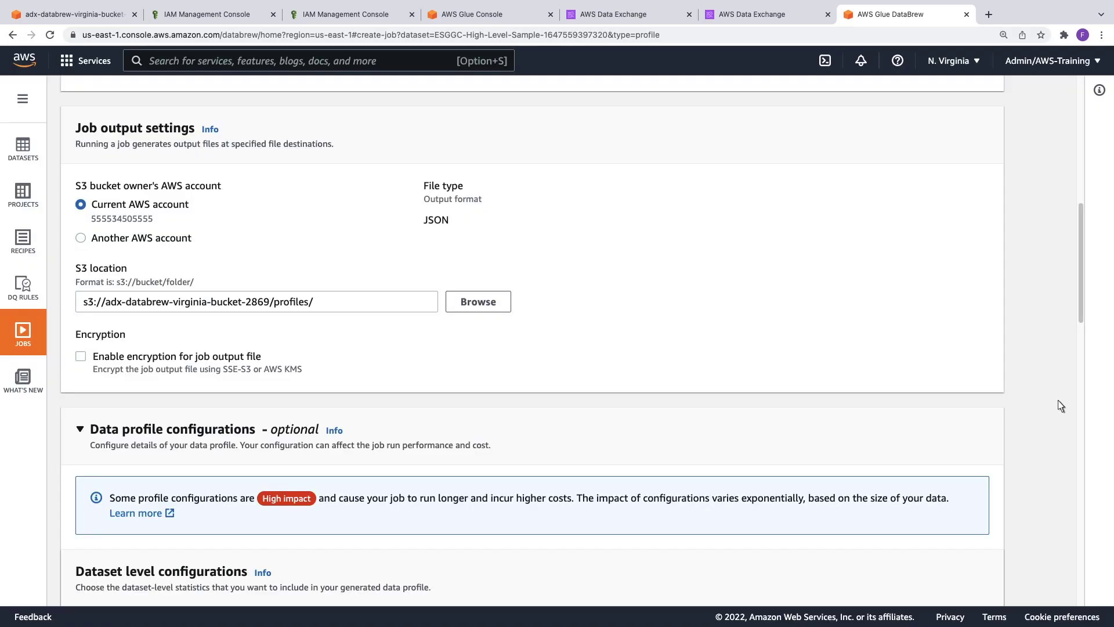
pyautogui.scroll(-3)
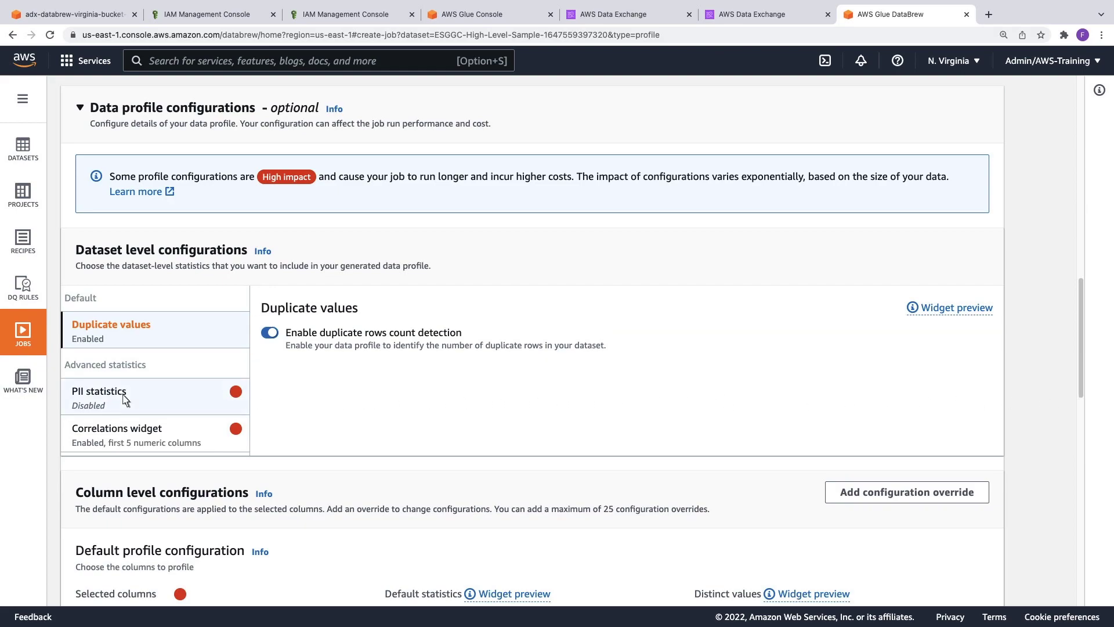
# Enable PII statistics for all categories and correlations across all columns
pyautogui.click(100, 391)
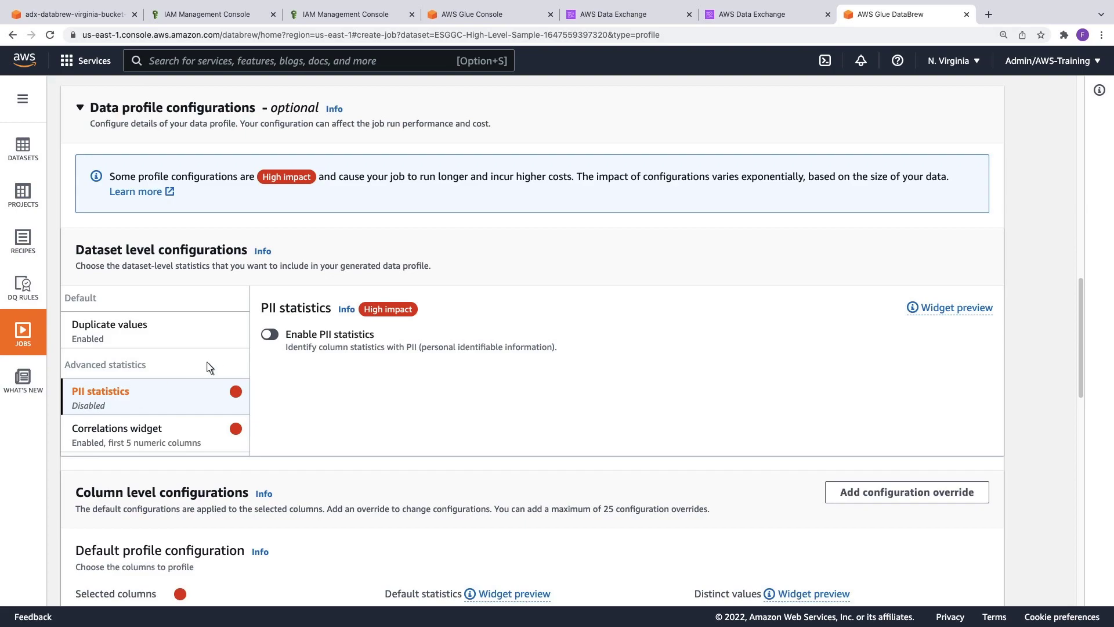
pyautogui.click(268, 335)
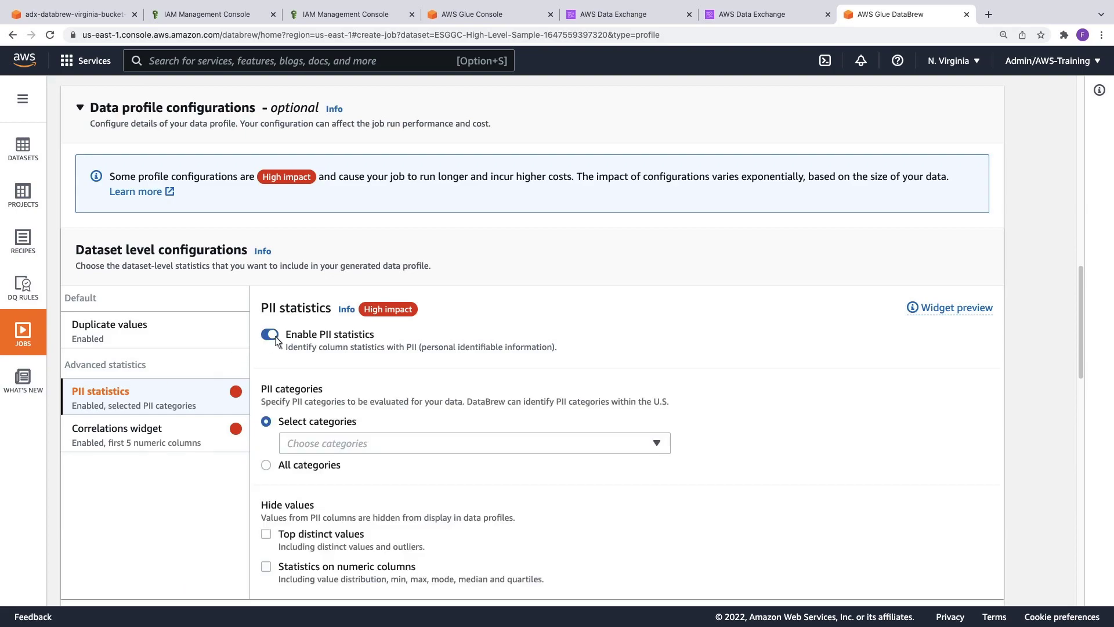
pyautogui.click(469, 442)
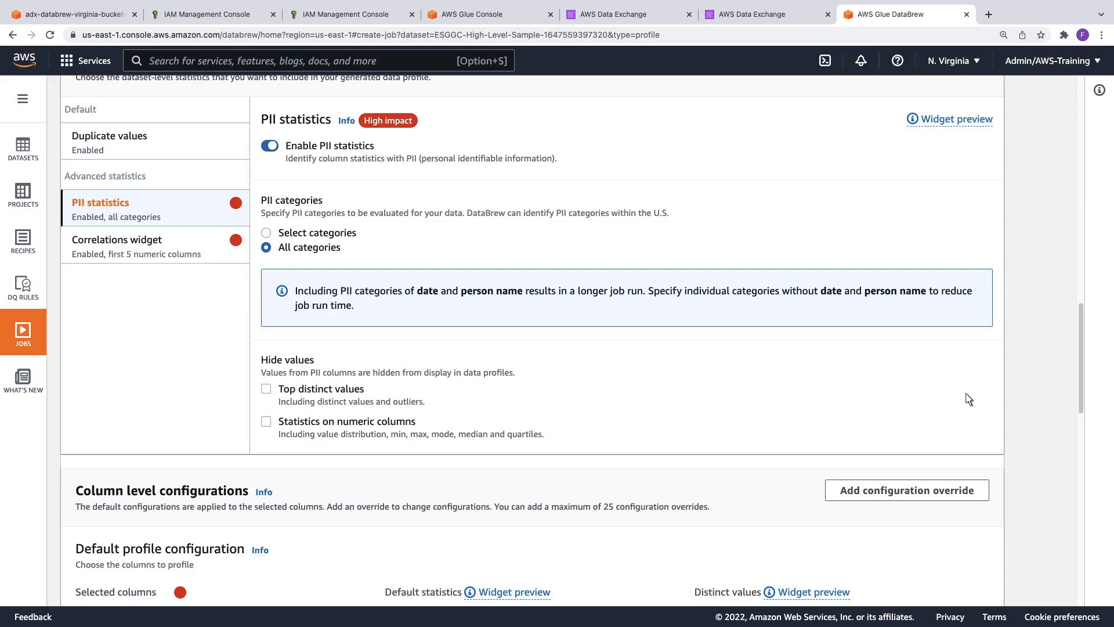
pyautogui.click(118, 239)
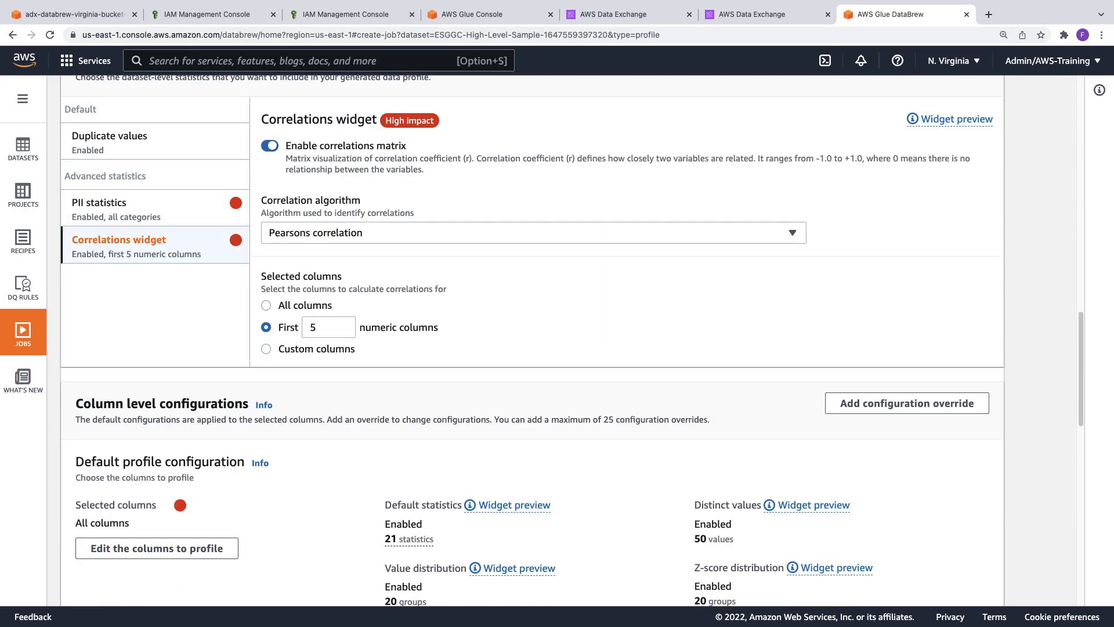
pyautogui.moveTo(176, 259)
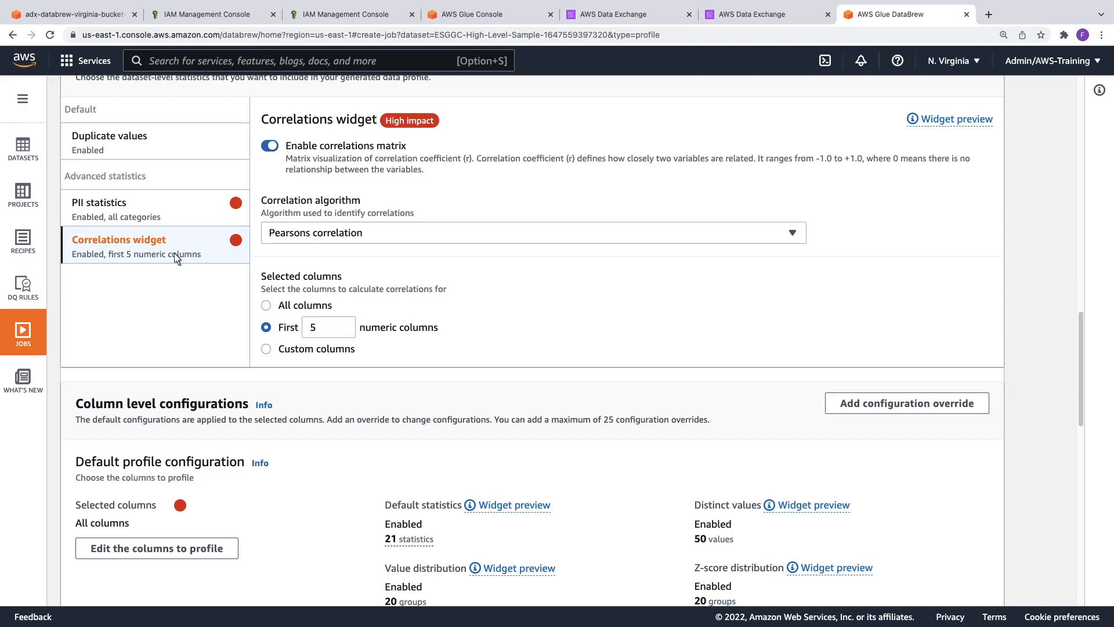
pyautogui.click(267, 305)
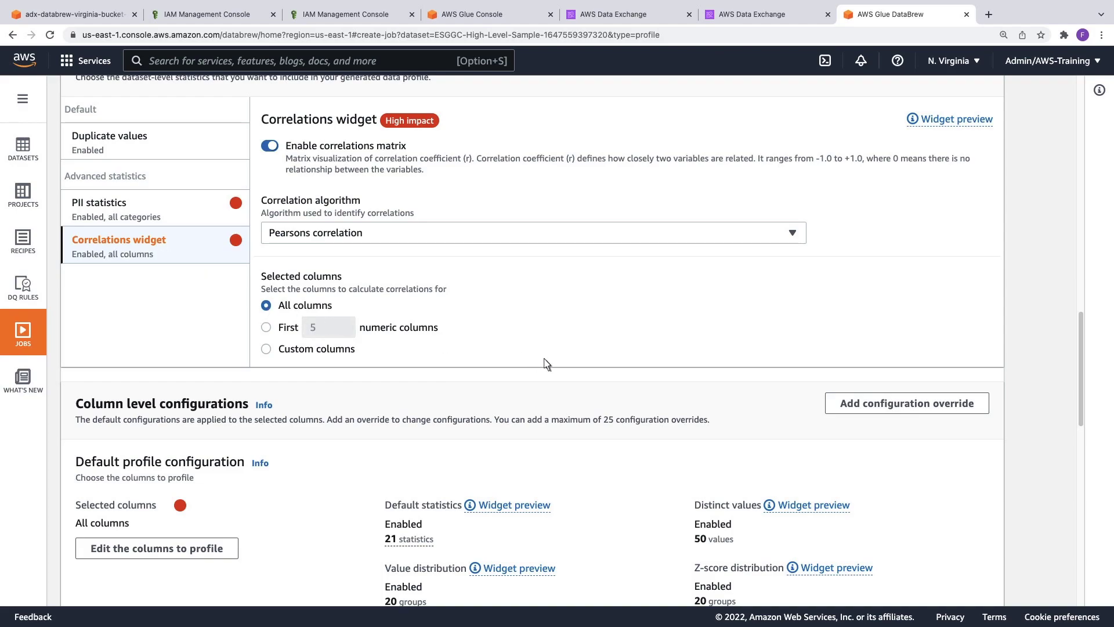
pyautogui.scroll(-3)
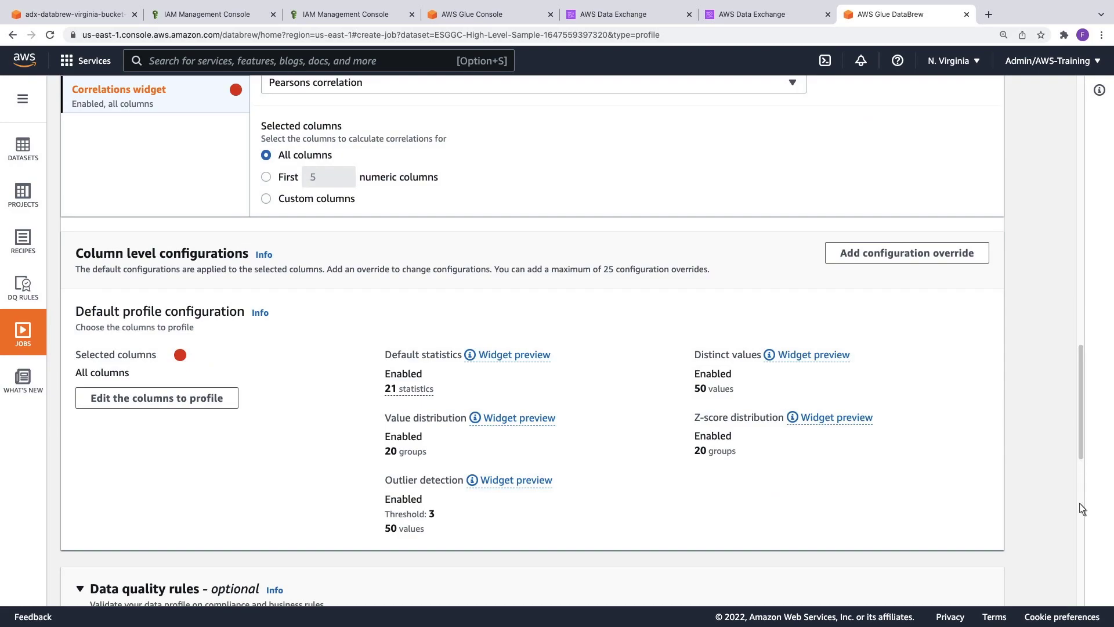
pyautogui.scroll(-3)
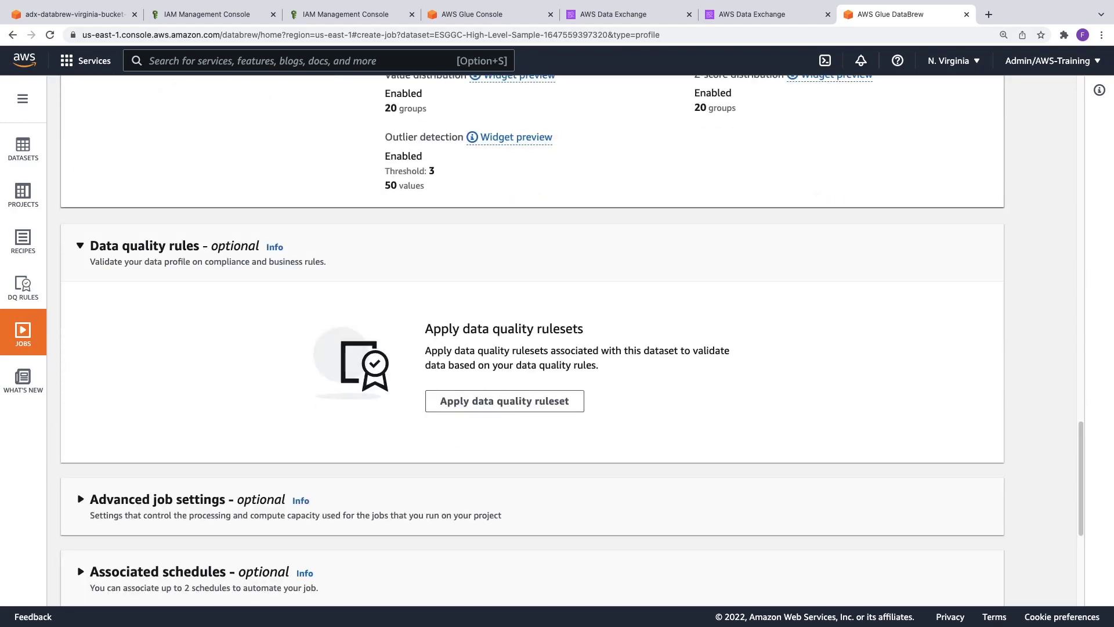
pyautogui.moveTo(1081, 604)
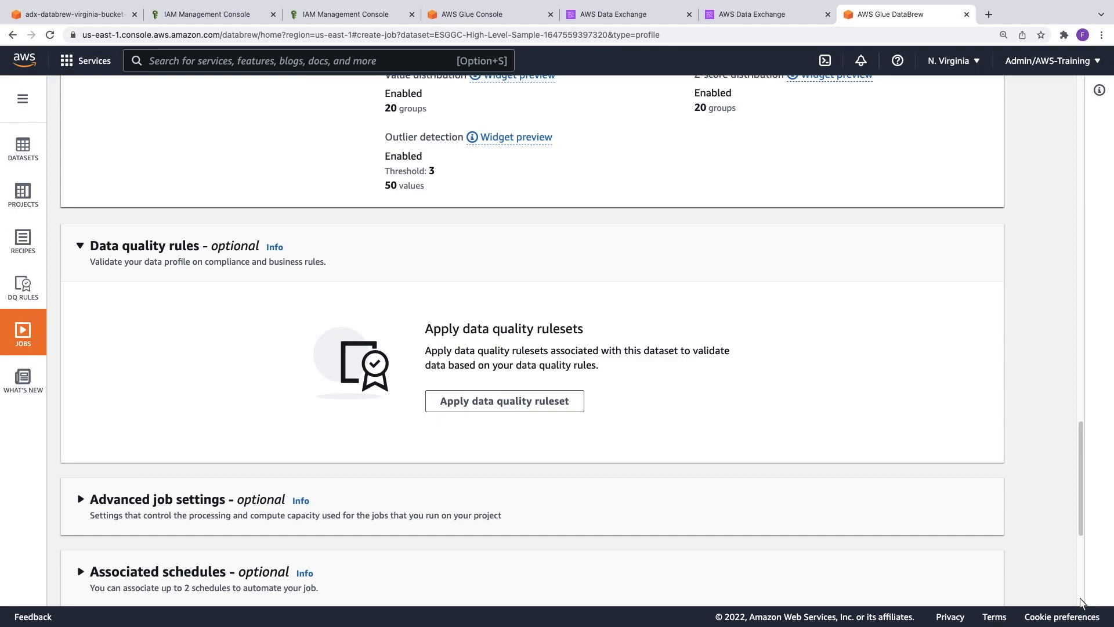
# Adjust advanced job settings and assign AWSGlueDataBrewServiceRole-ADXworkshop as the job's role
pyautogui.scroll(-3)
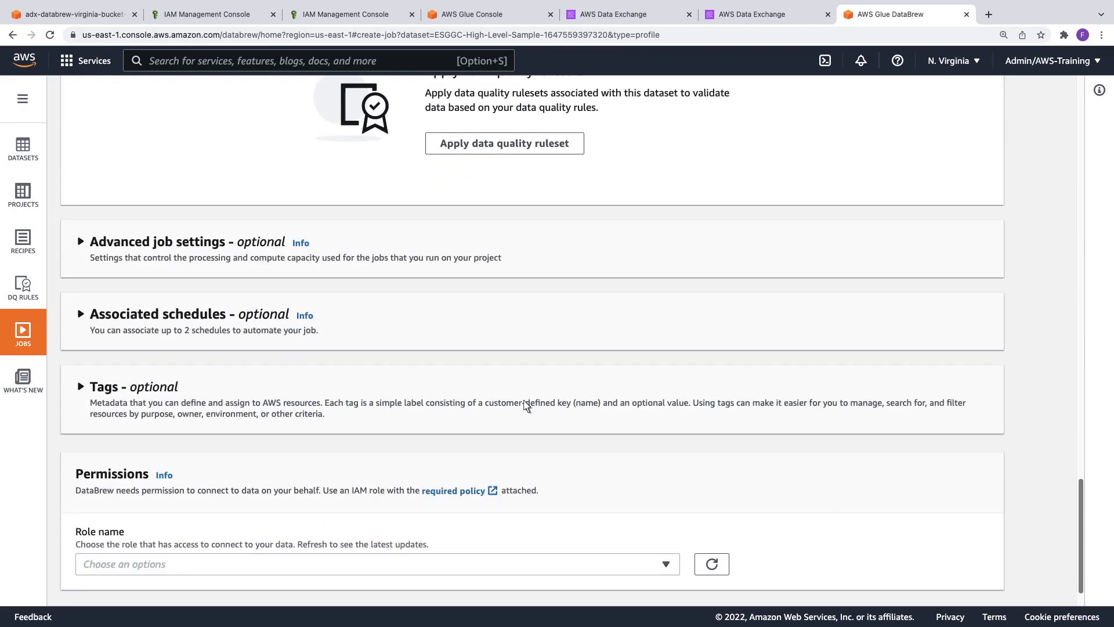
pyautogui.click(81, 241)
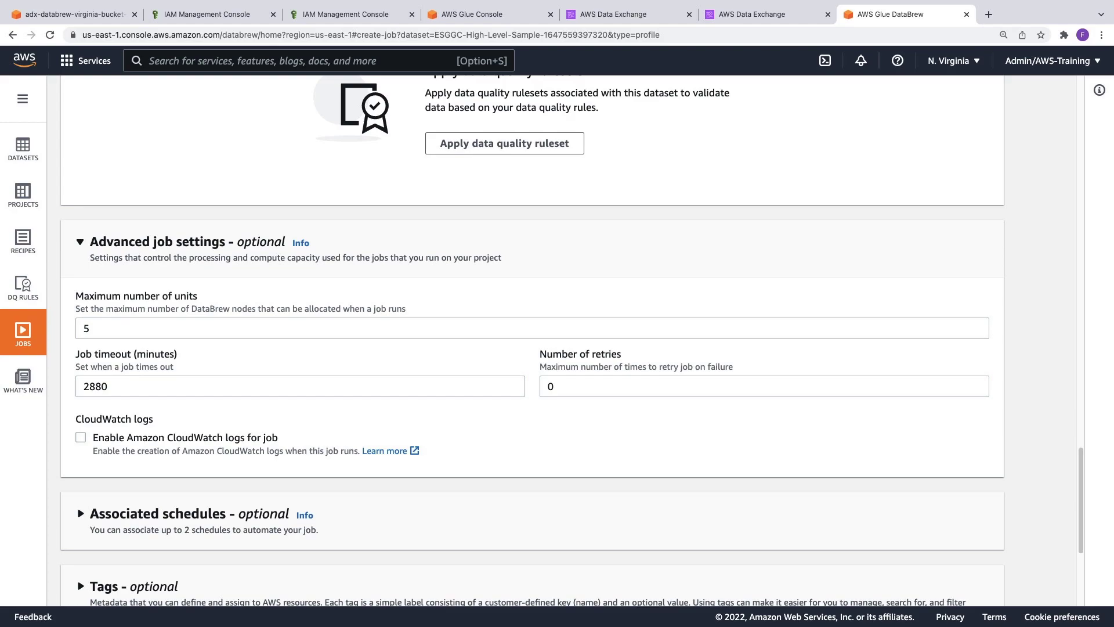
pyautogui.moveTo(84, 312)
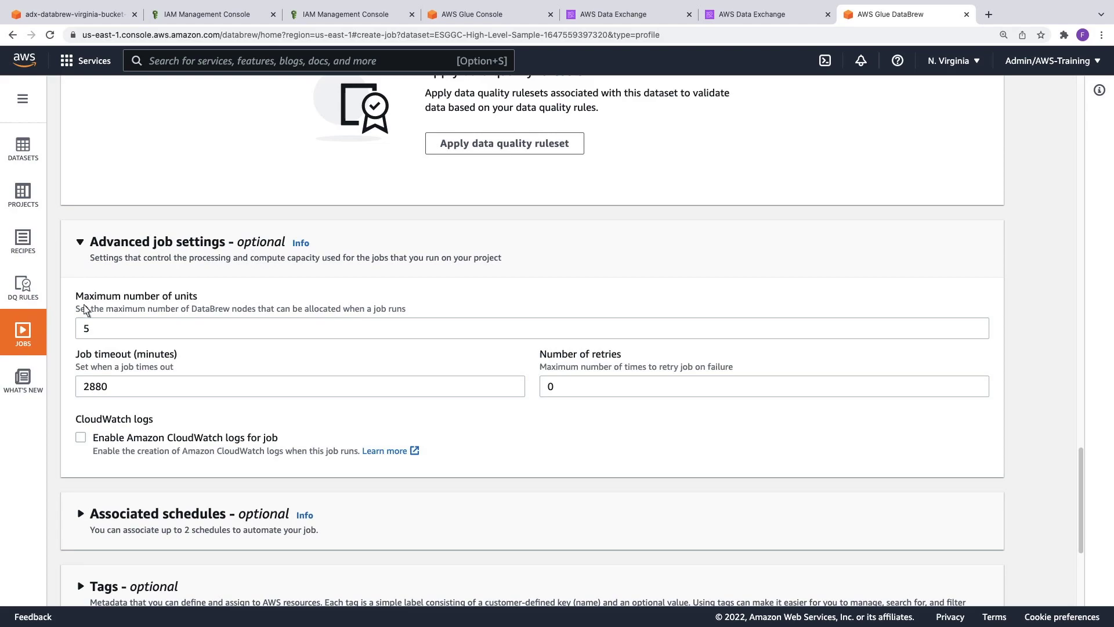
pyautogui.write('2')
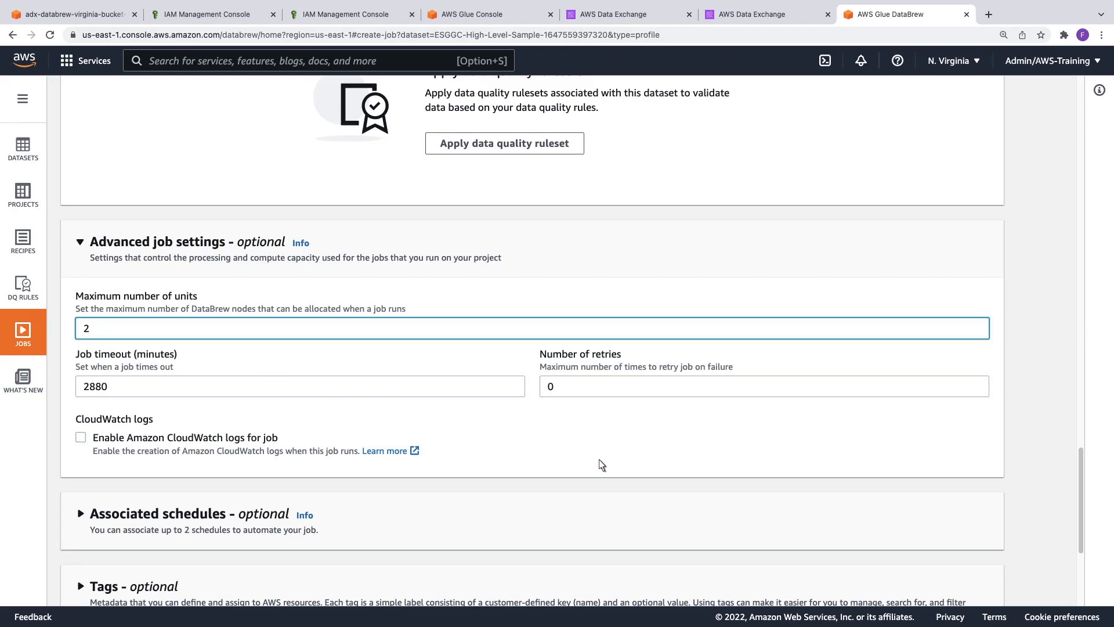
pyautogui.scroll(-3)
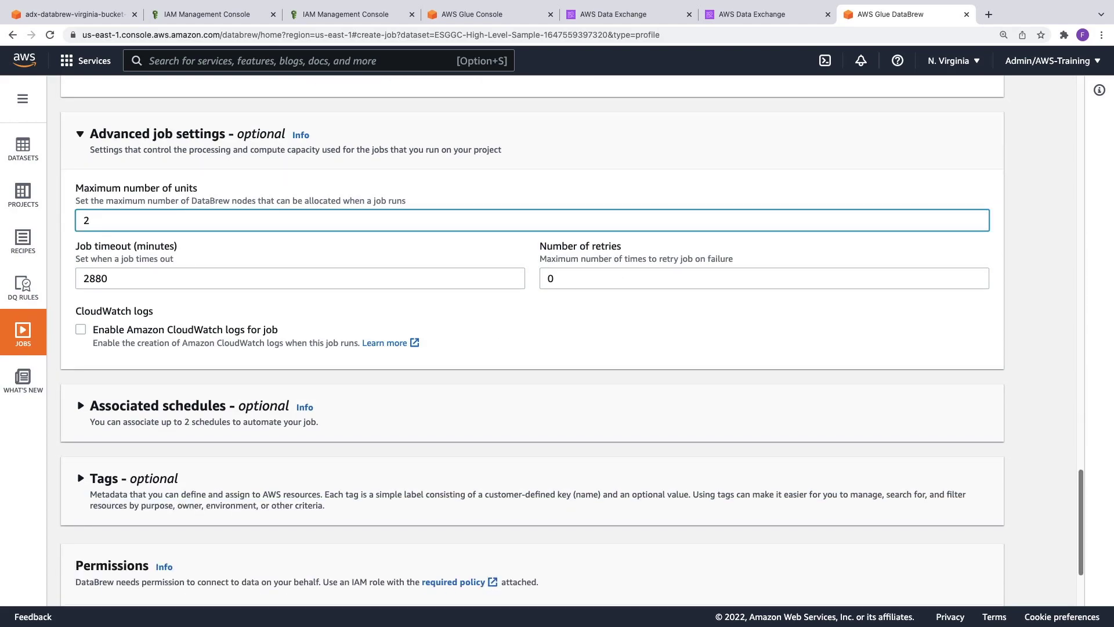
pyautogui.click(81, 407)
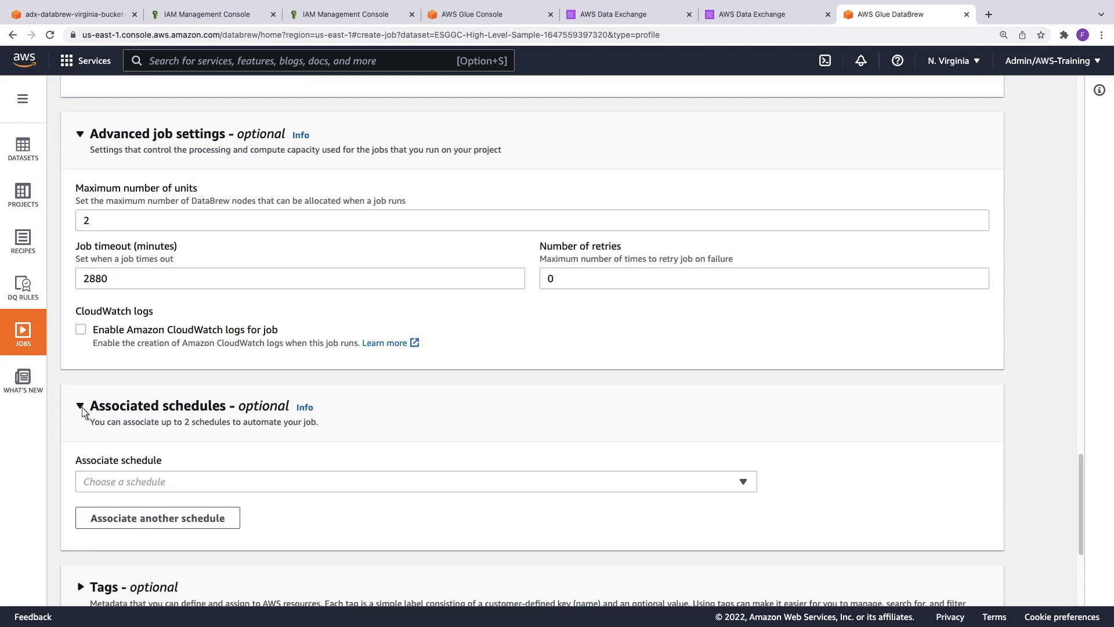
pyautogui.scroll(-3)
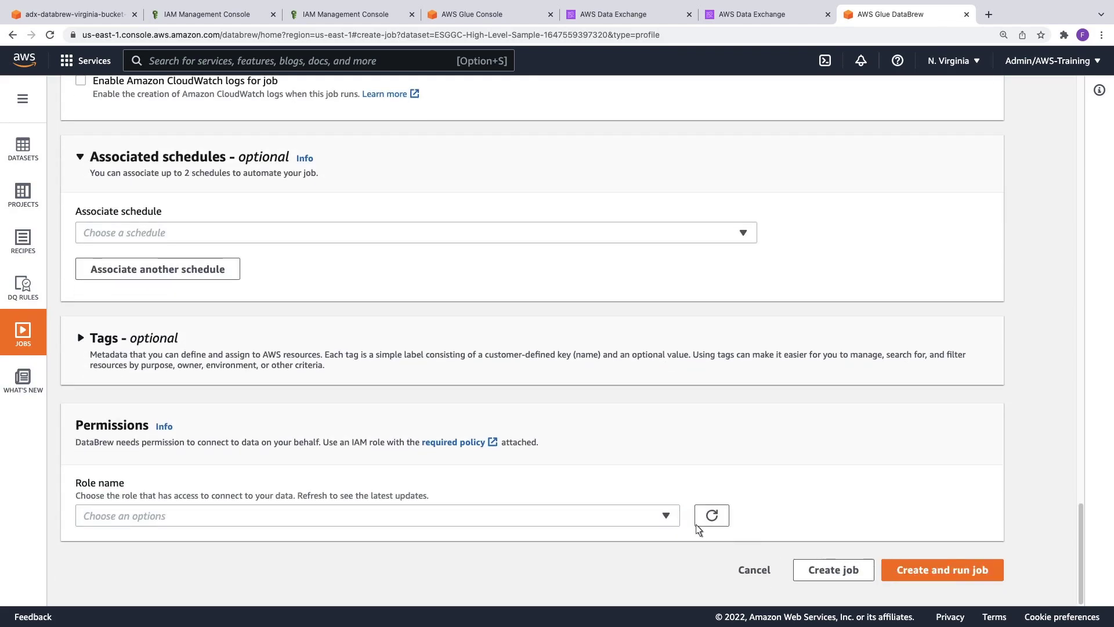
pyautogui.click(376, 515)
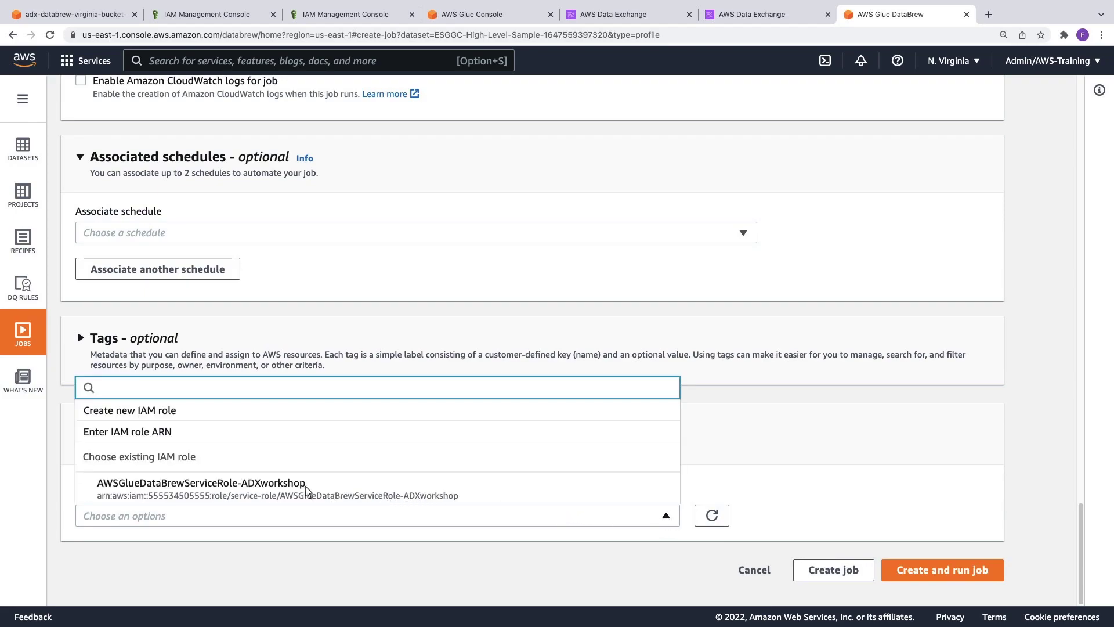
pyautogui.click(201, 483)
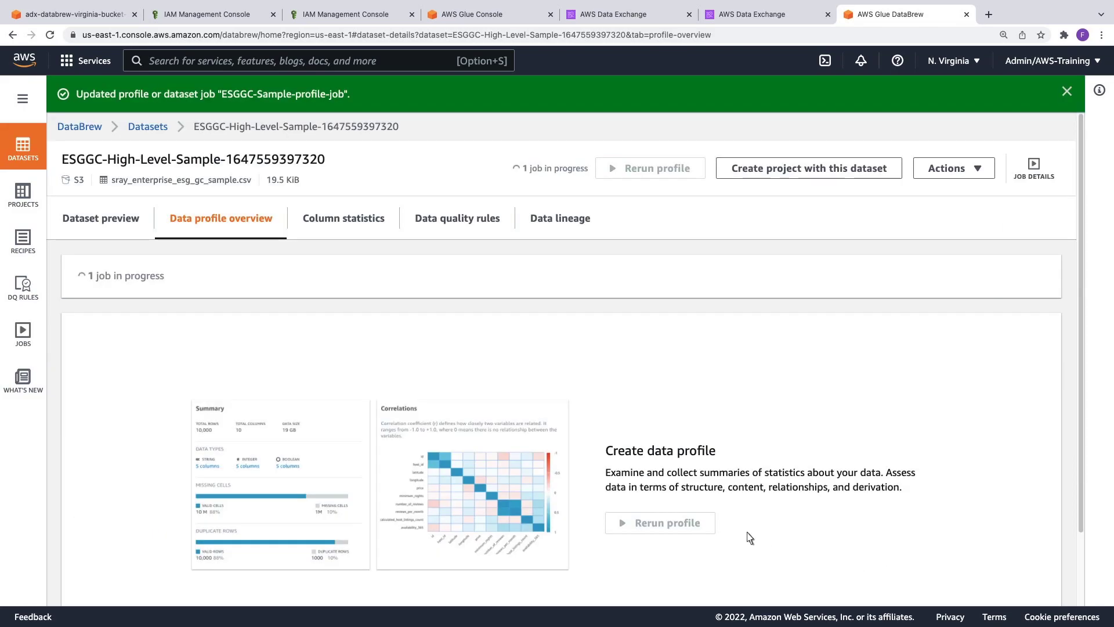
# Scroll through the completed profile's summary, PII findings and value distributions
pyautogui.click(23, 333)
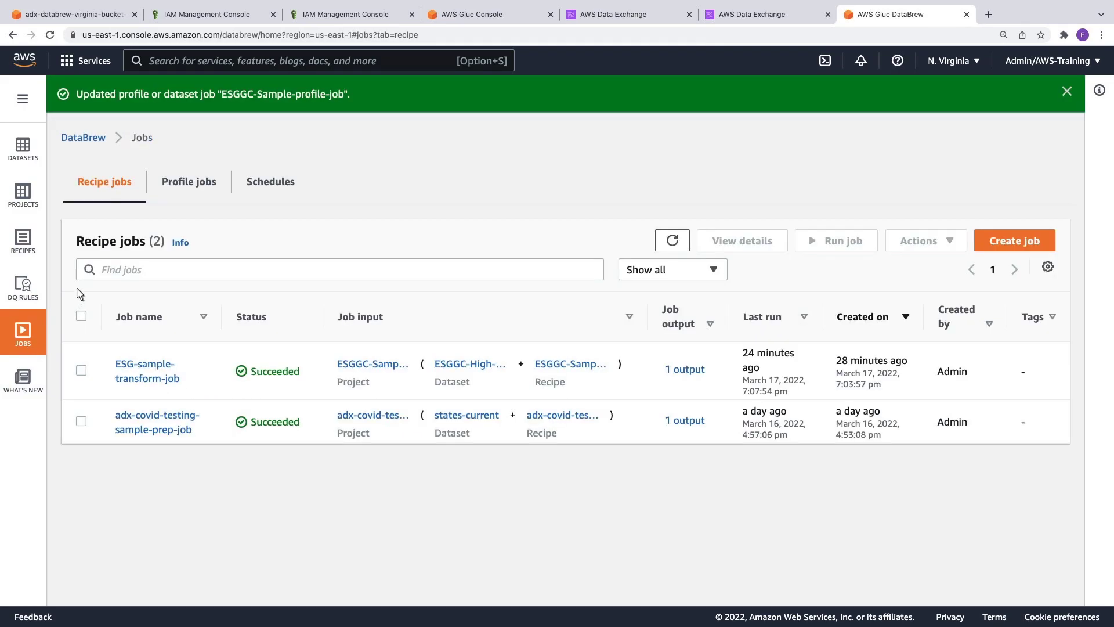
pyautogui.click(188, 181)
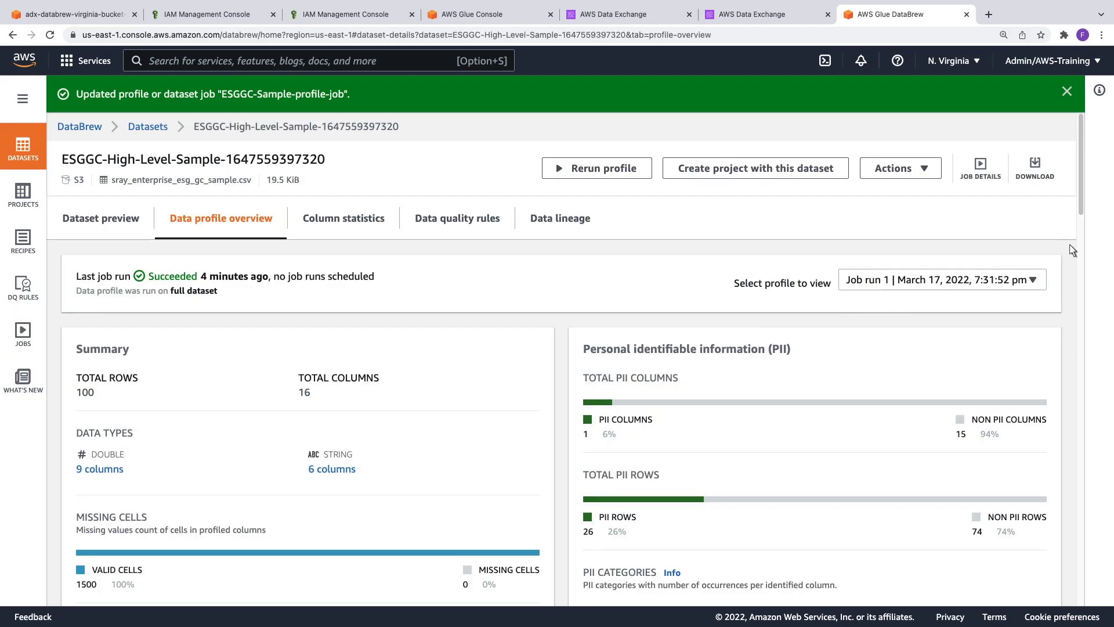
pyautogui.scroll(-3)
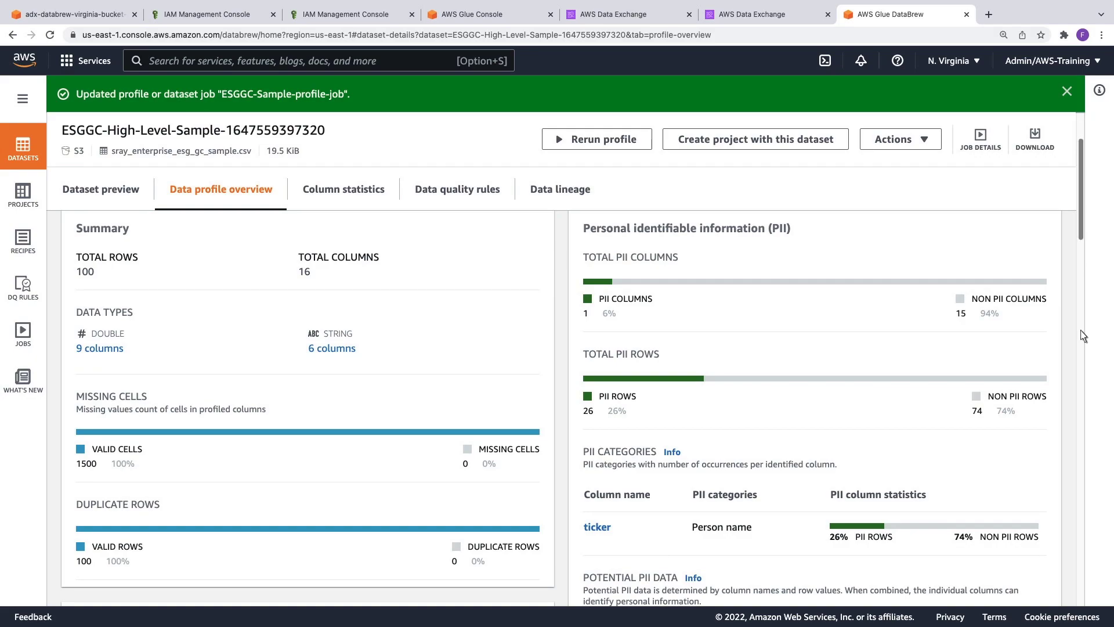
pyautogui.scroll(-3)
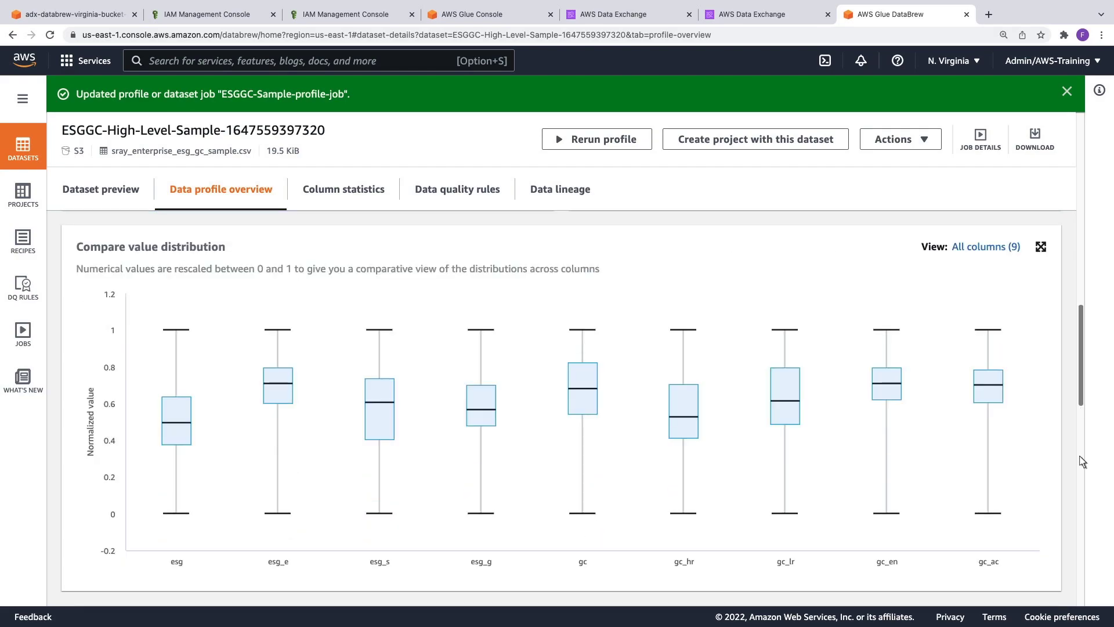
pyautogui.scroll(-3)
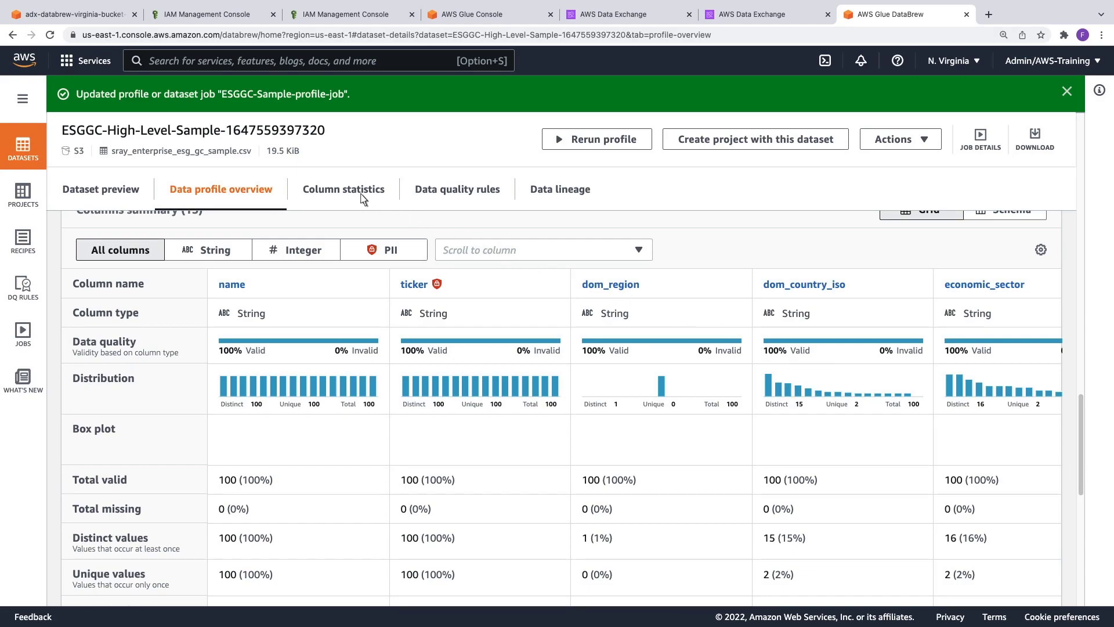
# Inspect column statistics for the ticker and dom_region columns
pyautogui.click(344, 189)
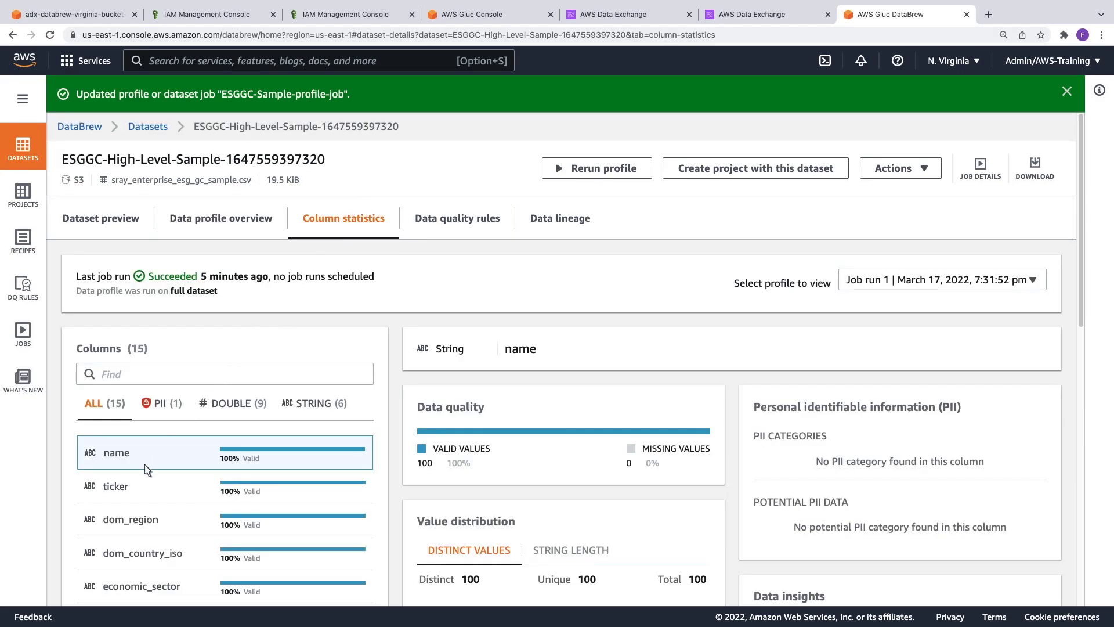
pyautogui.click(116, 487)
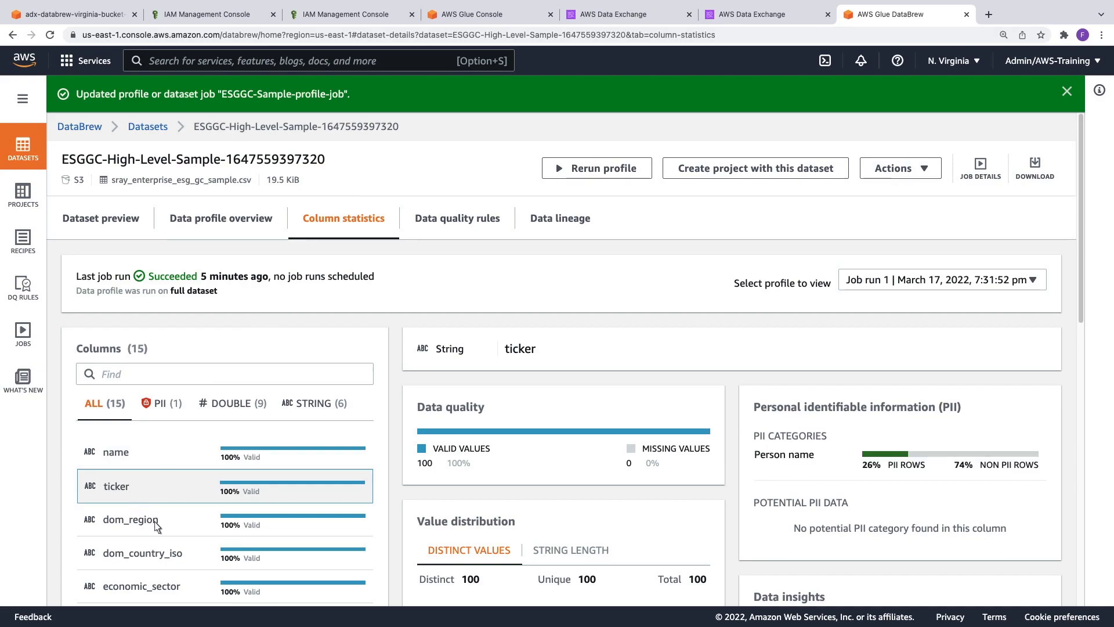
pyautogui.click(130, 519)
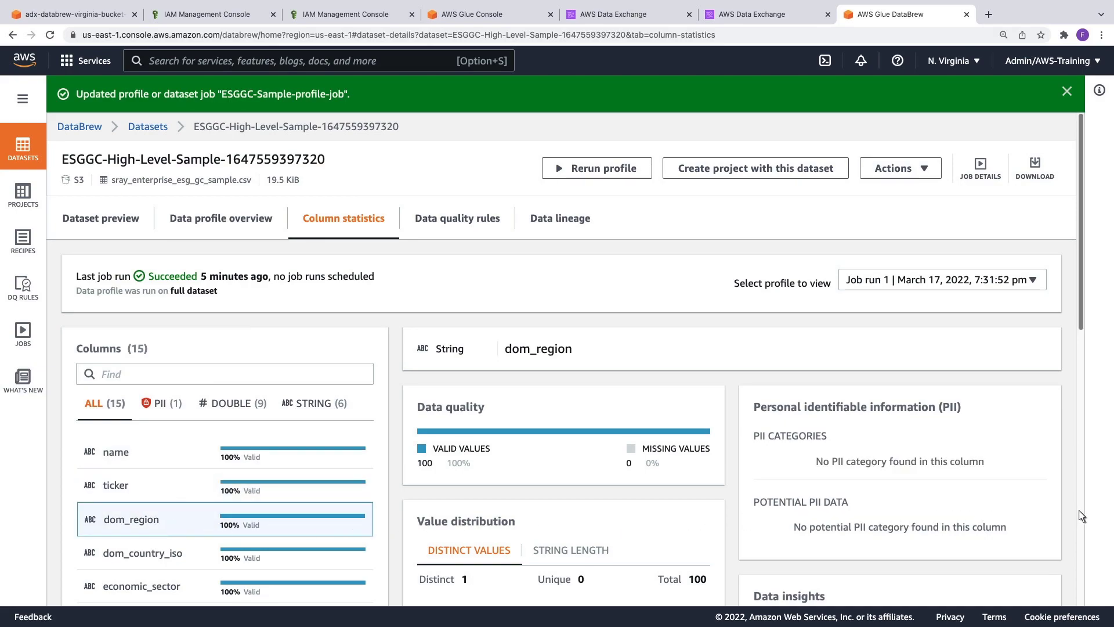
pyautogui.scroll(-3)
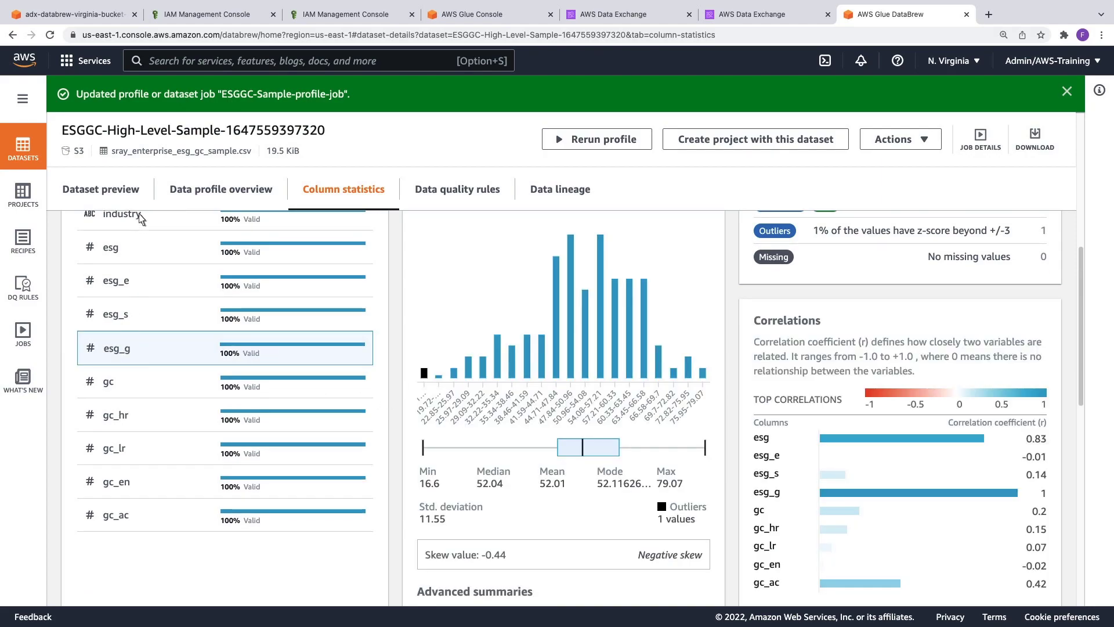
# View the data quality rules and the dataset's lineage from S3 CSV through the profile job
pyautogui.click(458, 189)
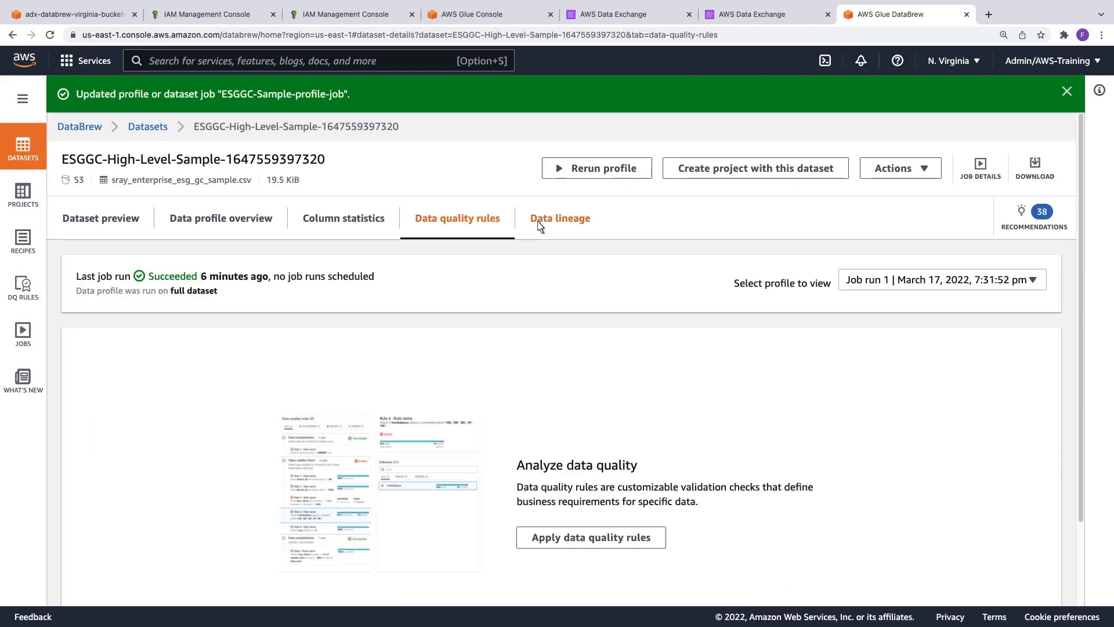
pyautogui.click(559, 219)
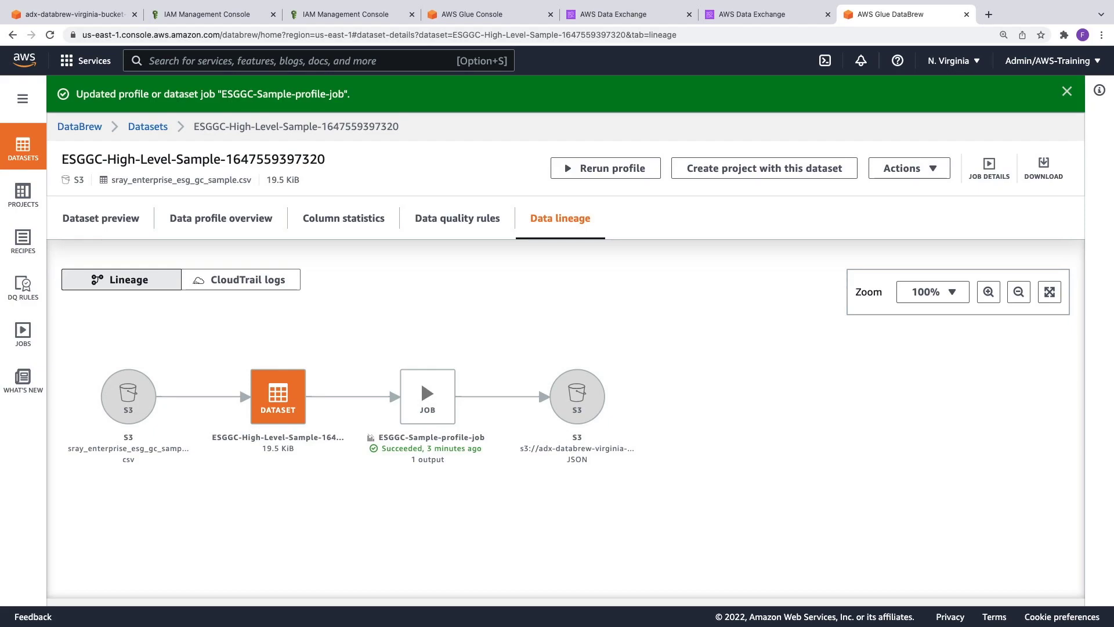
pyautogui.moveTo(691, 176)
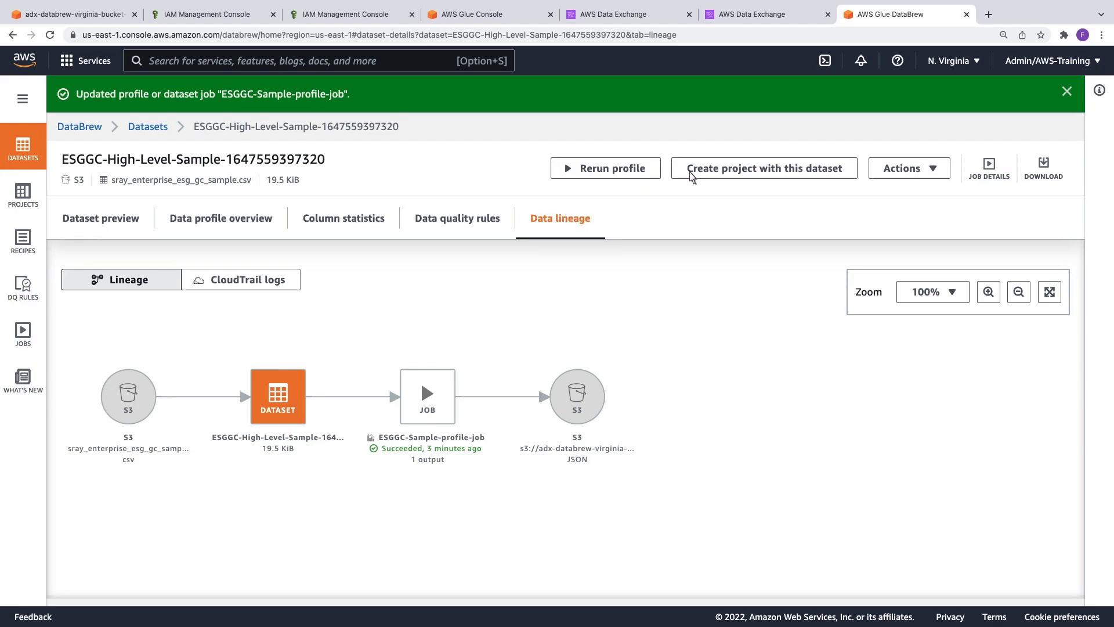
# Create project esg-sample-demo on the dataset with the workshop DataBrew service role
pyautogui.click(764, 167)
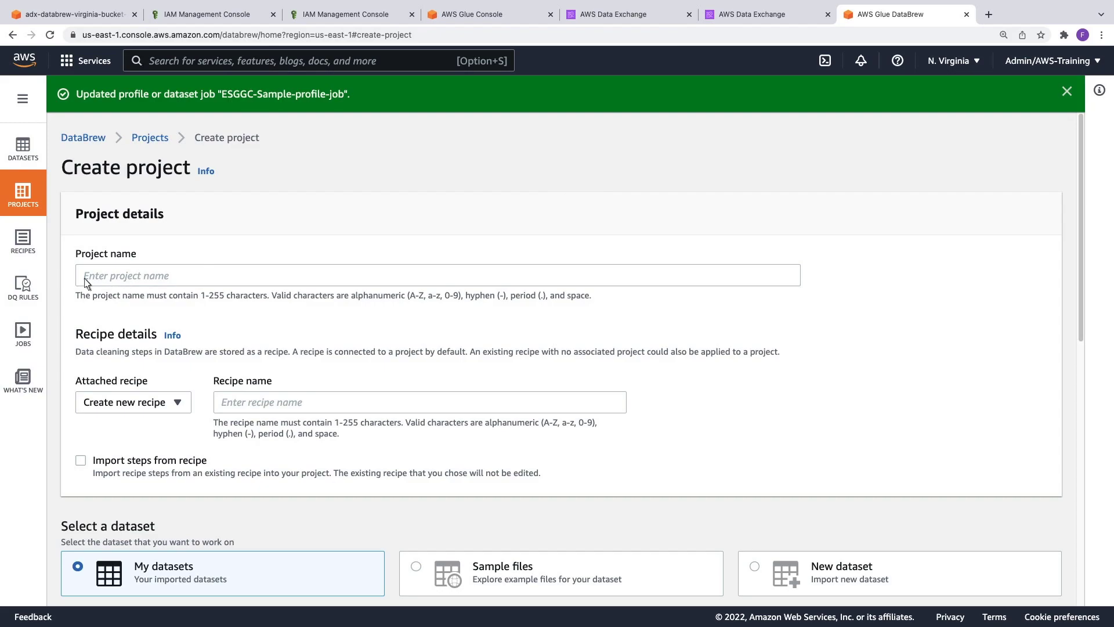
pyautogui.write('esg-sample-demo')
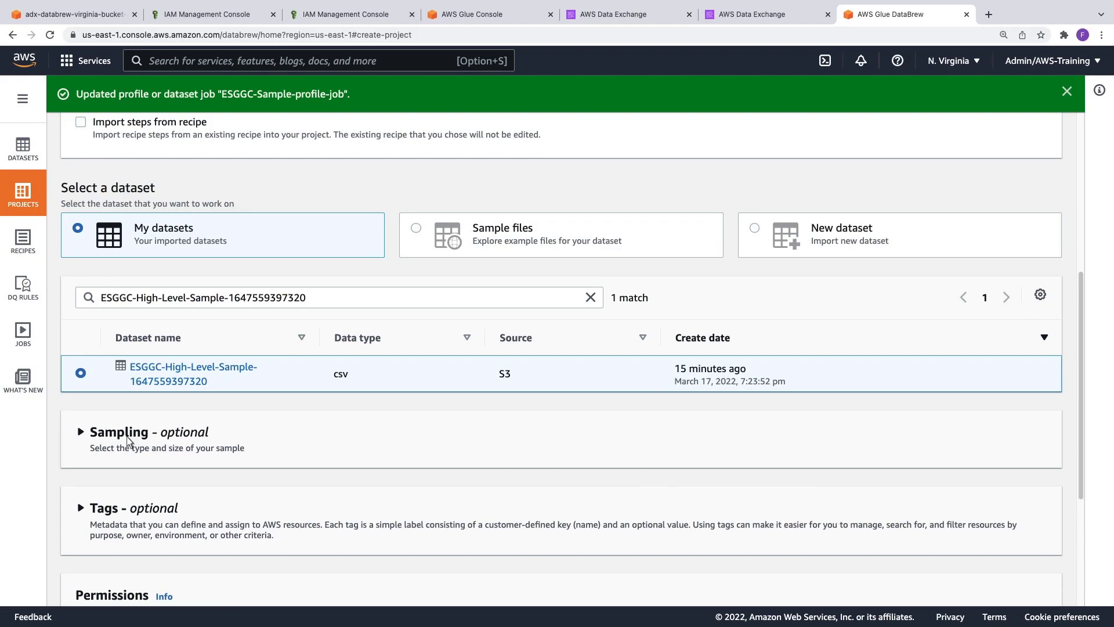
pyautogui.click(119, 432)
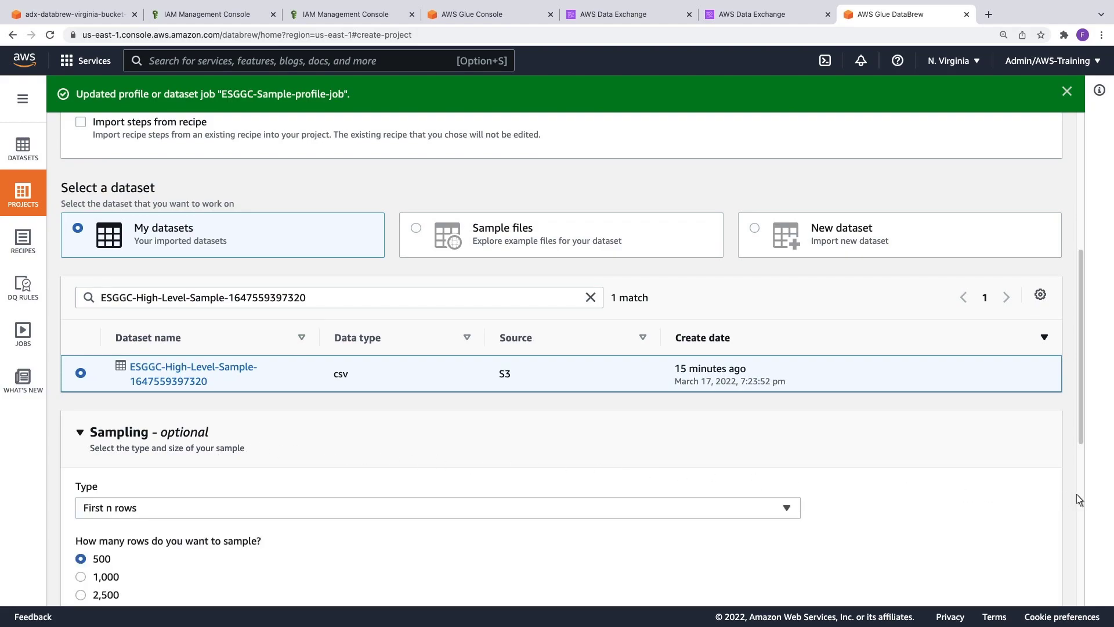
pyautogui.scroll(-3)
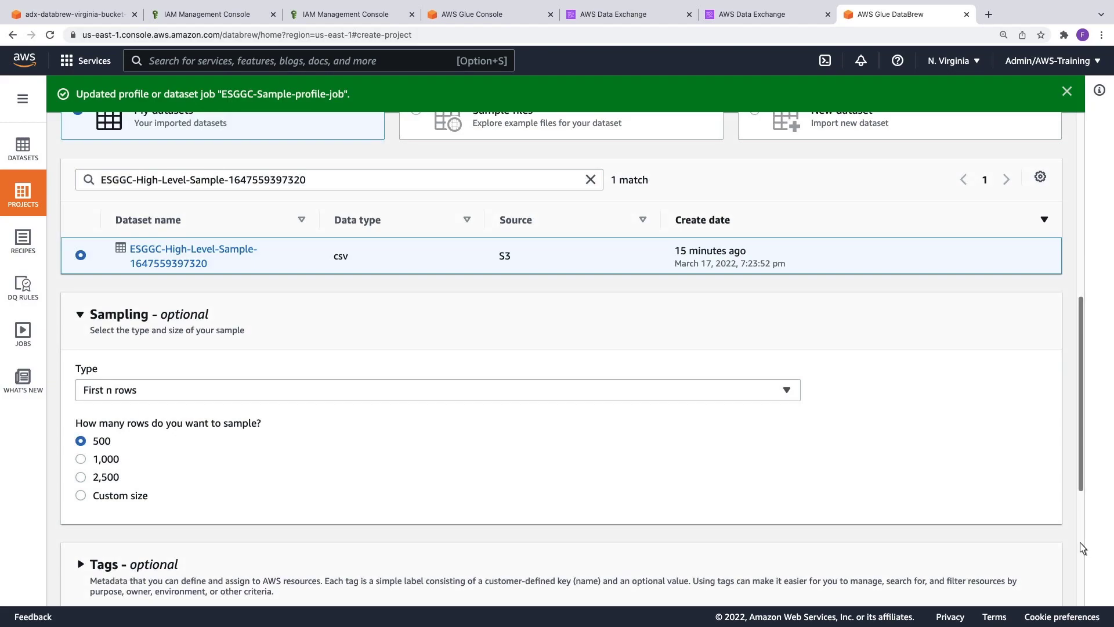
pyautogui.moveTo(1080, 607)
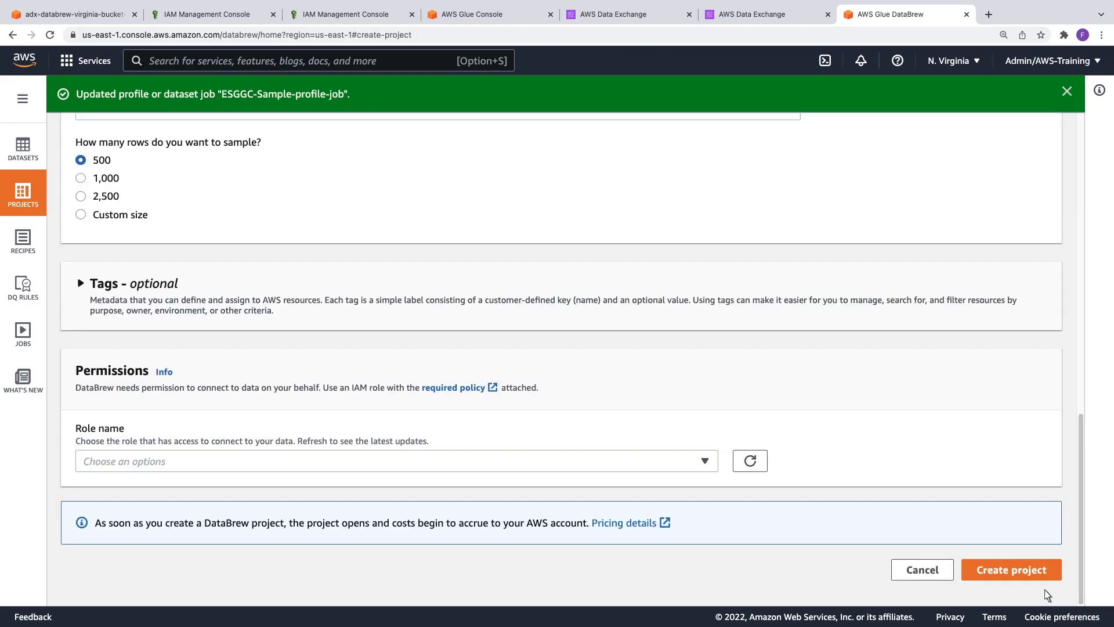
pyautogui.click(395, 461)
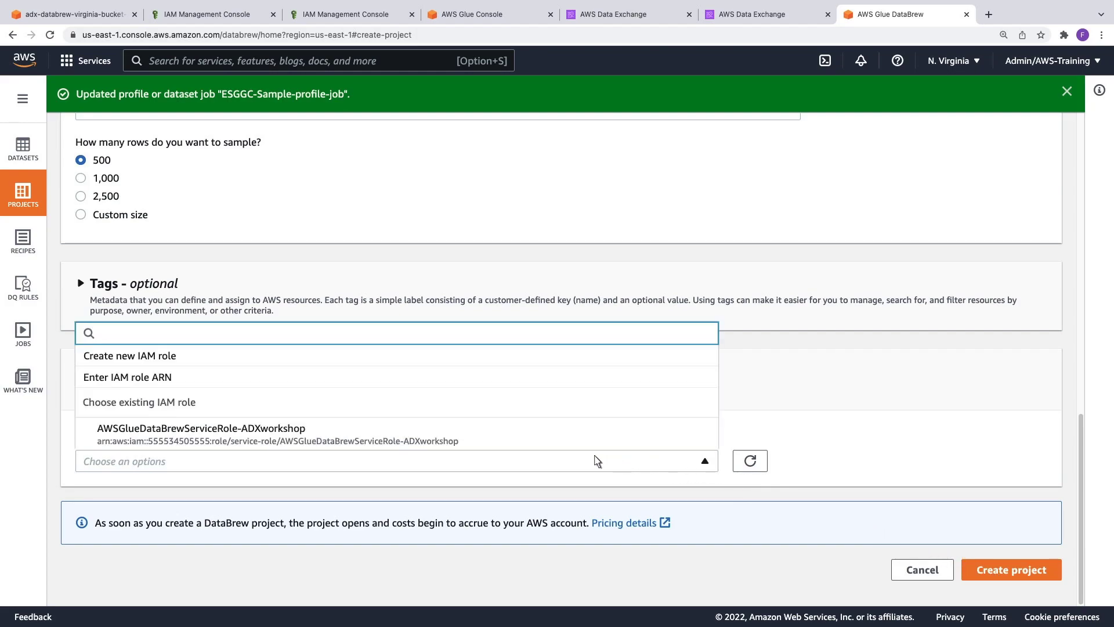
pyautogui.click(200, 429)
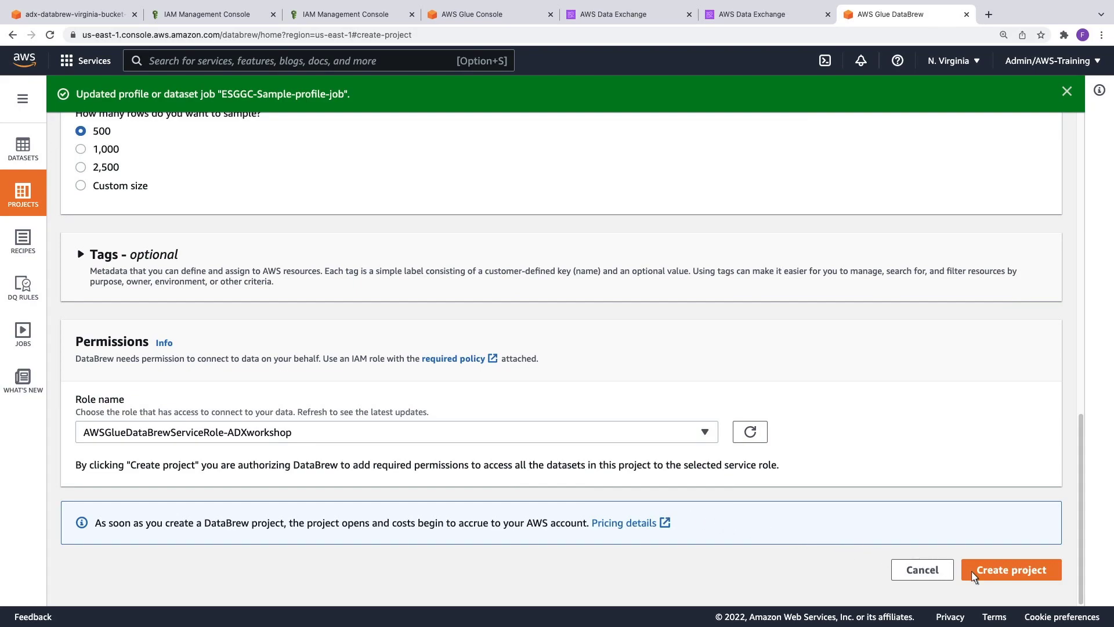
pyautogui.click(1010, 569)
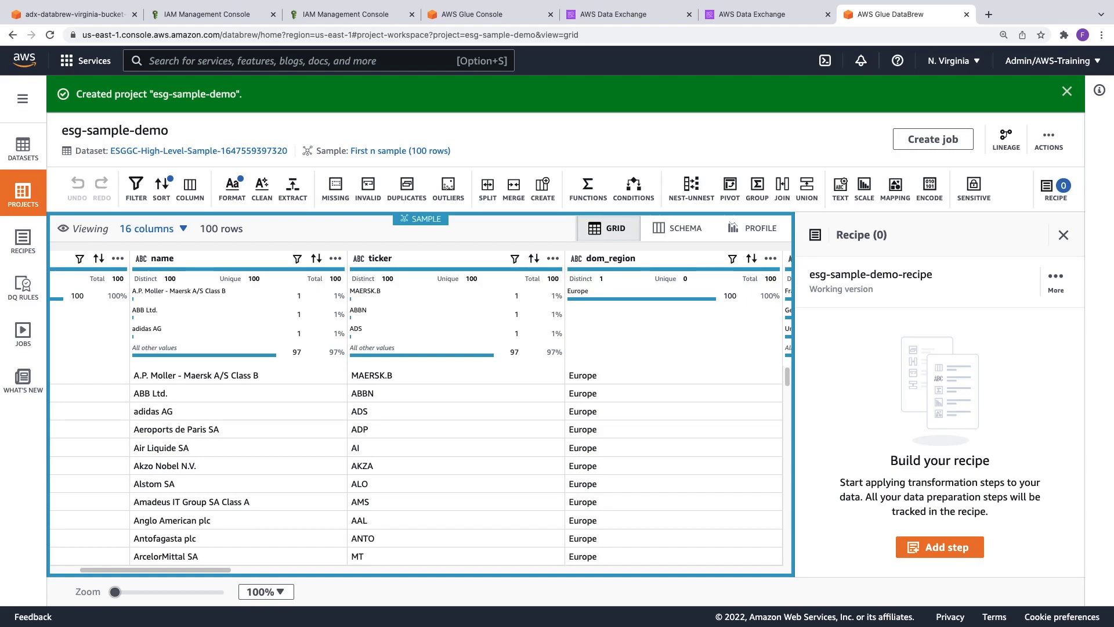
pyautogui.moveTo(986, 579)
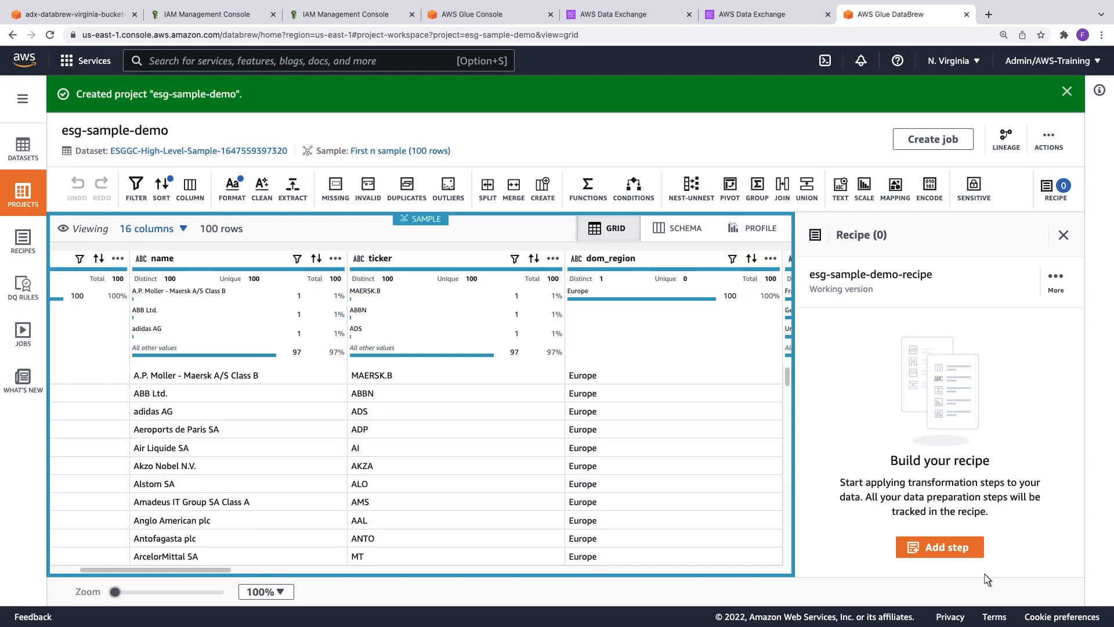
# Review the project grid columns and show Column details for the date column
pyautogui.hscroll(3)
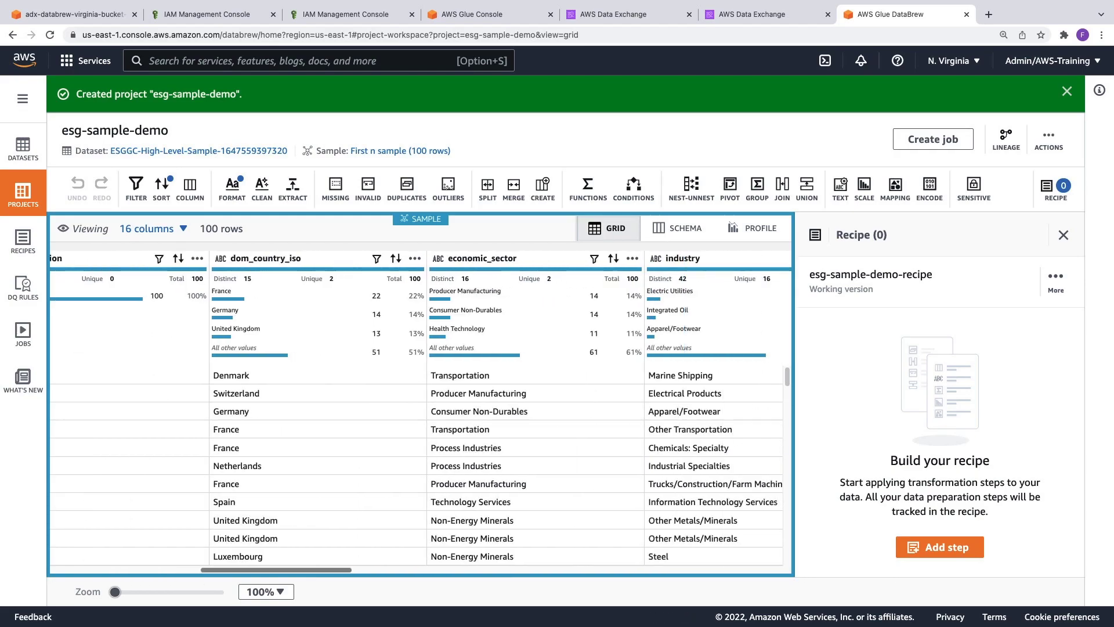
pyautogui.hscroll(3)
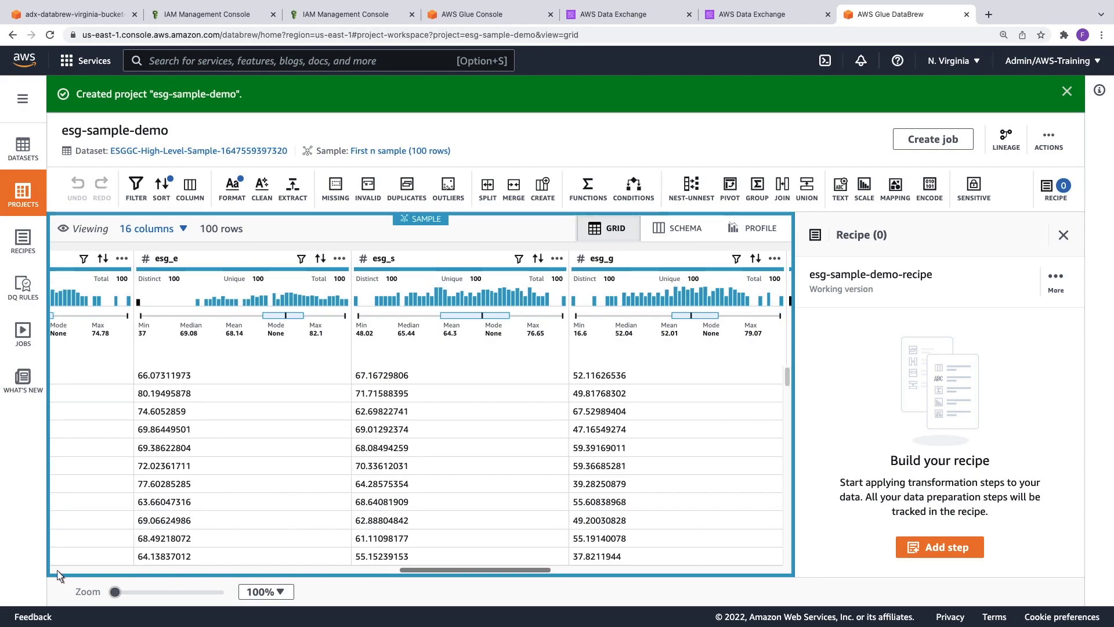
pyautogui.hscroll(-3)
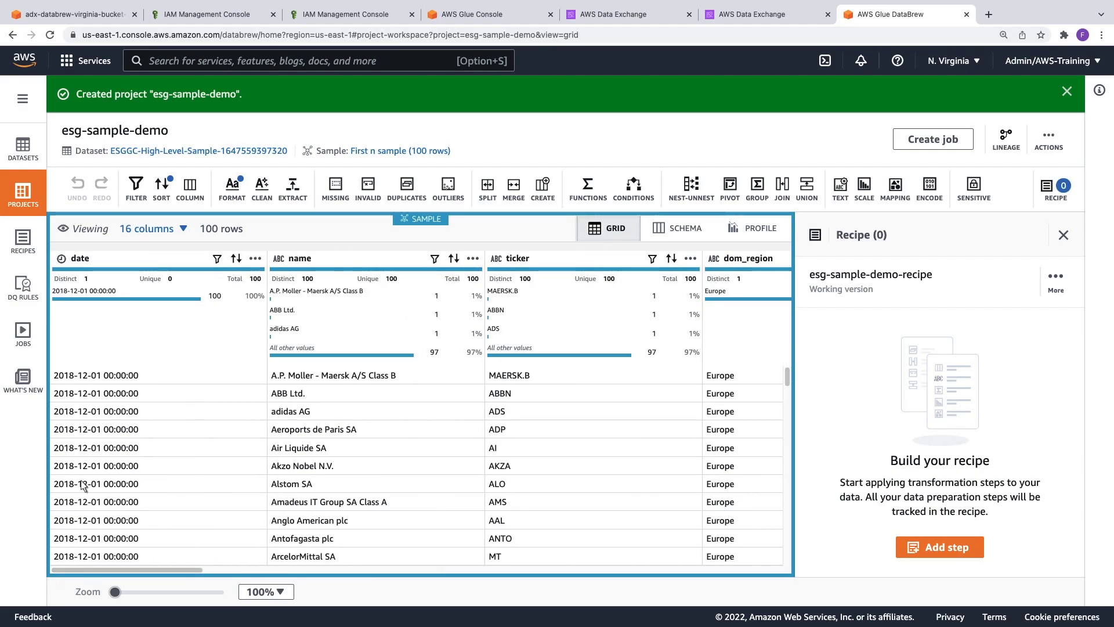
pyautogui.click(78, 258)
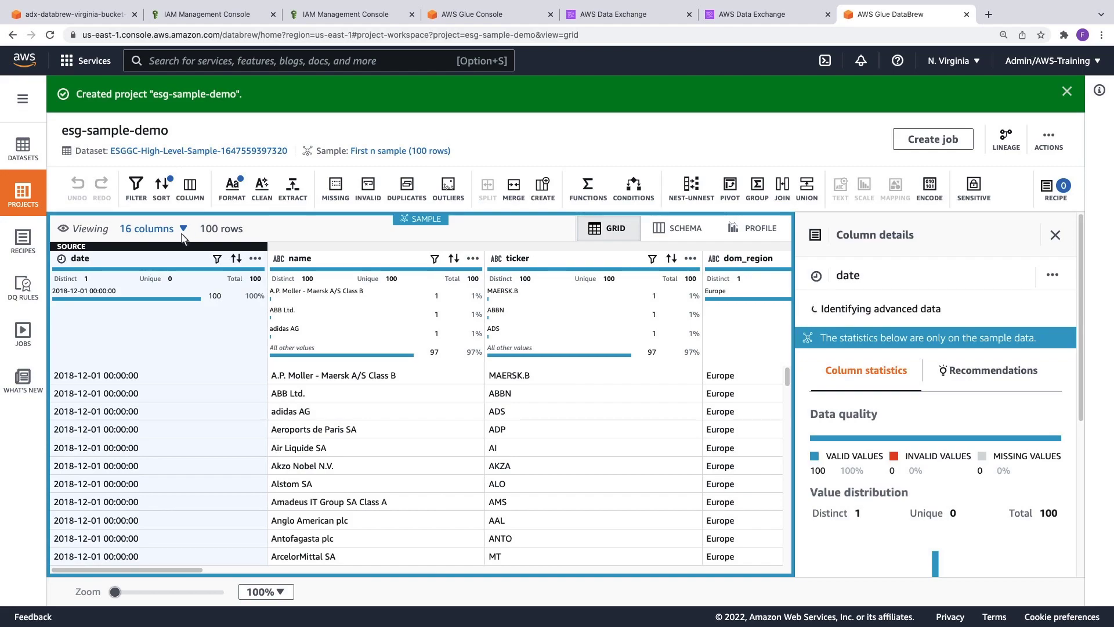
# Apply a yyyy-mm-dd date-time format to the date column after previewing the result
pyautogui.click(231, 187)
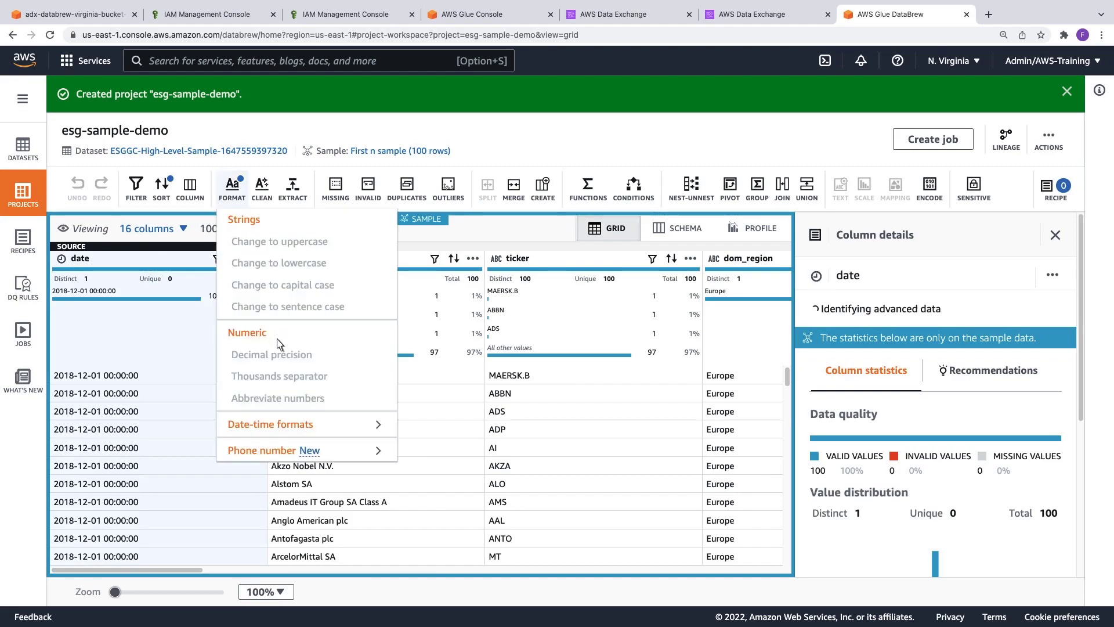
pyautogui.click(270, 425)
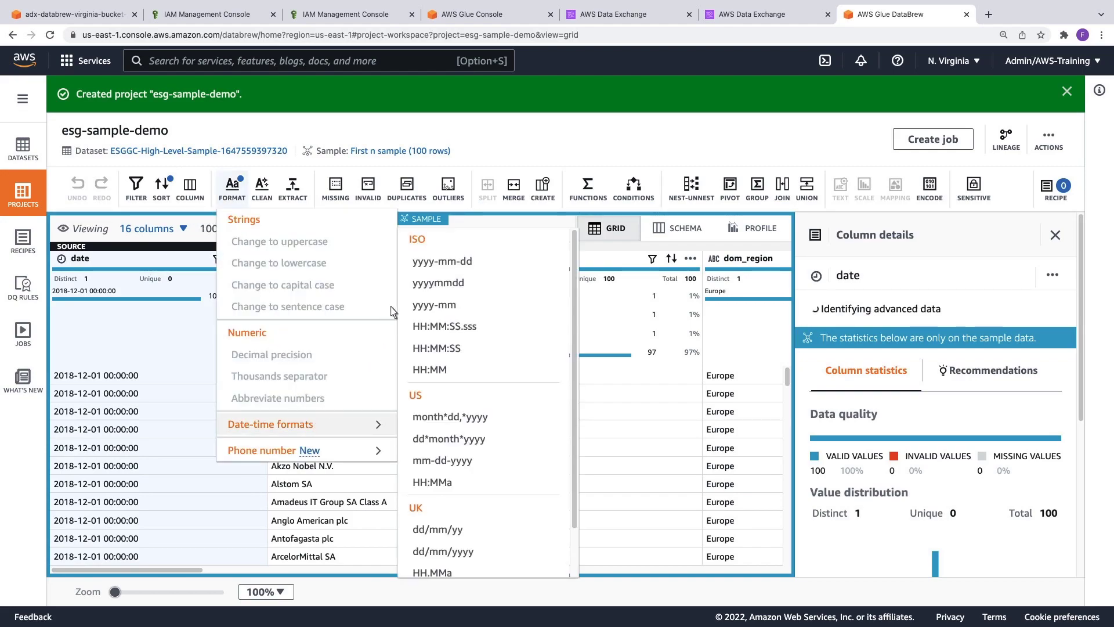
pyautogui.click(443, 261)
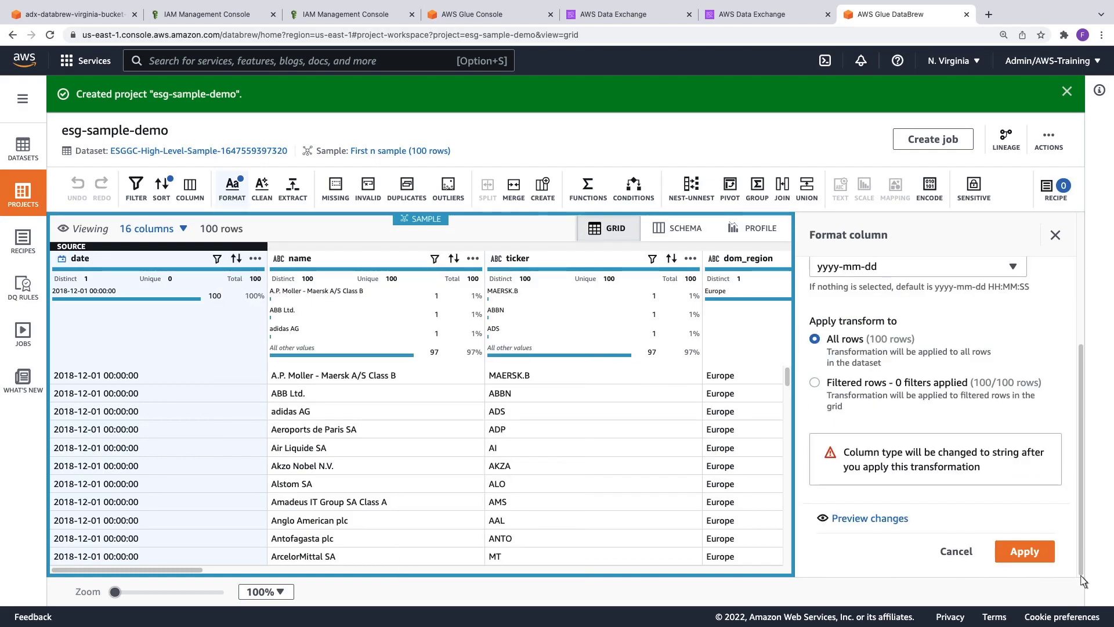
pyautogui.click(869, 518)
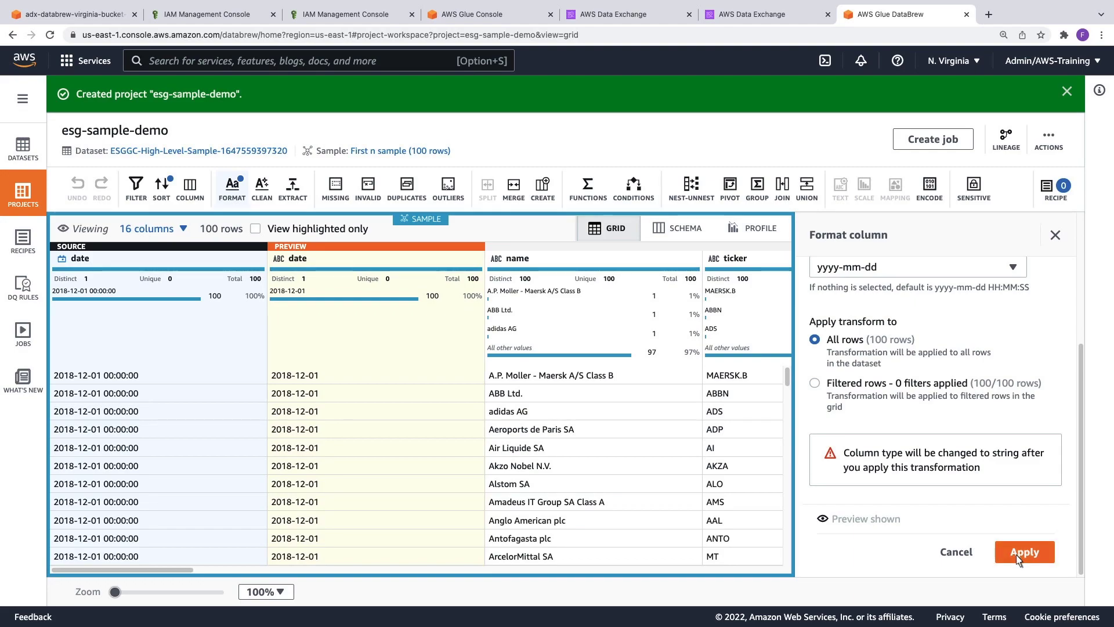
pyautogui.click(1024, 552)
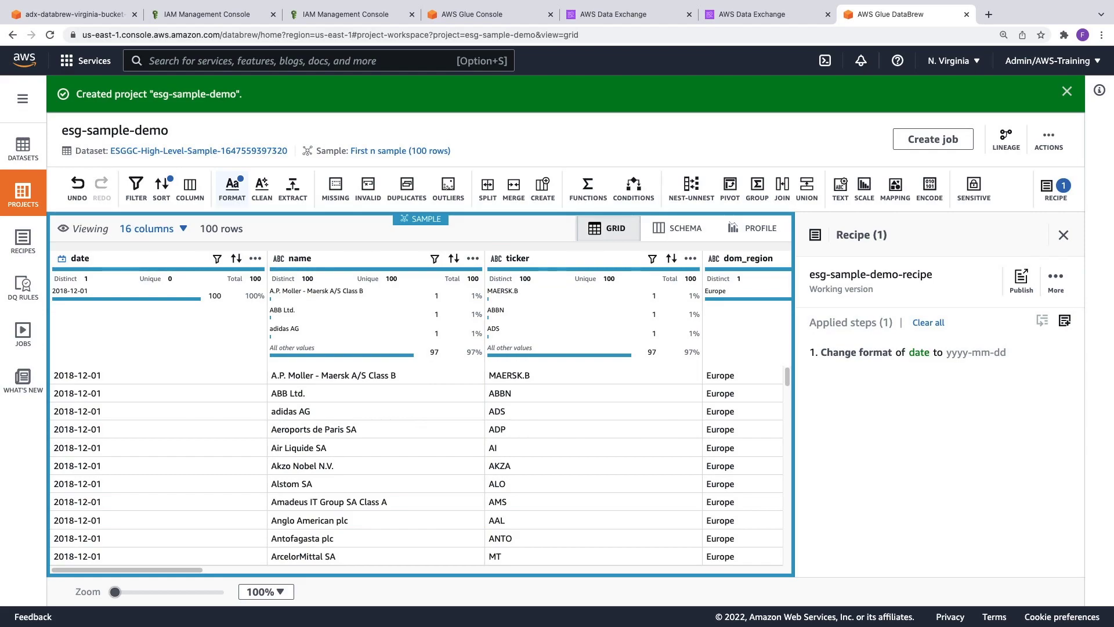
pyautogui.moveTo(872, 495)
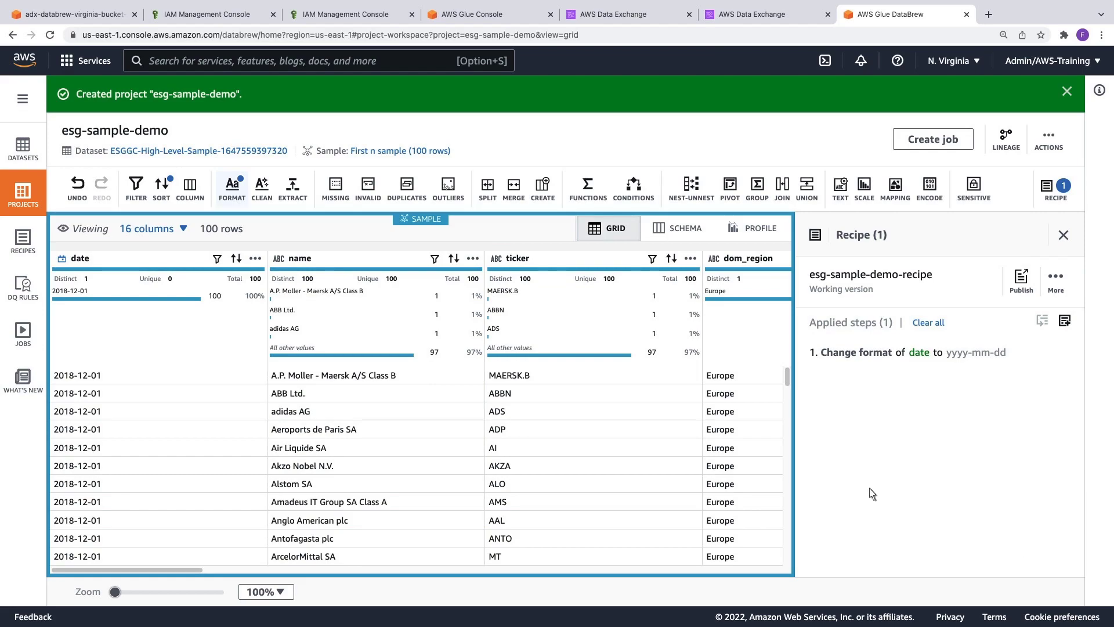
pyautogui.click(291, 258)
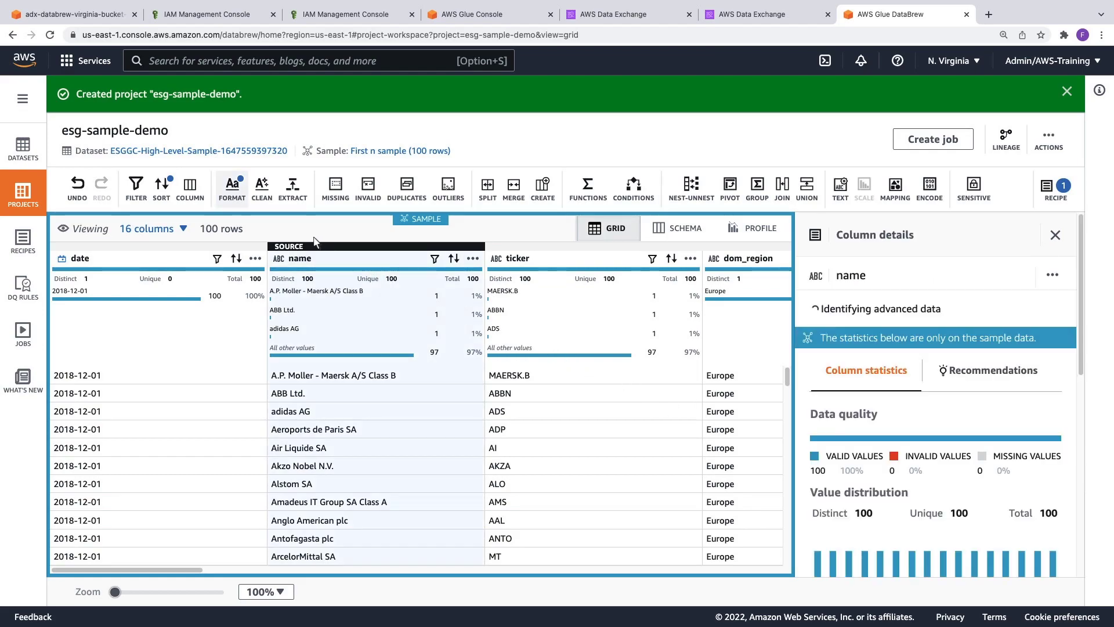
pyautogui.click(233, 187)
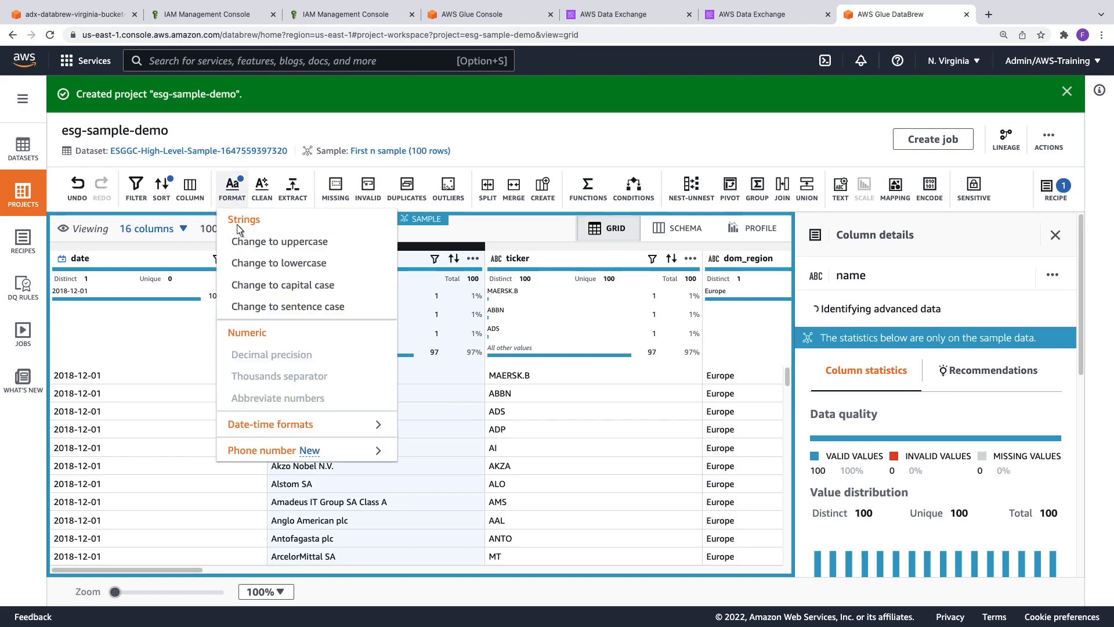
pyautogui.click(279, 241)
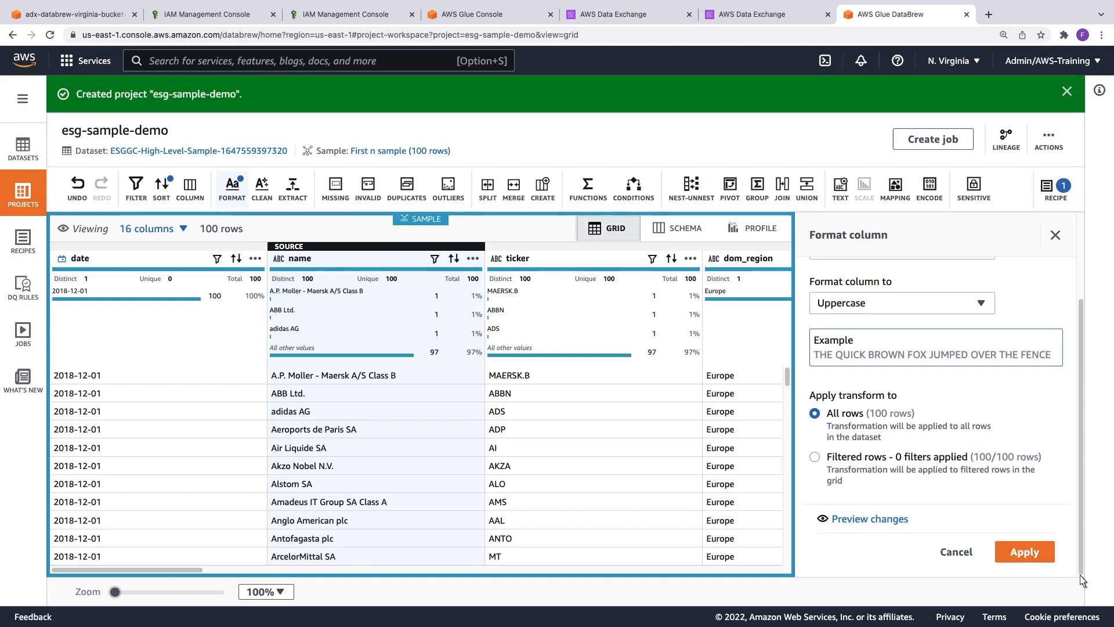
pyautogui.click(869, 519)
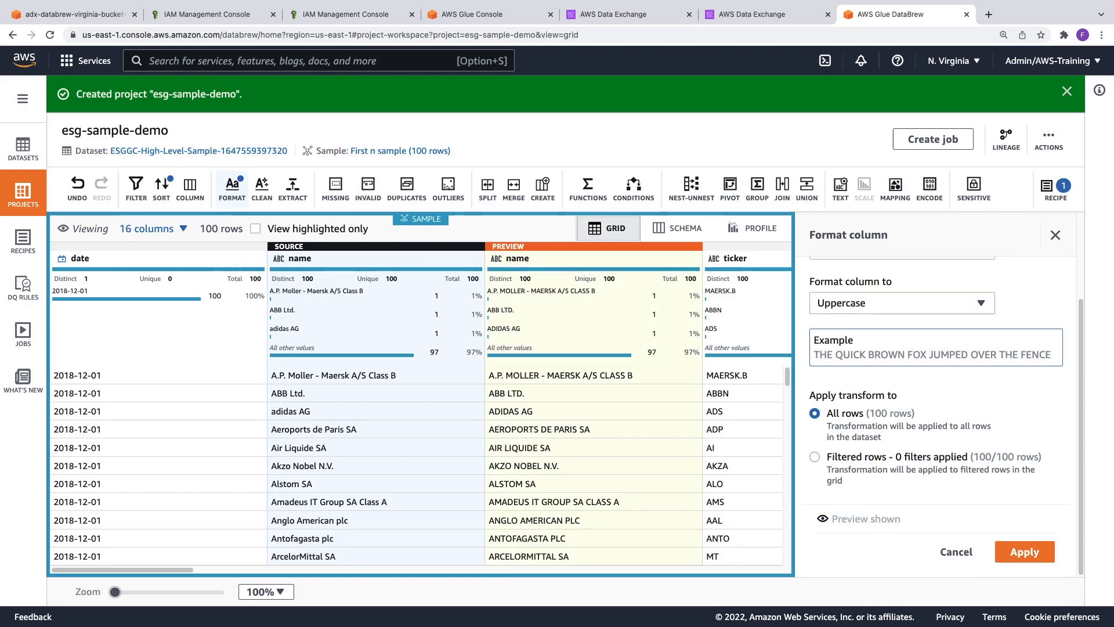
pyautogui.moveTo(917, 534)
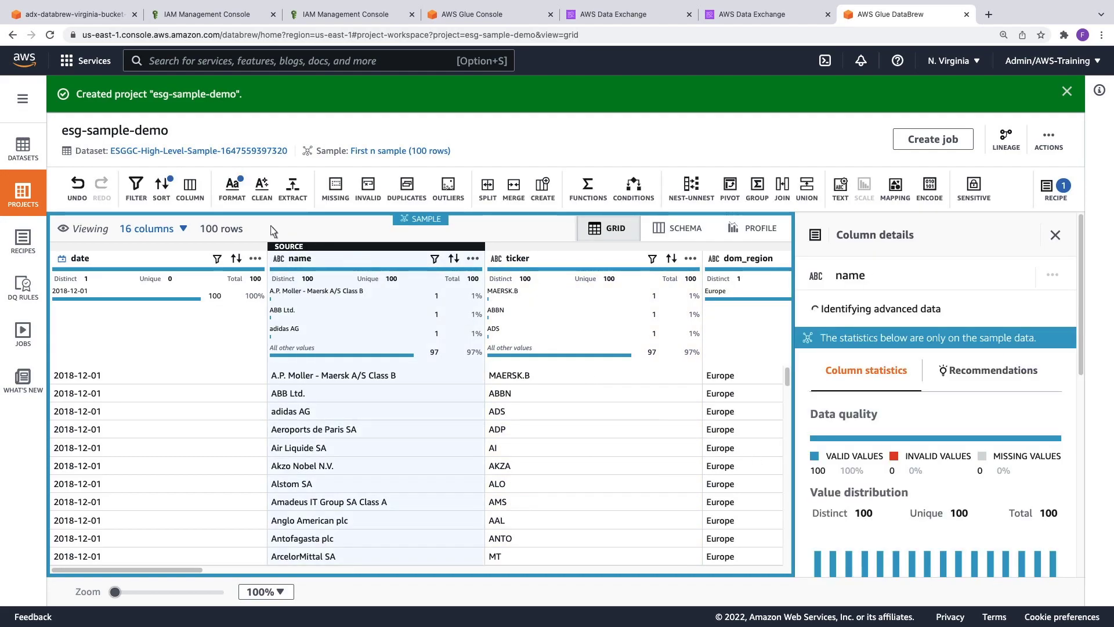
pyautogui.click(191, 188)
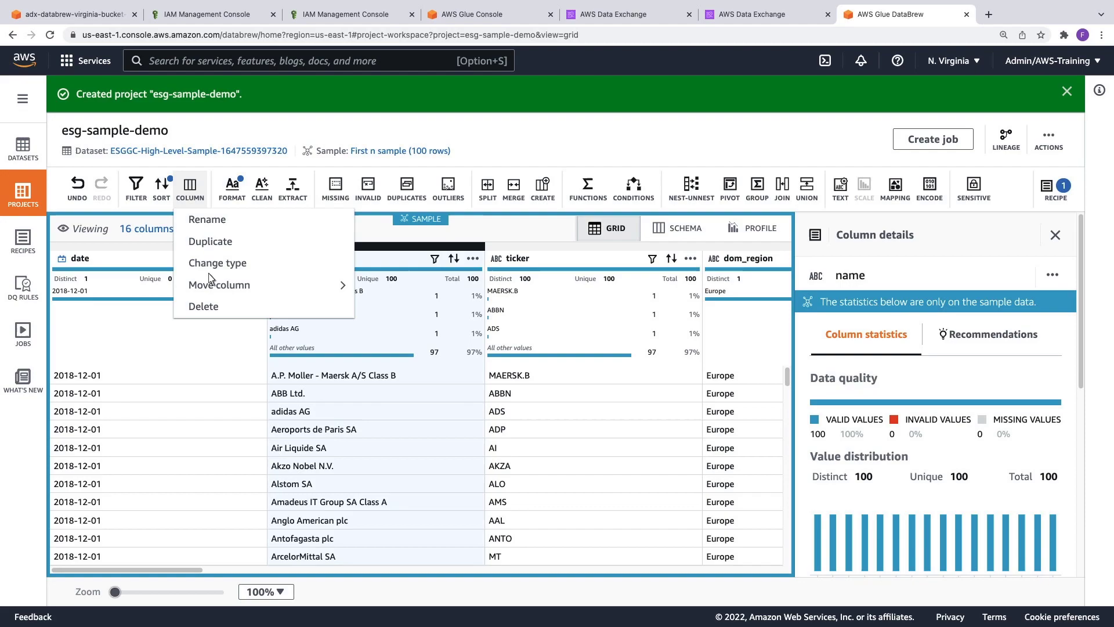
# Delete the name and dom_region columns together as the recipe's second step
pyautogui.click(204, 307)
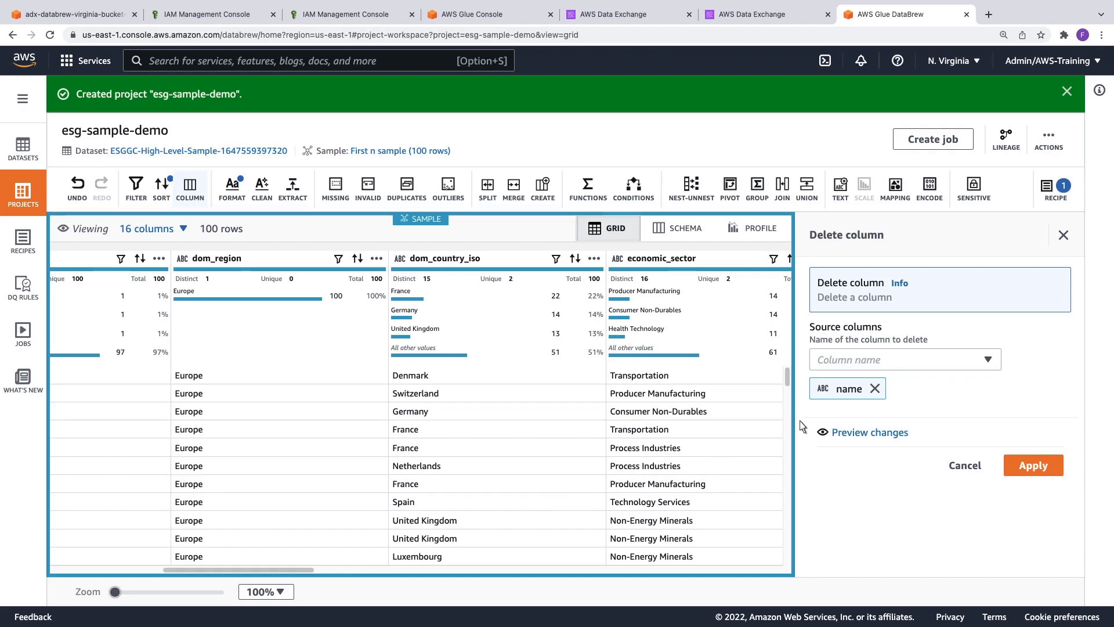
pyautogui.click(904, 358)
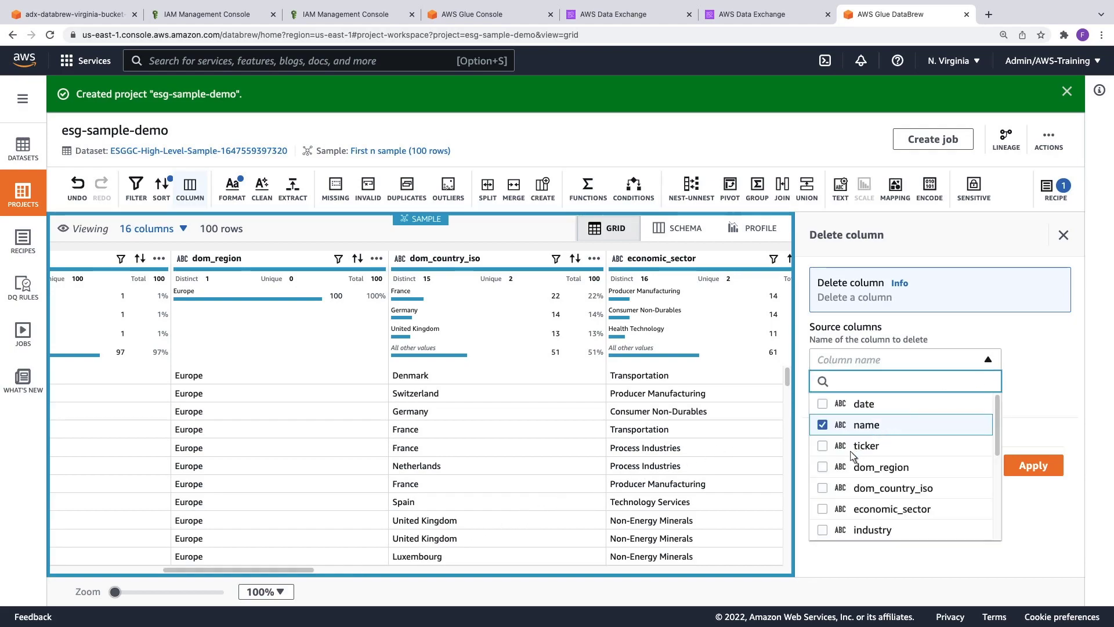
pyautogui.click(823, 467)
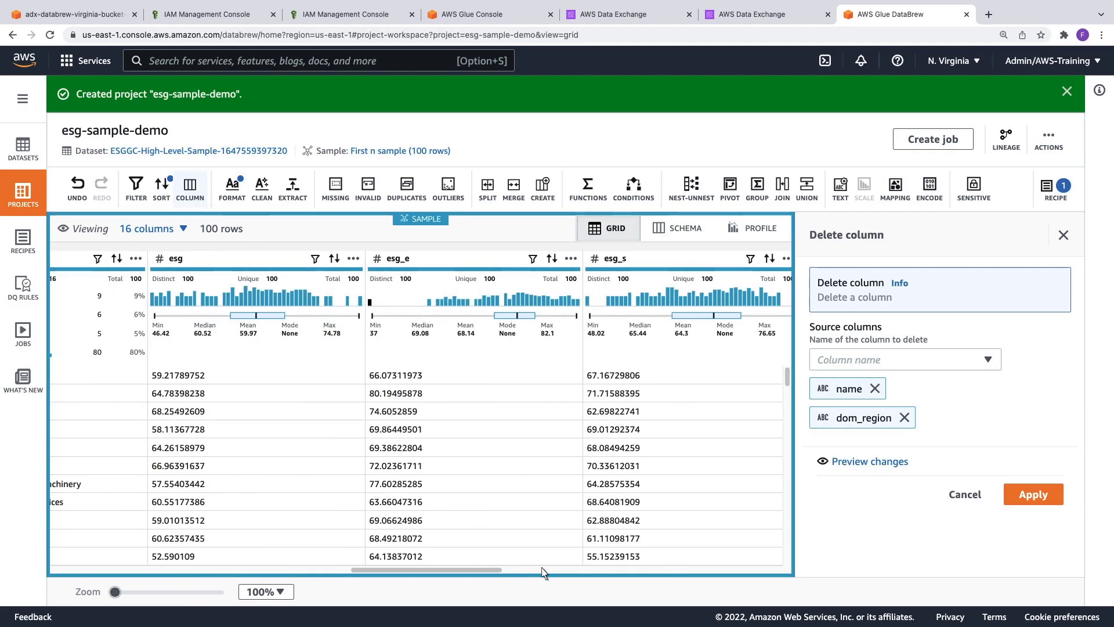
pyautogui.click(1033, 494)
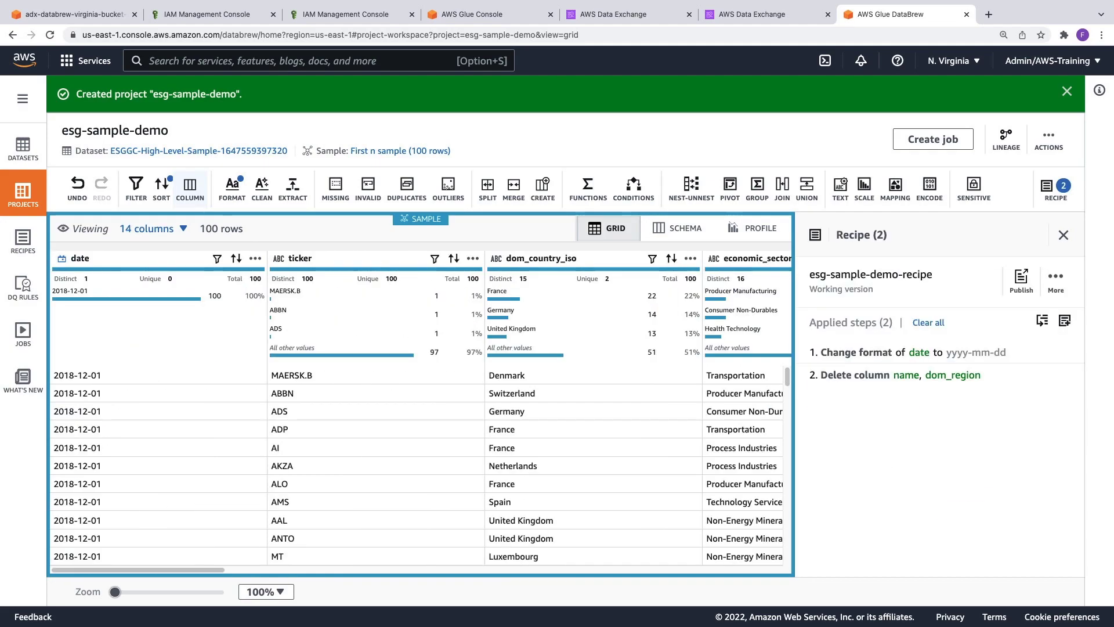
pyautogui.moveTo(632, 236)
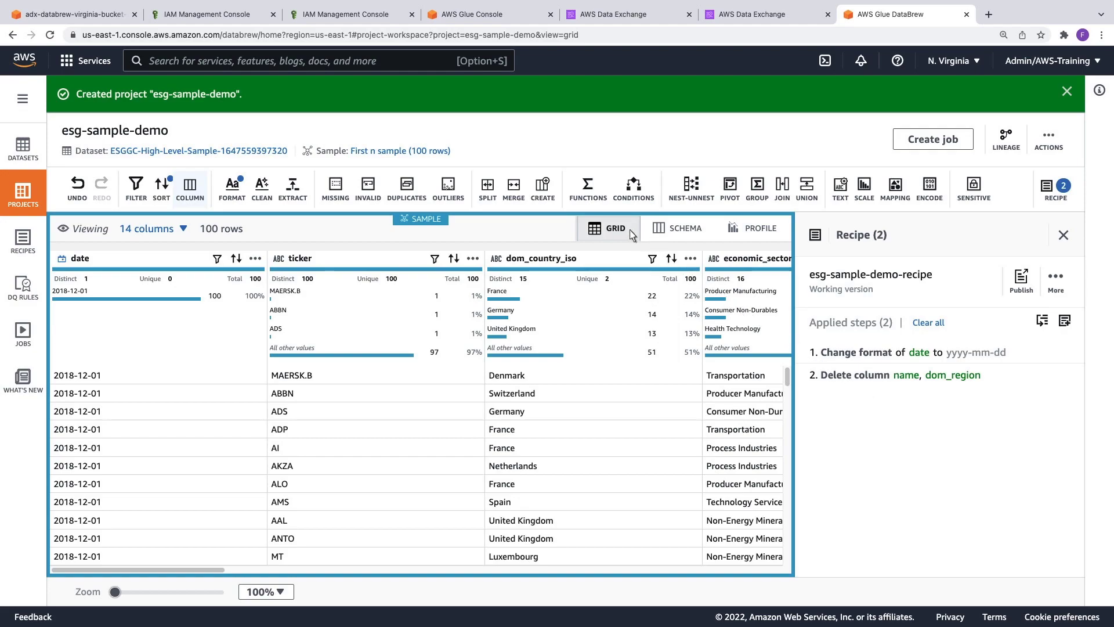
pyautogui.click(588, 188)
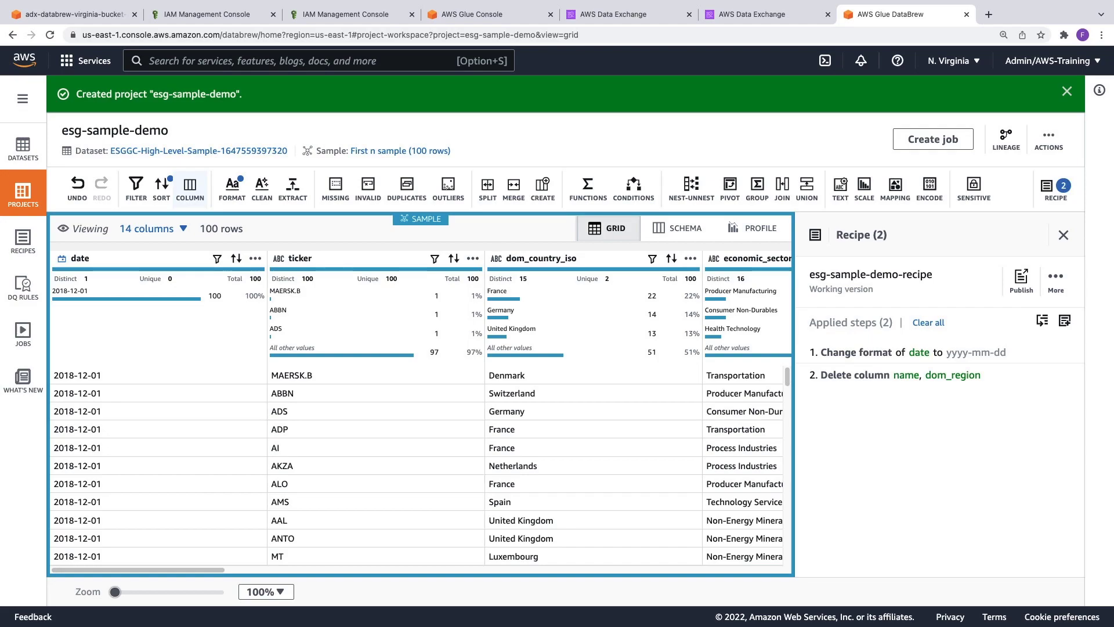
pyautogui.moveTo(705, 206)
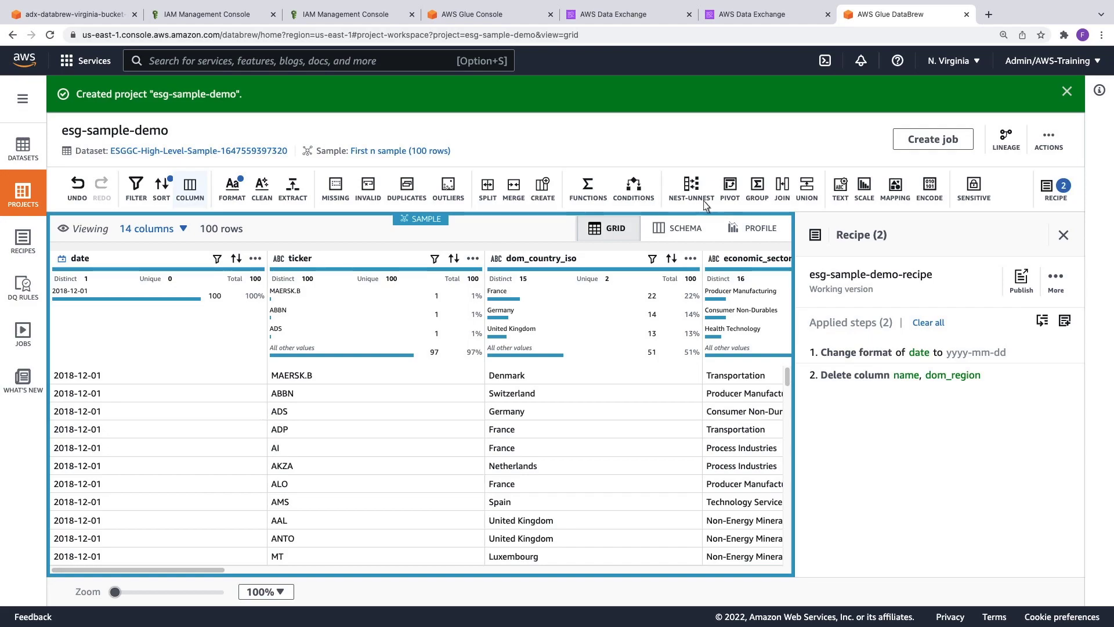
# Start a Group transform on industry with a mean aggregate of esg
pyautogui.click(756, 188)
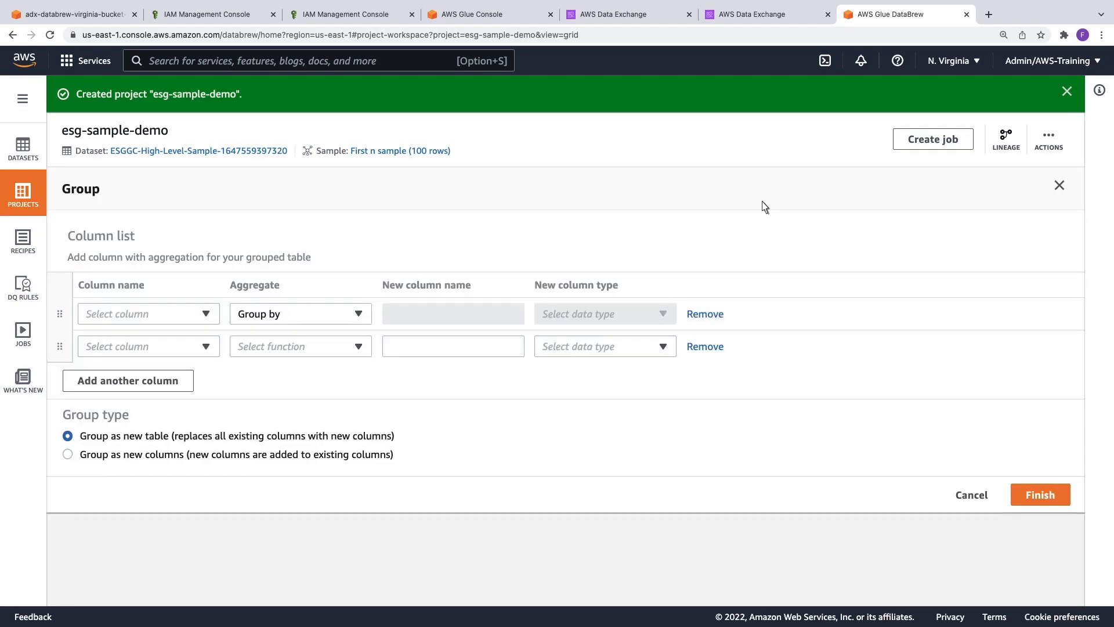
pyautogui.click(141, 313)
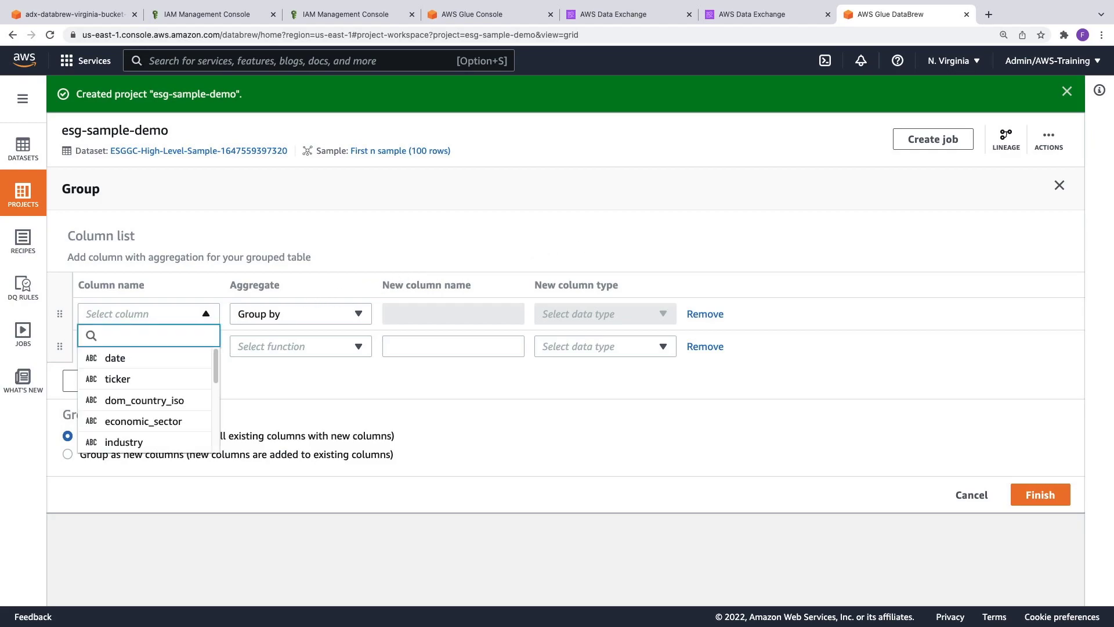
pyautogui.moveTo(175, 386)
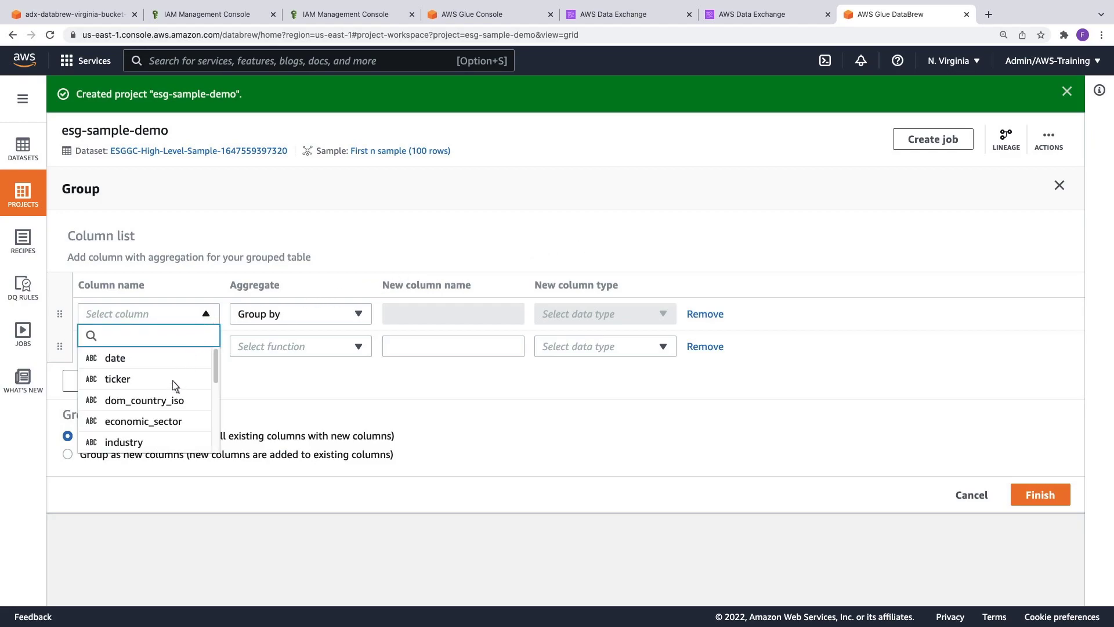
pyautogui.click(124, 441)
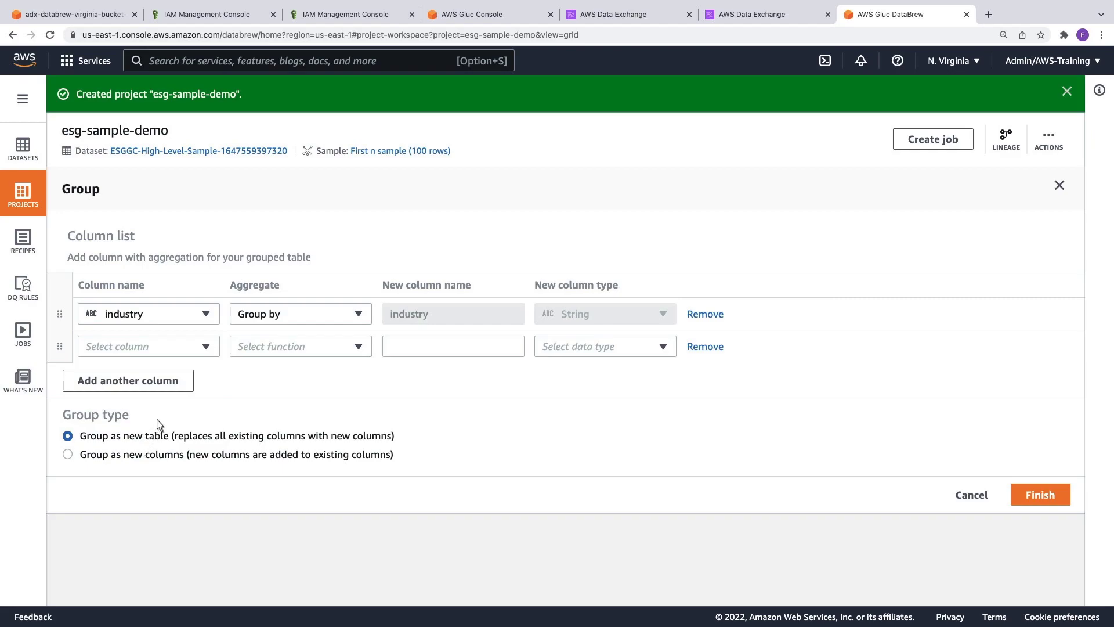
pyautogui.click(148, 346)
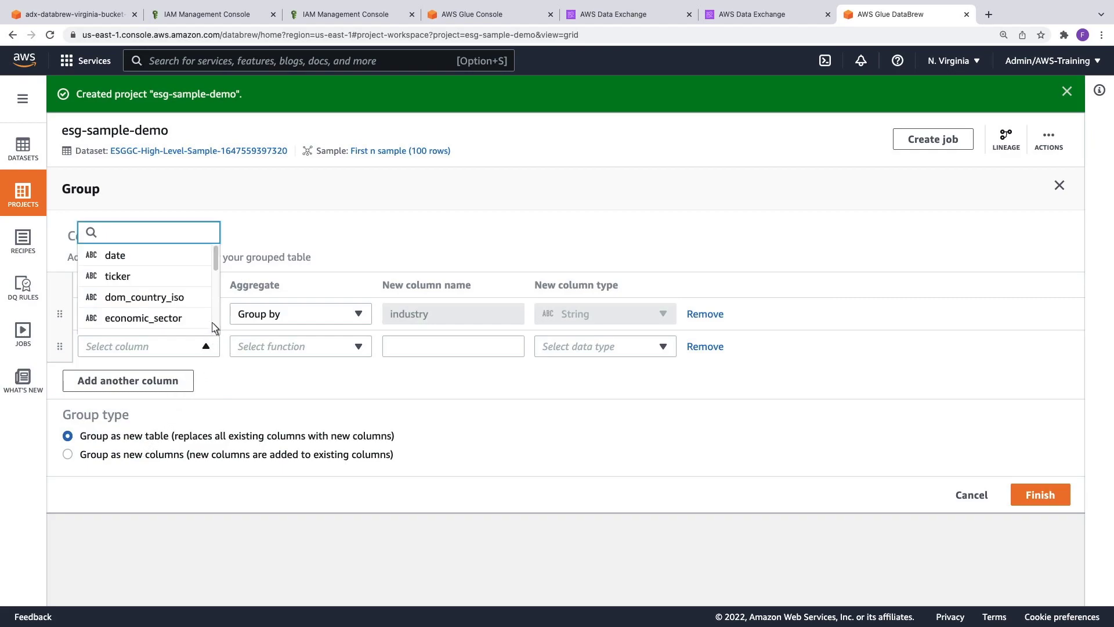
pyautogui.scroll(-3)
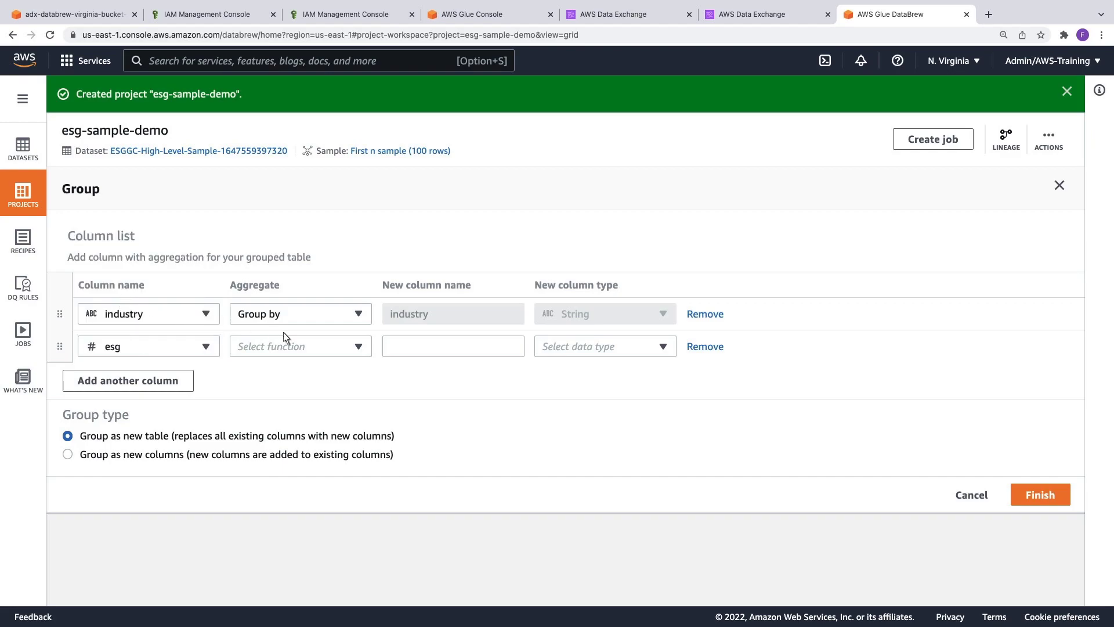
pyautogui.click(299, 346)
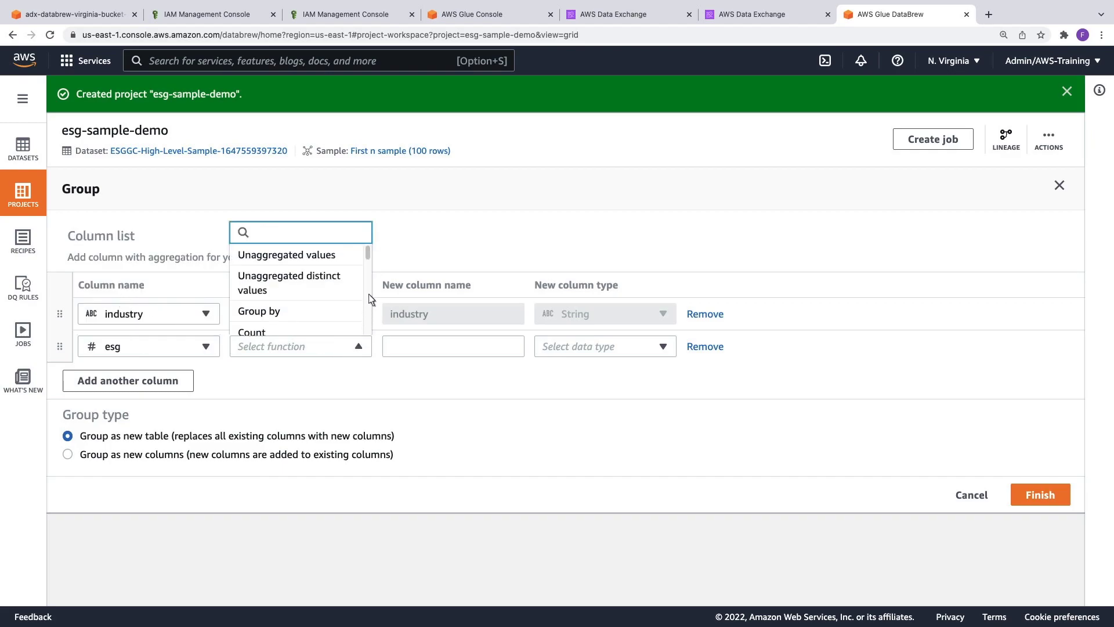
pyautogui.scroll(-3)
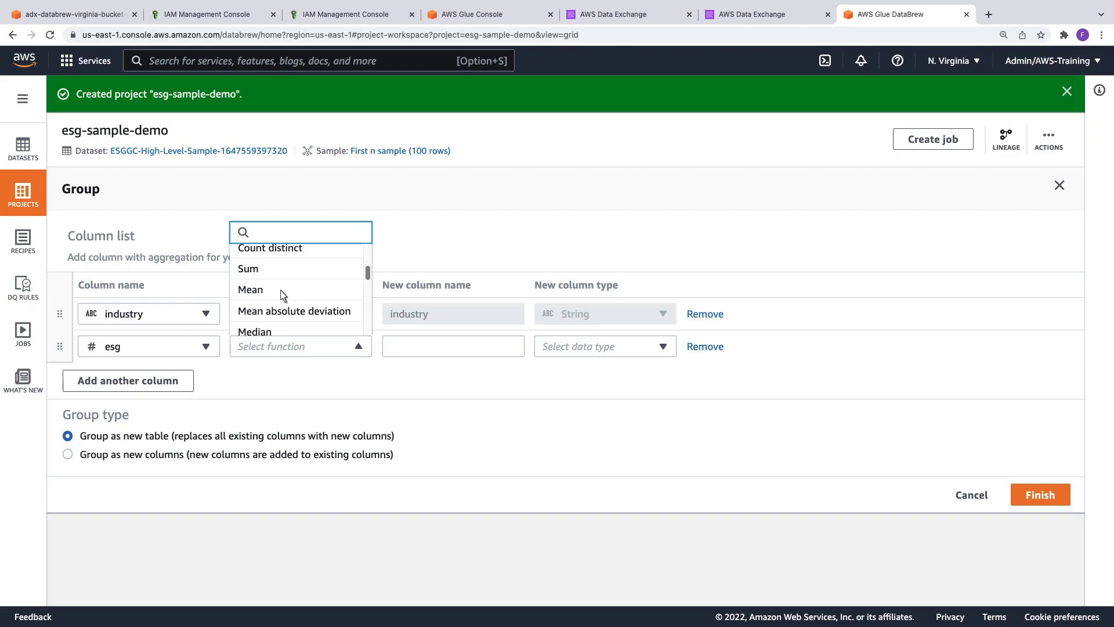
pyautogui.click(250, 289)
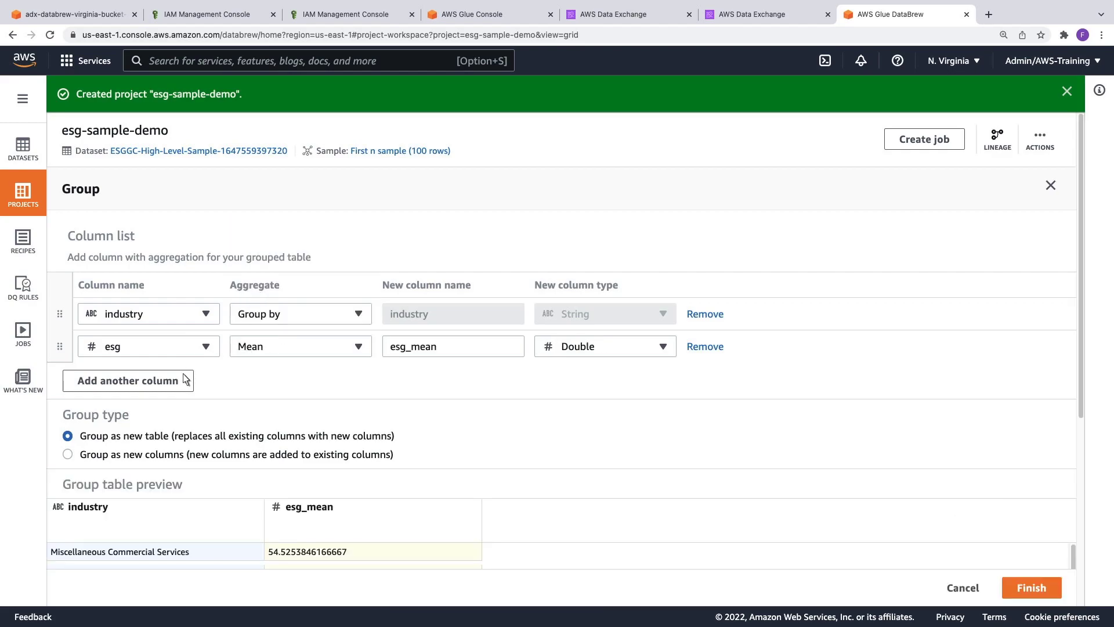
# Add a third row aggregating esg_e by its median, giving esg_e_median
pyautogui.click(128, 381)
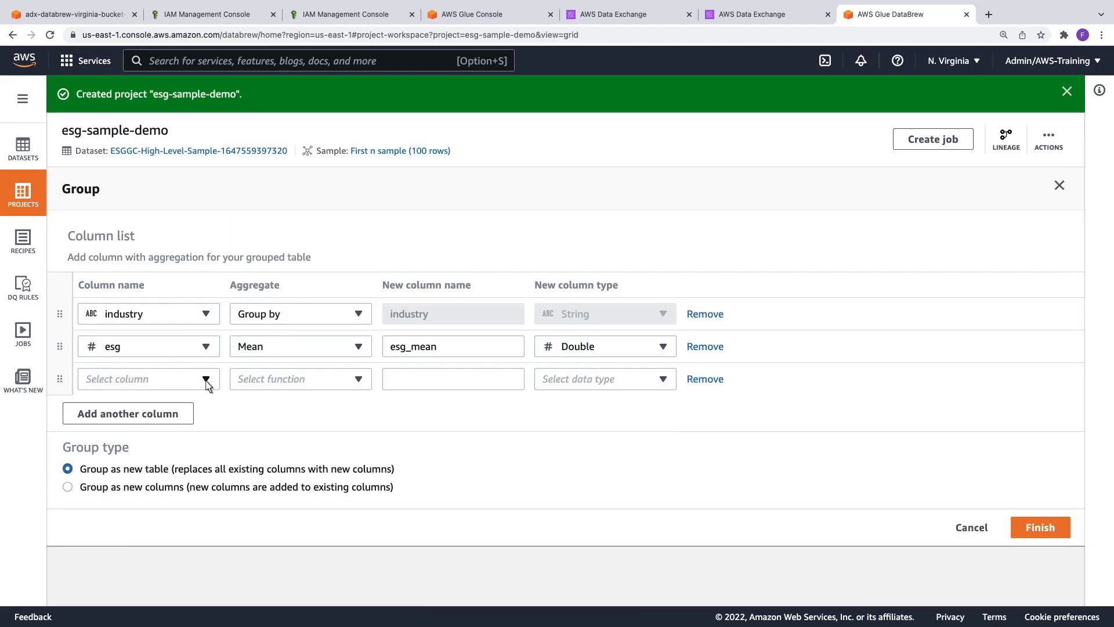
pyautogui.click(148, 378)
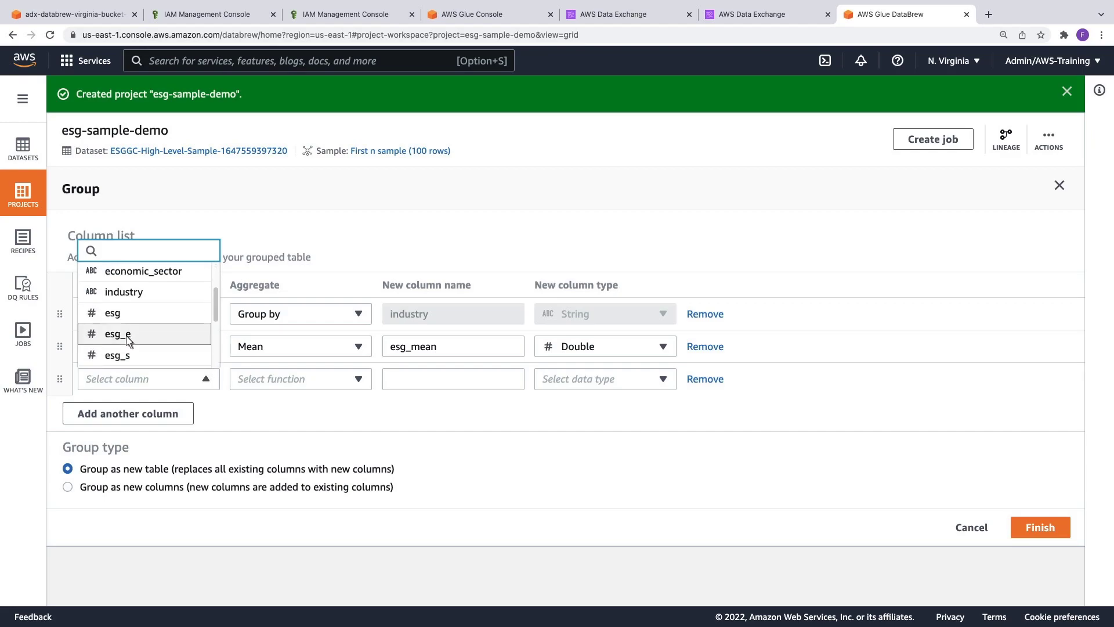
pyautogui.click(298, 378)
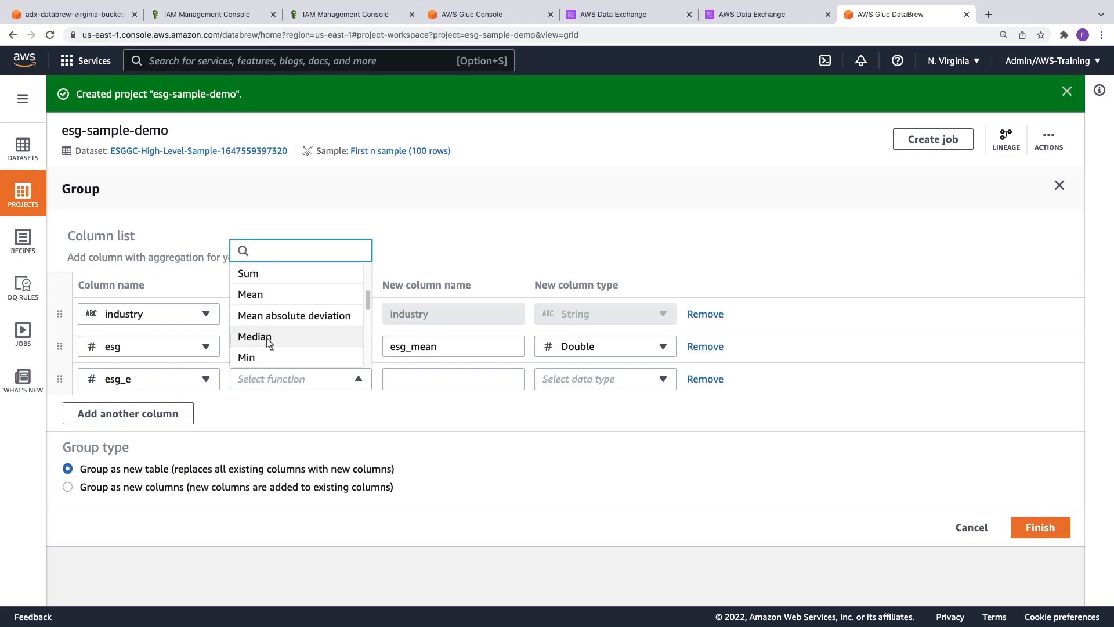
pyautogui.click(254, 336)
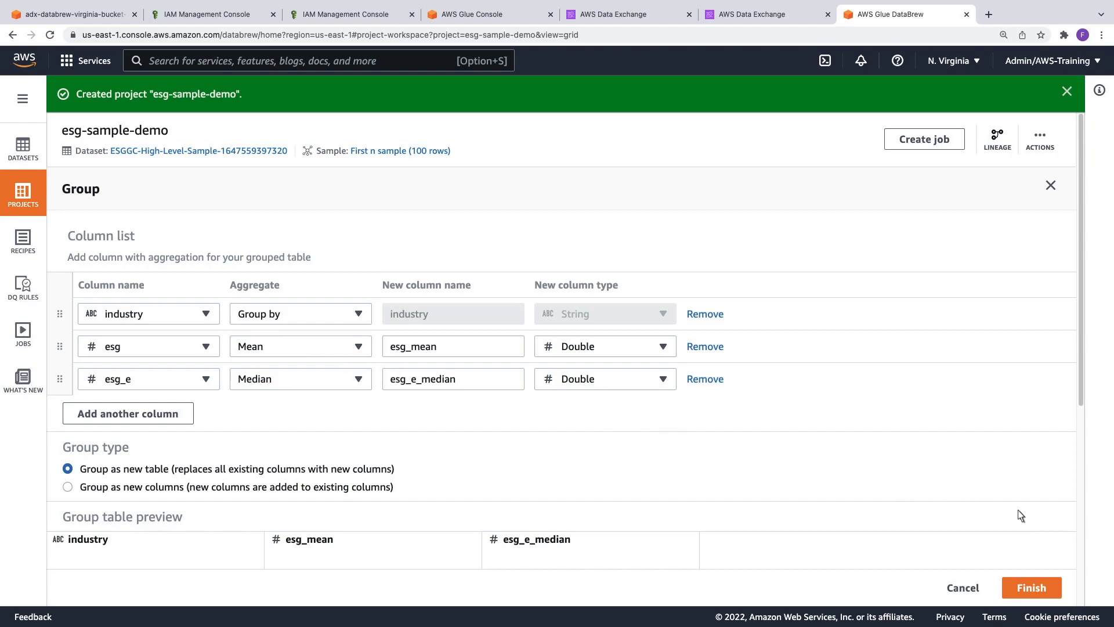
# Choose 'Group as new columns' and finish, adding esg_mean and esg_e_median beside existing data
pyautogui.scroll(-3)
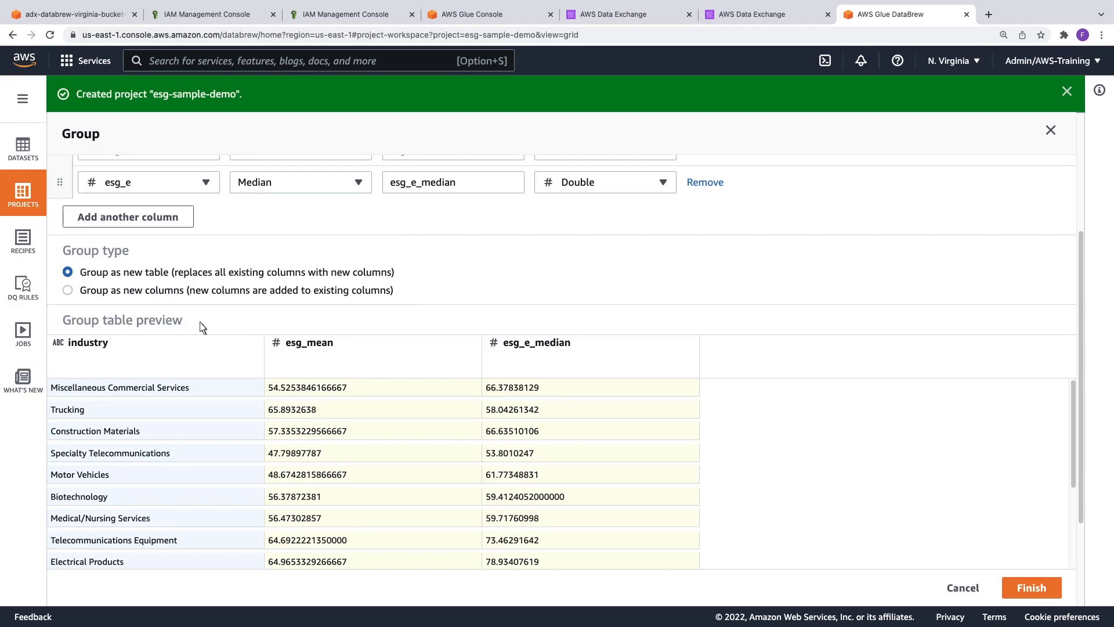
pyautogui.click(67, 290)
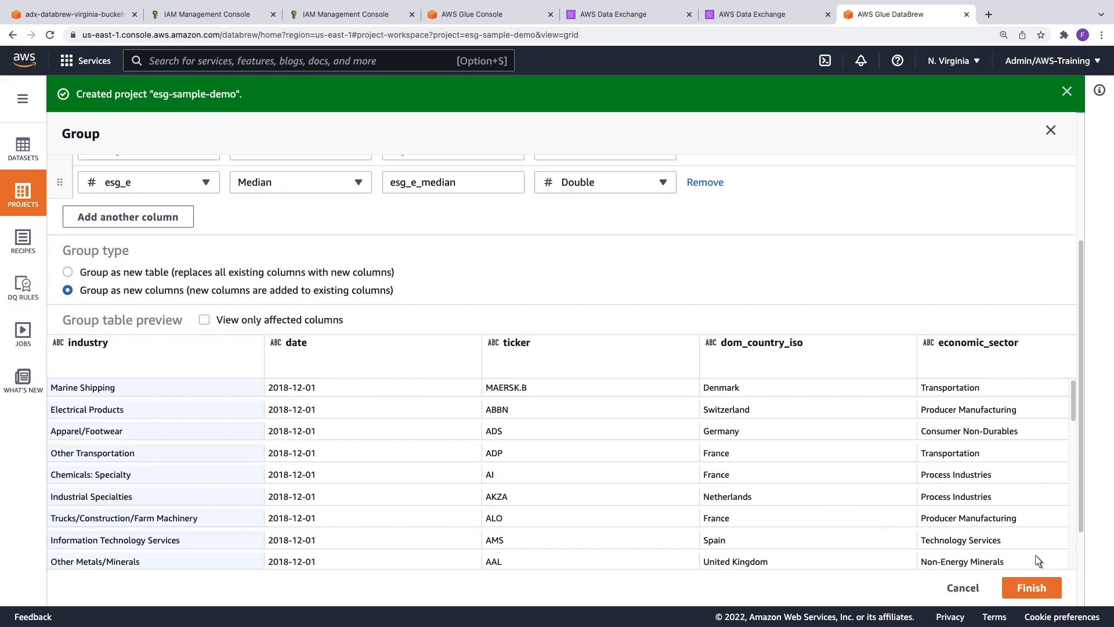
pyautogui.scroll(-3)
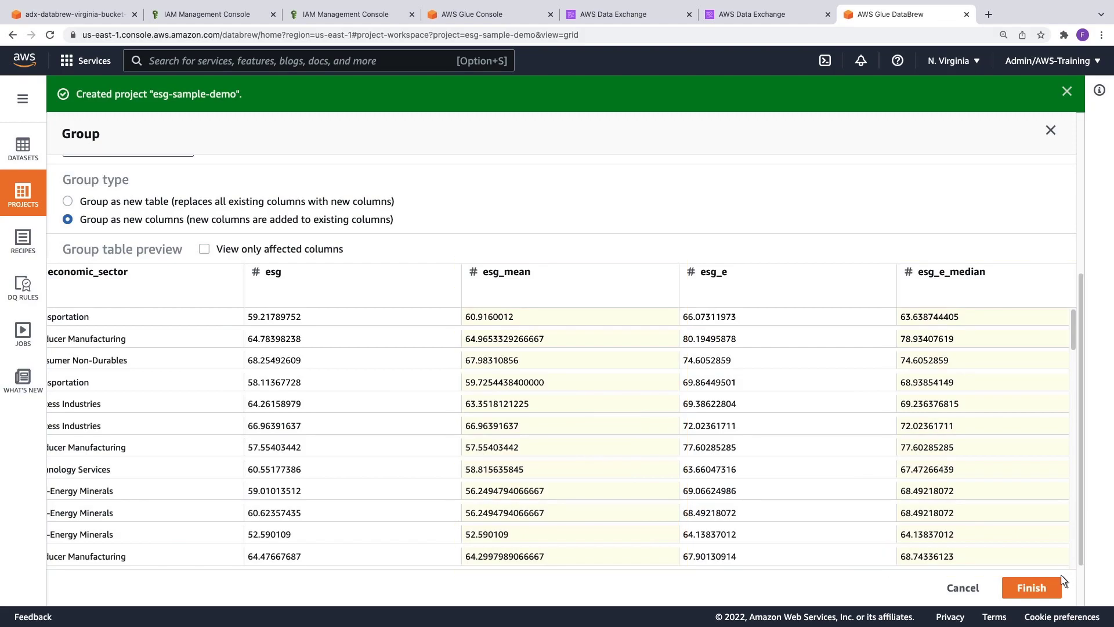
pyautogui.click(1031, 588)
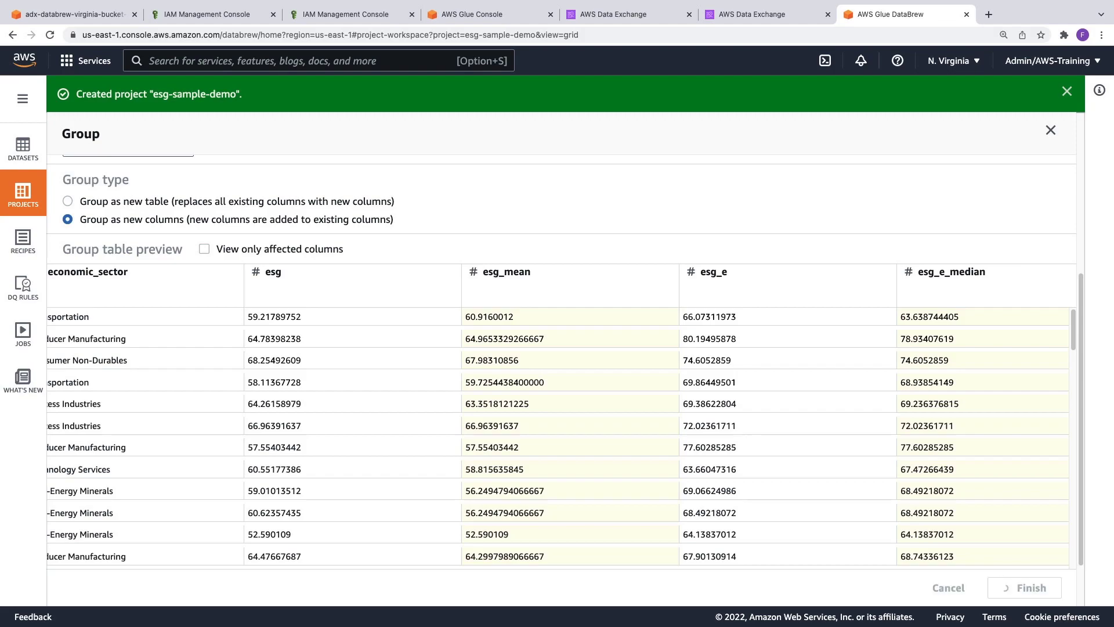
# Move the industry column to sit right after ticker as the fourth recipe step
pyautogui.click(1024, 587)
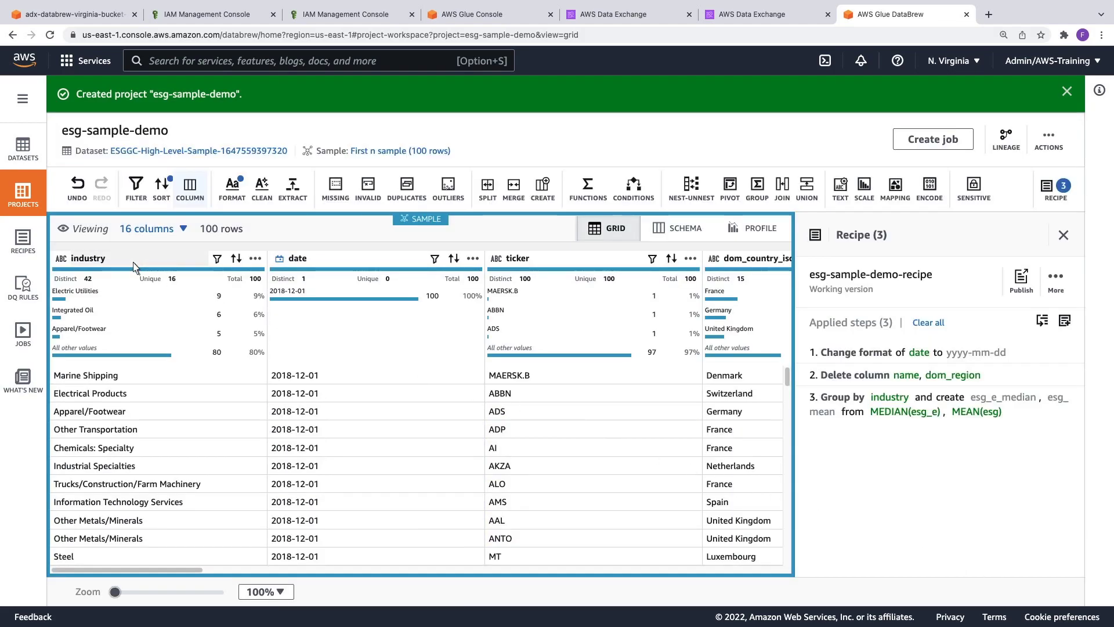
pyautogui.click(189, 188)
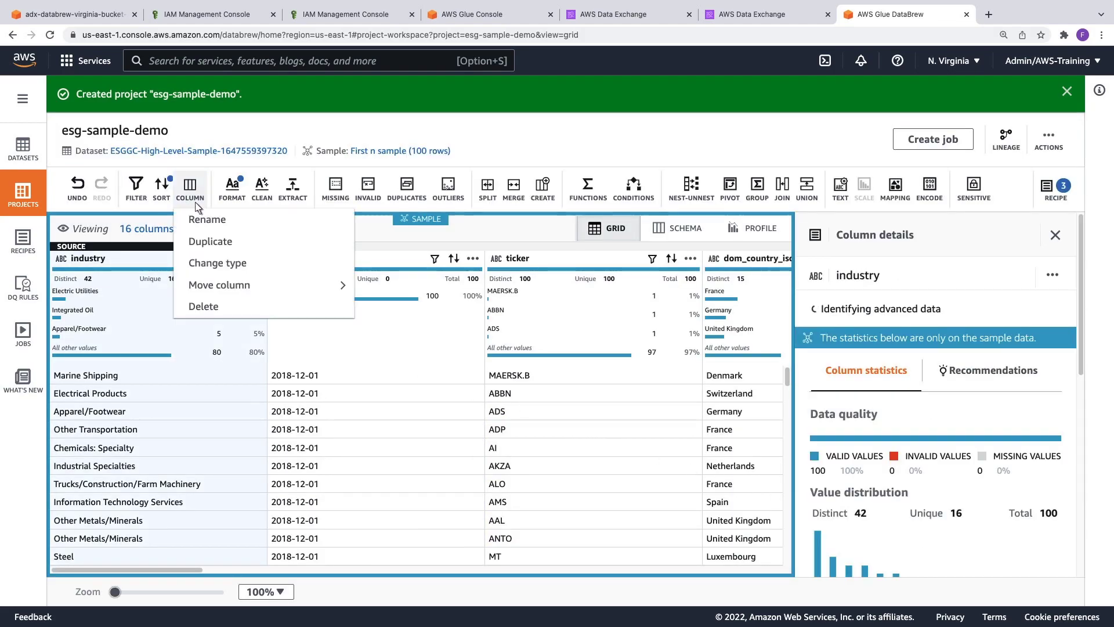
pyautogui.click(219, 284)
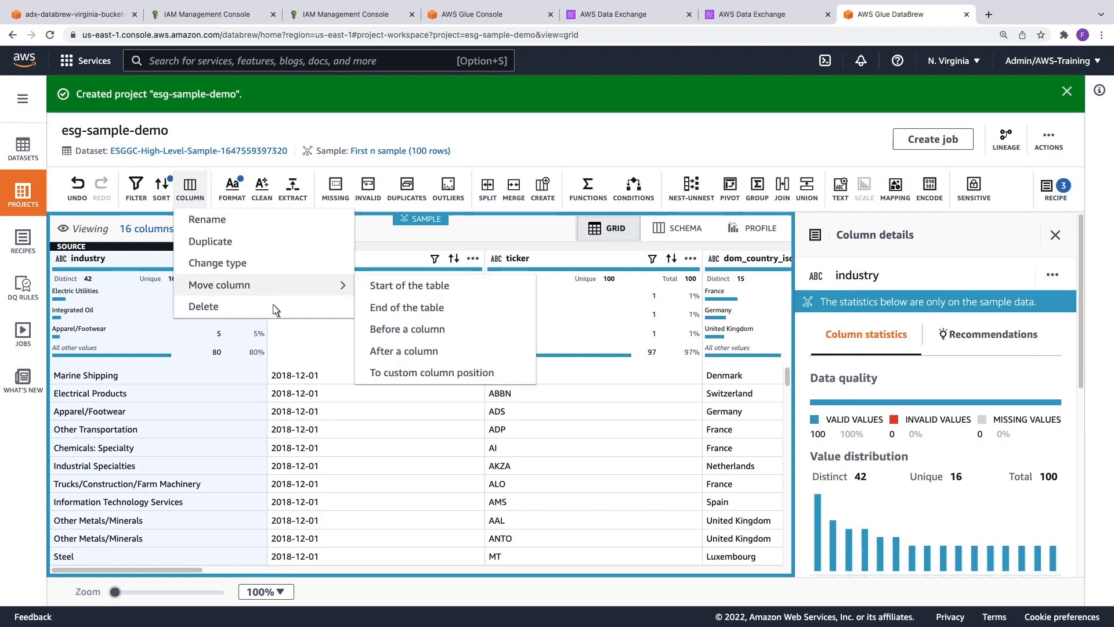
pyautogui.click(404, 350)
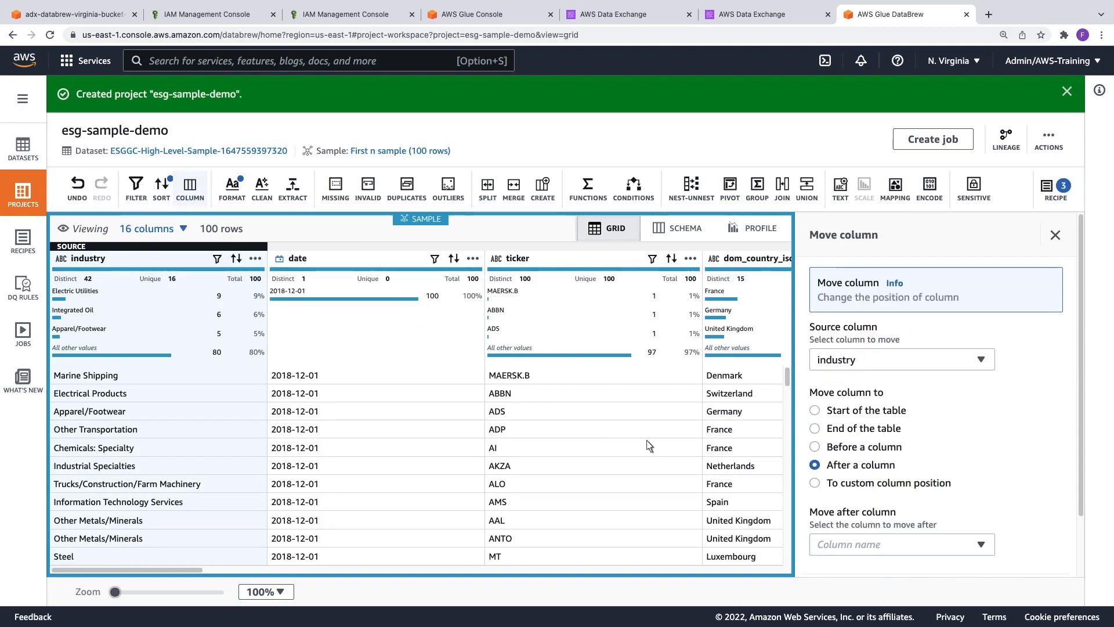
pyautogui.click(901, 543)
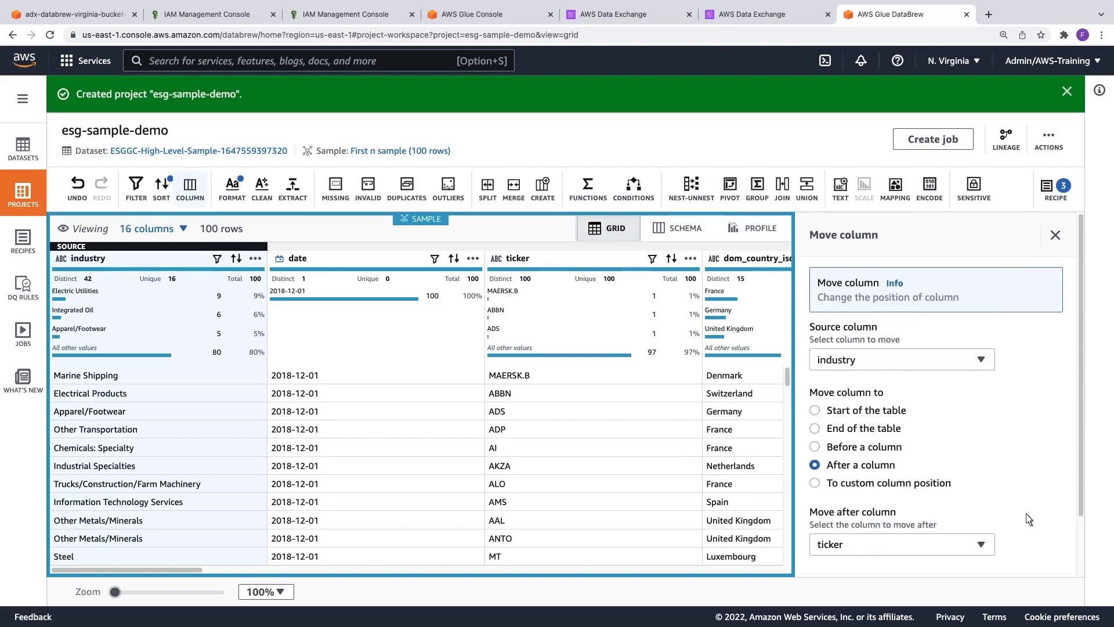
pyautogui.scroll(-3)
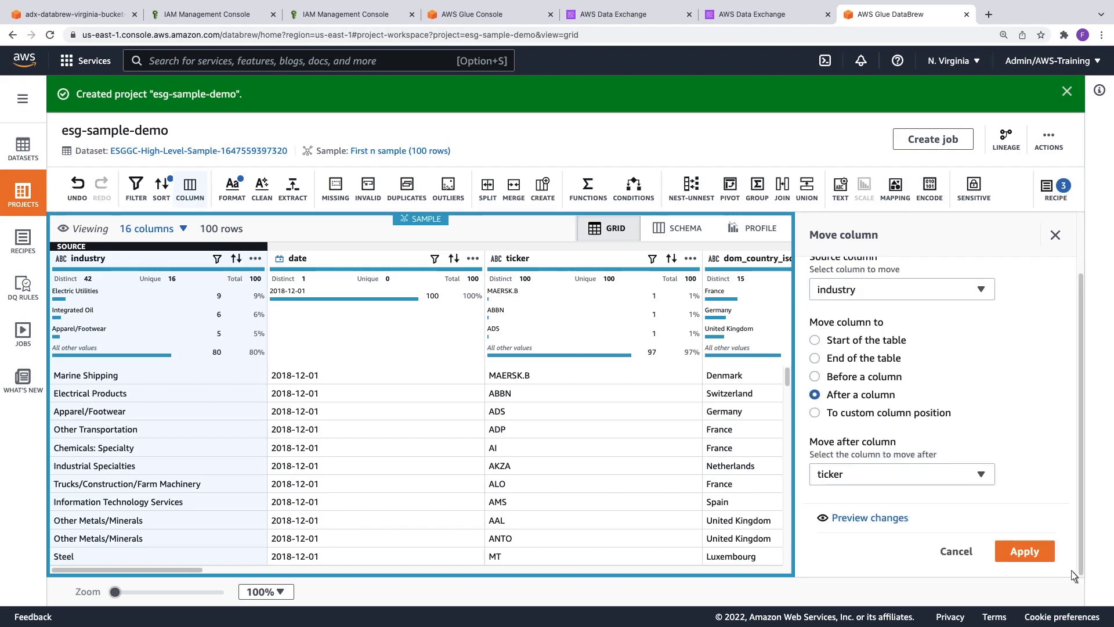
pyautogui.click(1024, 550)
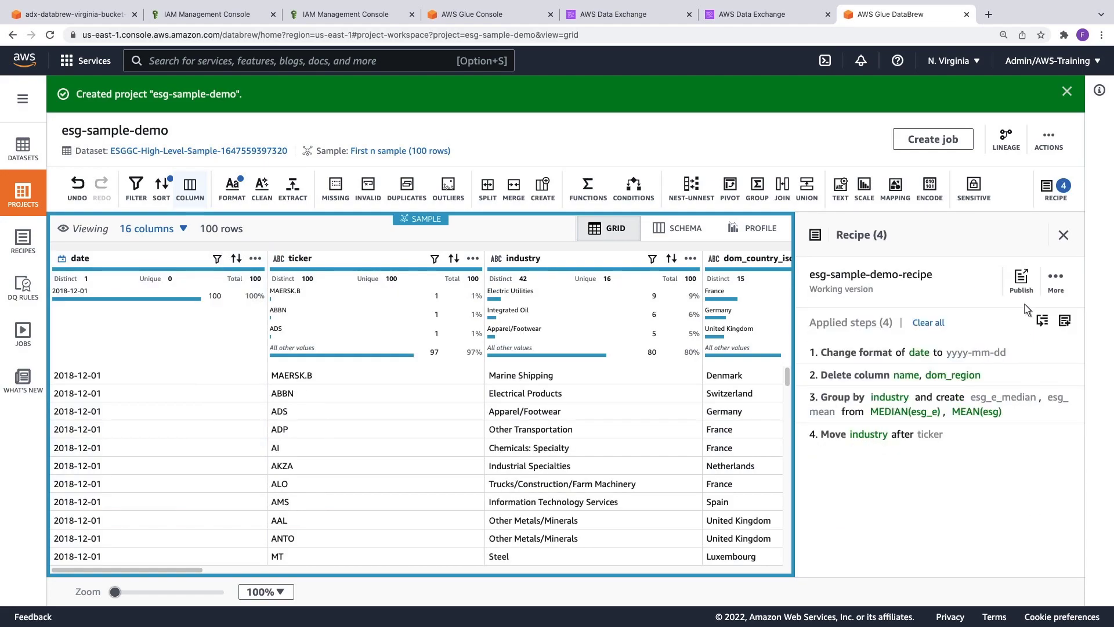
# Publish esg-sample-demo-recipe as Version 1.0 with its four steps
pyautogui.click(1021, 277)
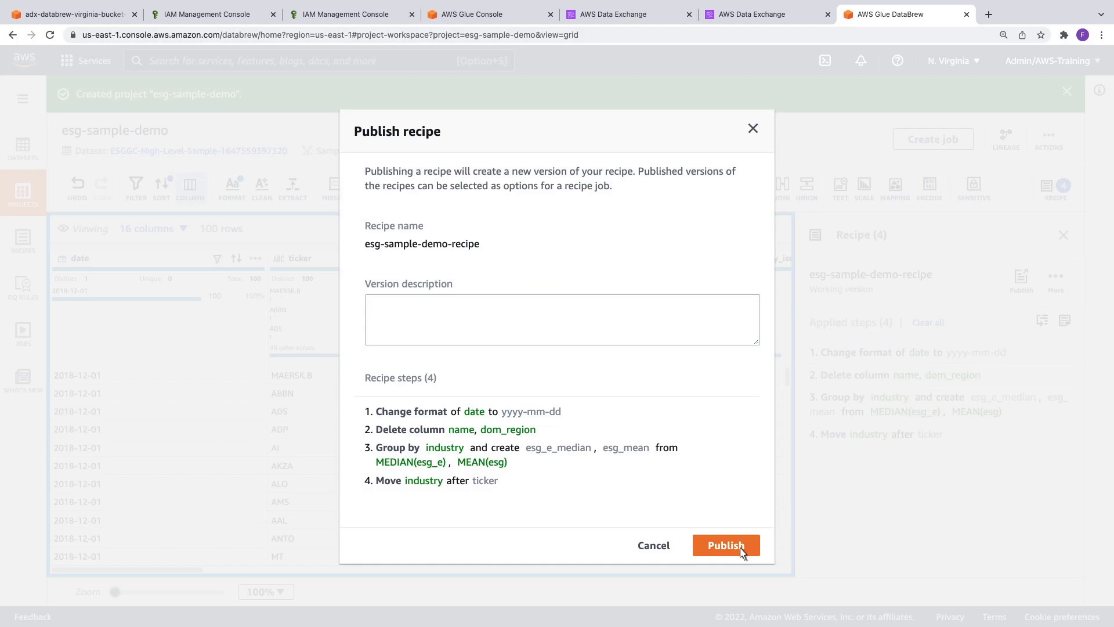
pyautogui.click(725, 545)
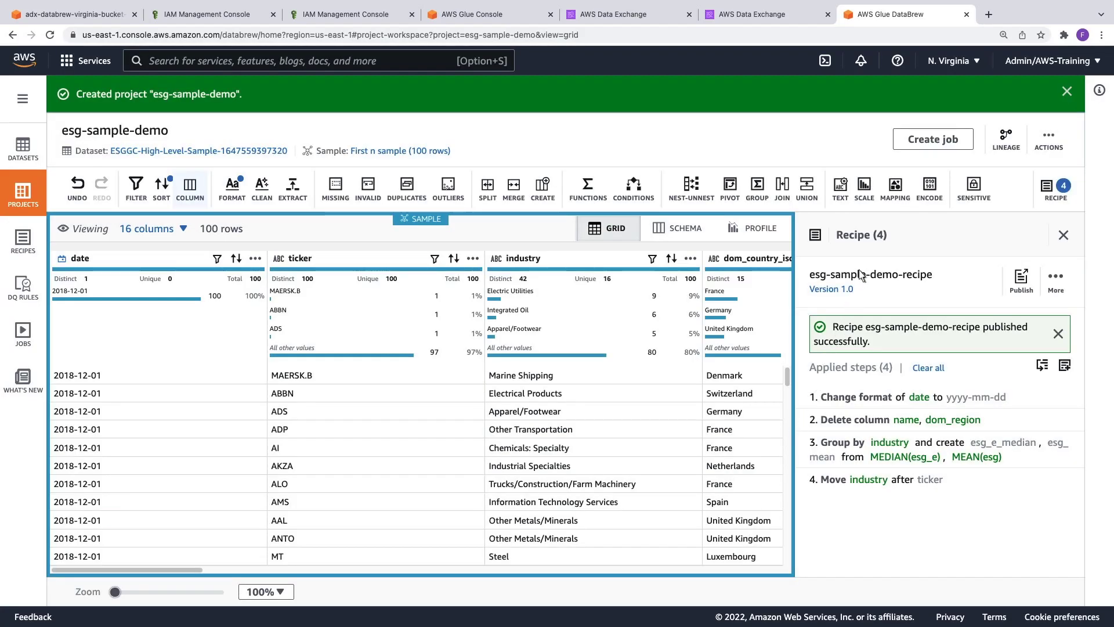
pyautogui.moveTo(932, 139)
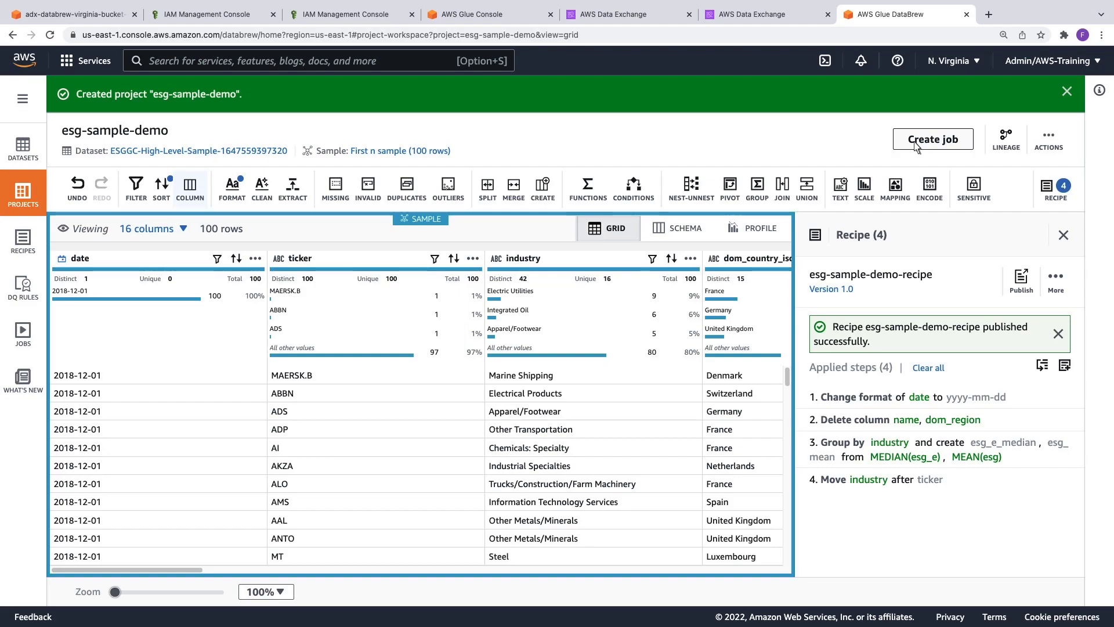
# Create a recipe job named esg-transform-demo with PARQUET output compressed with Snappy
pyautogui.click(934, 138)
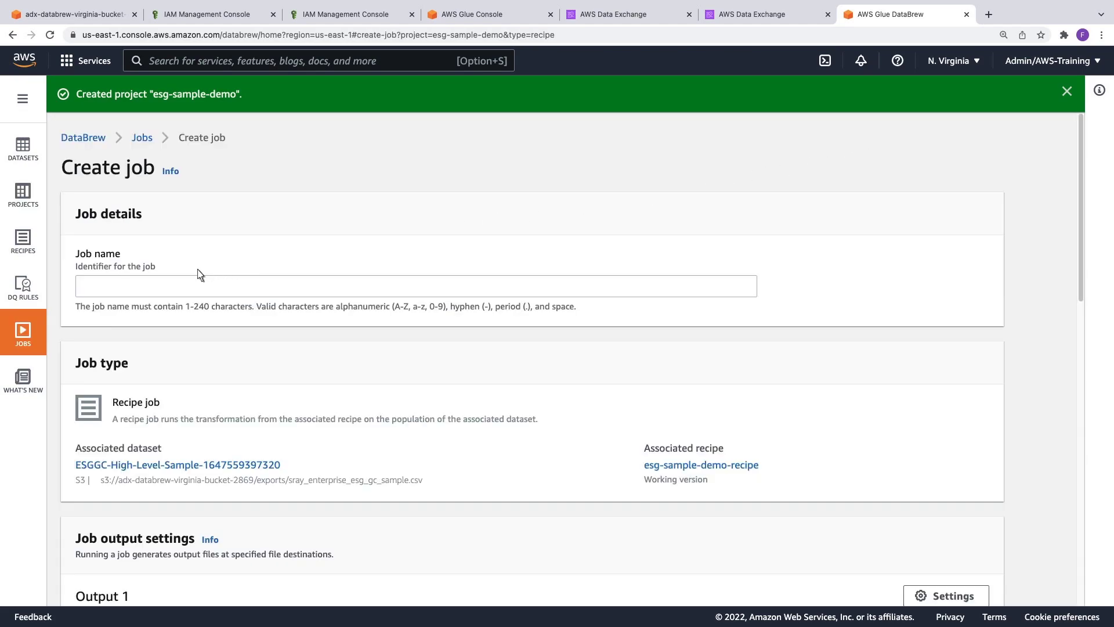
pyautogui.write('esg-transform-demo')
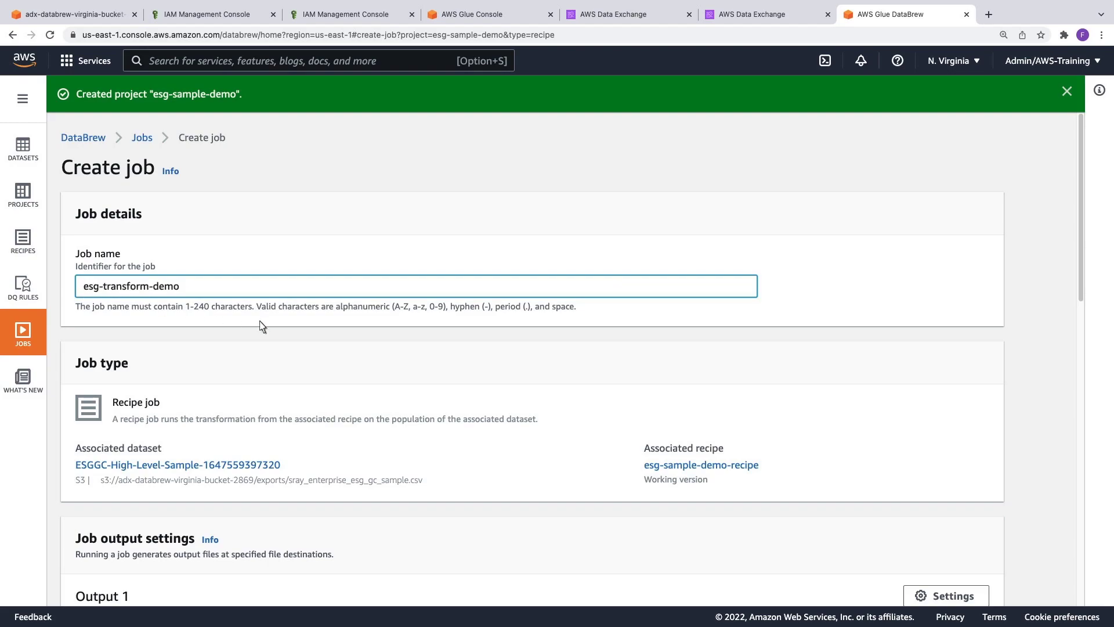
pyautogui.scroll(-3)
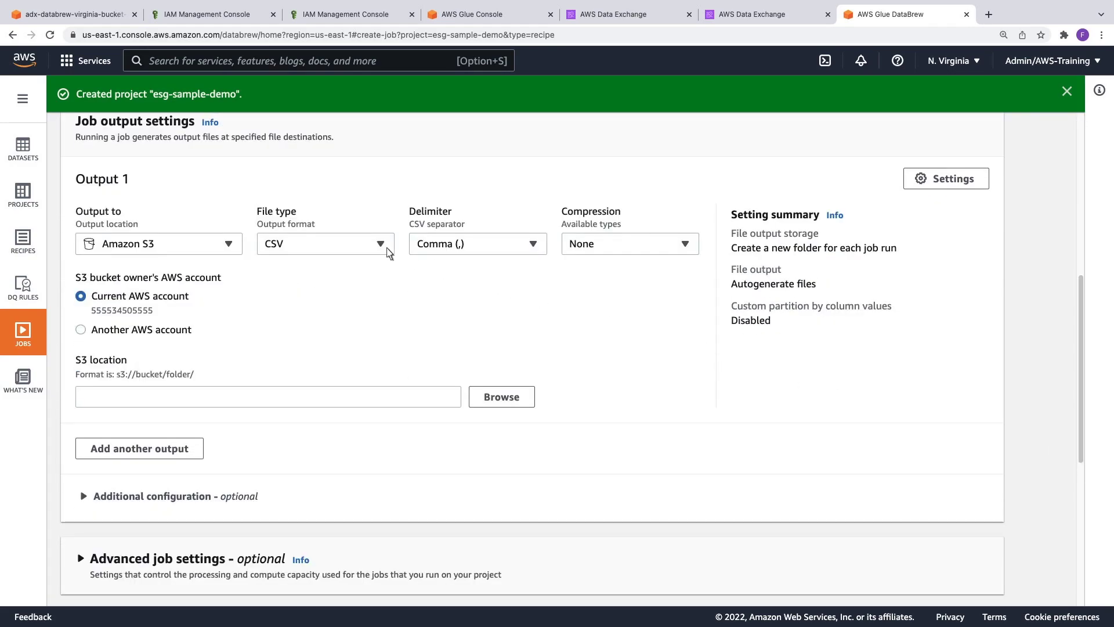
pyautogui.click(324, 243)
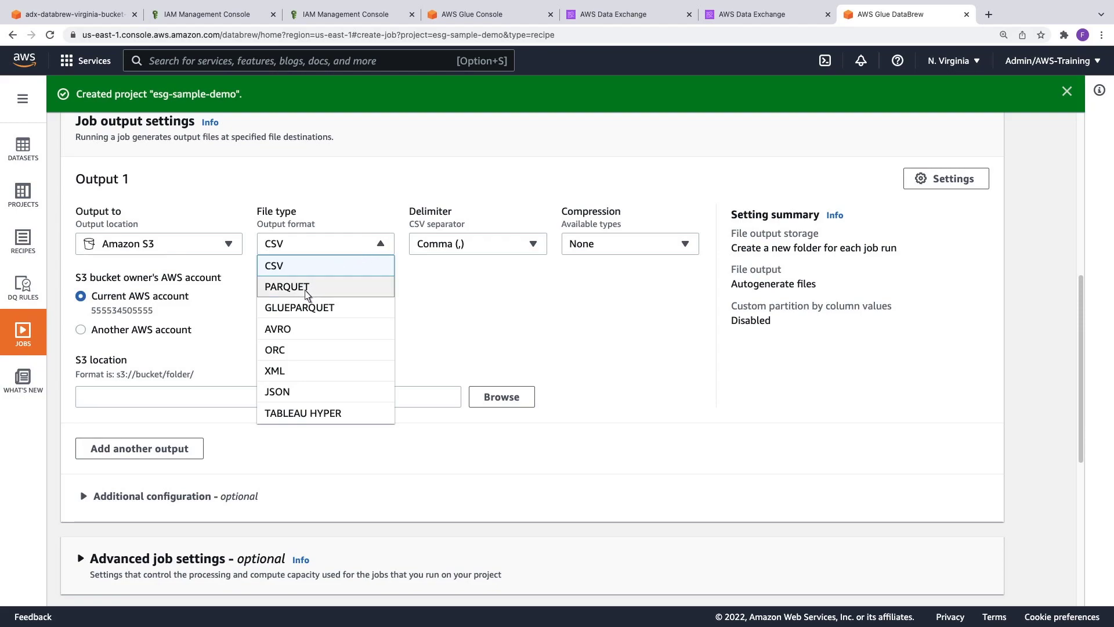
pyautogui.click(628, 243)
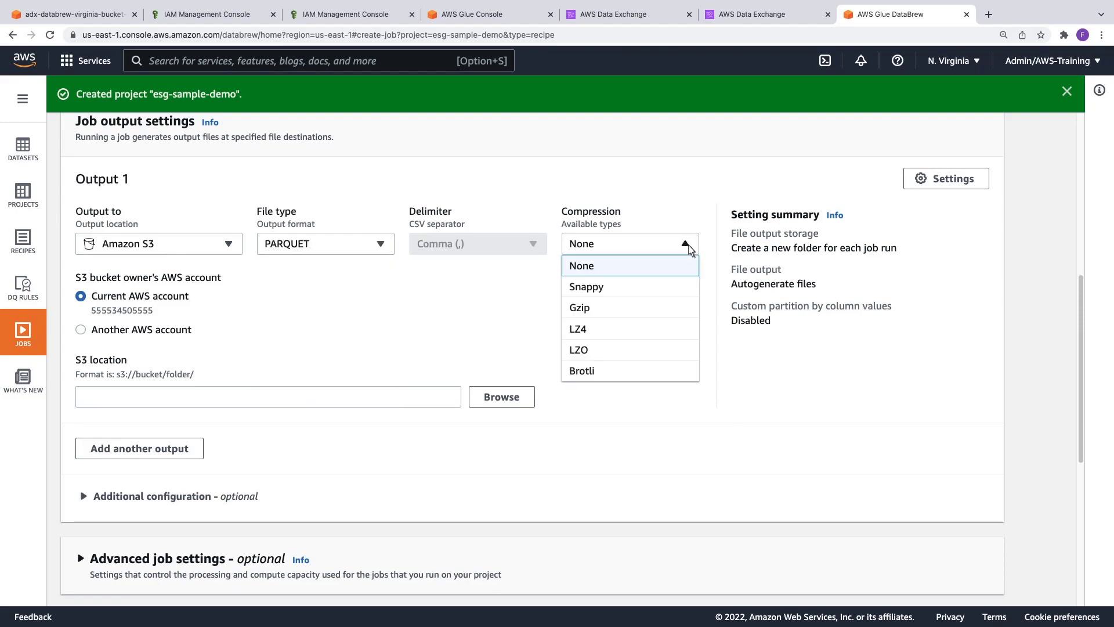
pyautogui.moveTo(600, 291)
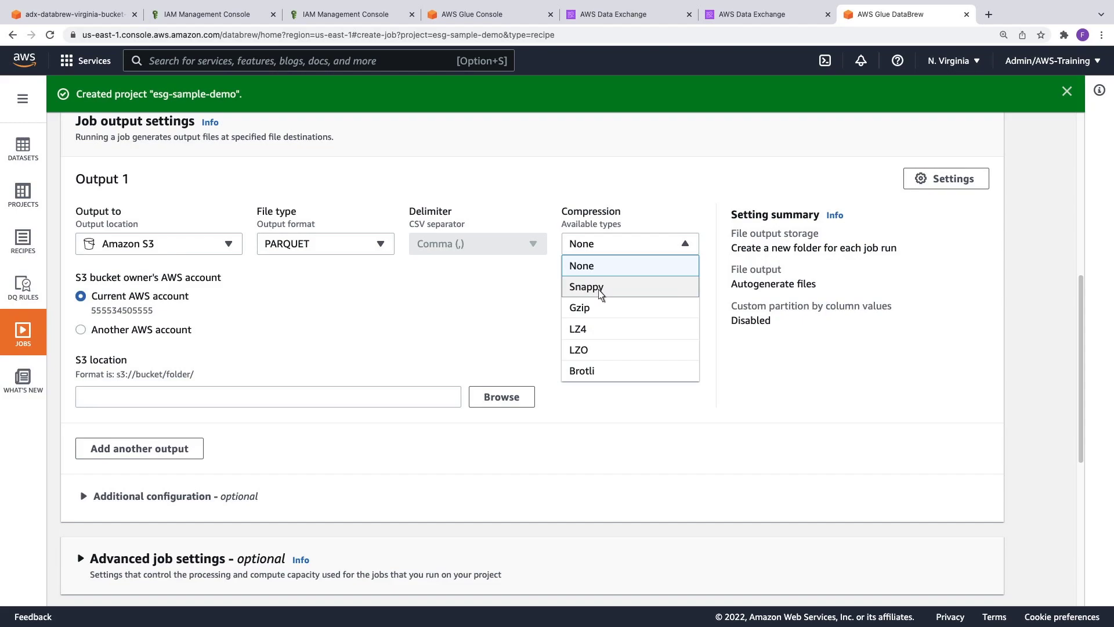
pyautogui.click(585, 287)
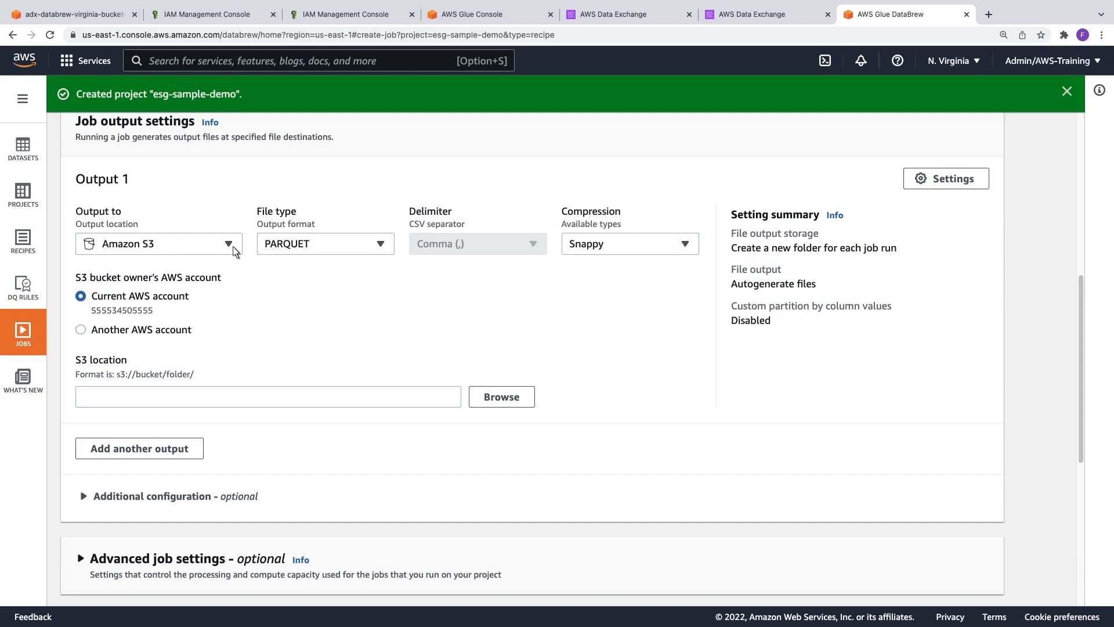
# Target the Data Catalog database arabesque_demo with a new table named esg_demo
pyautogui.click(158, 243)
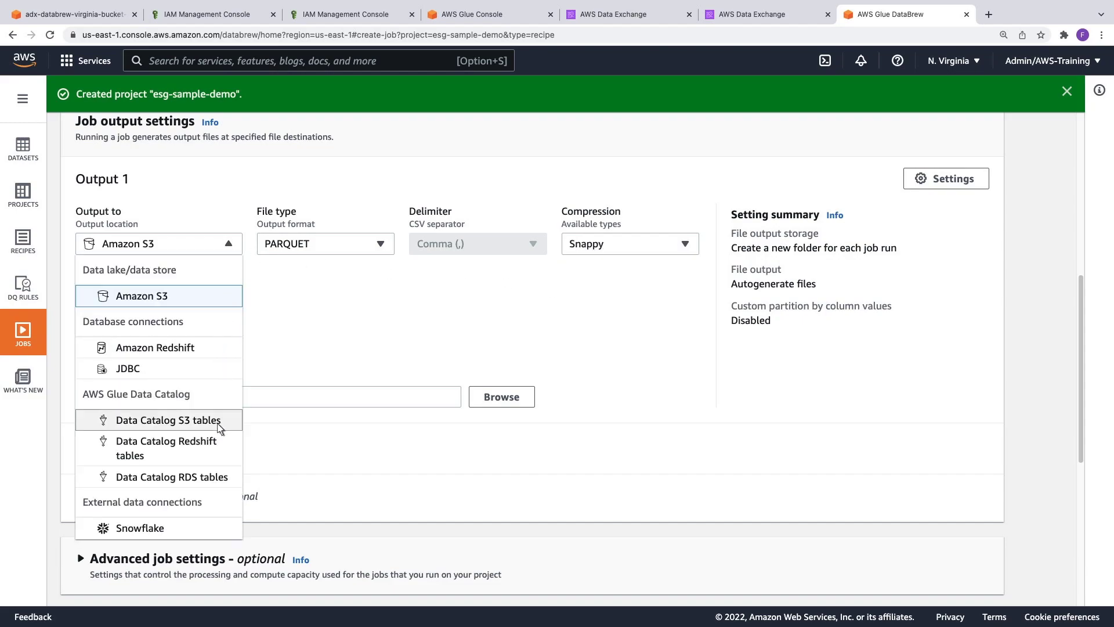
pyautogui.click(170, 419)
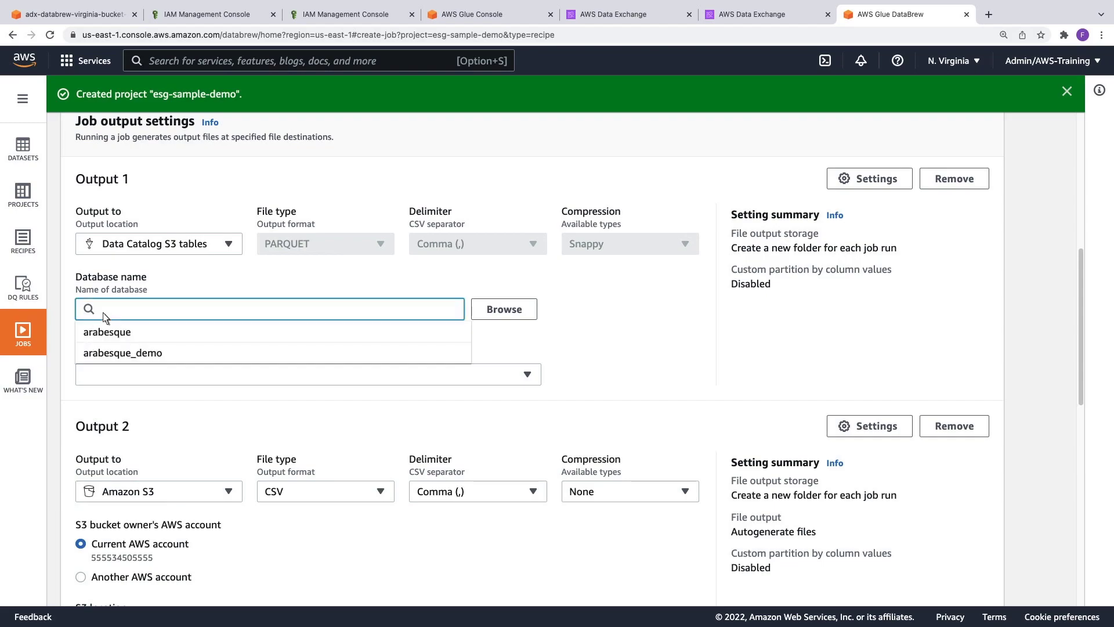
pyautogui.moveTo(156, 353)
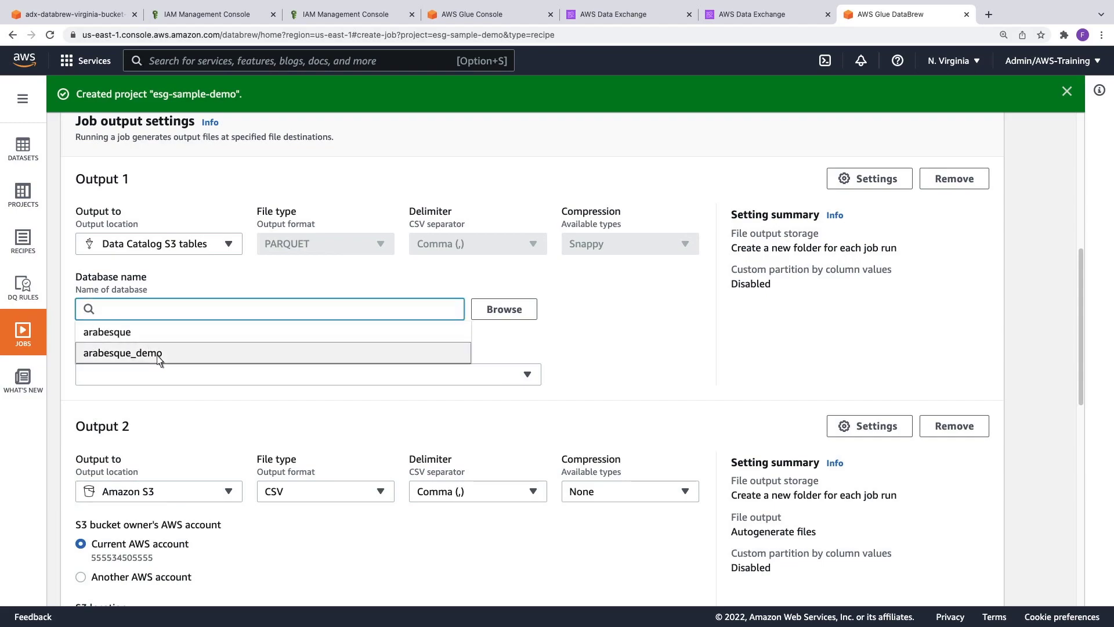
pyautogui.click(122, 353)
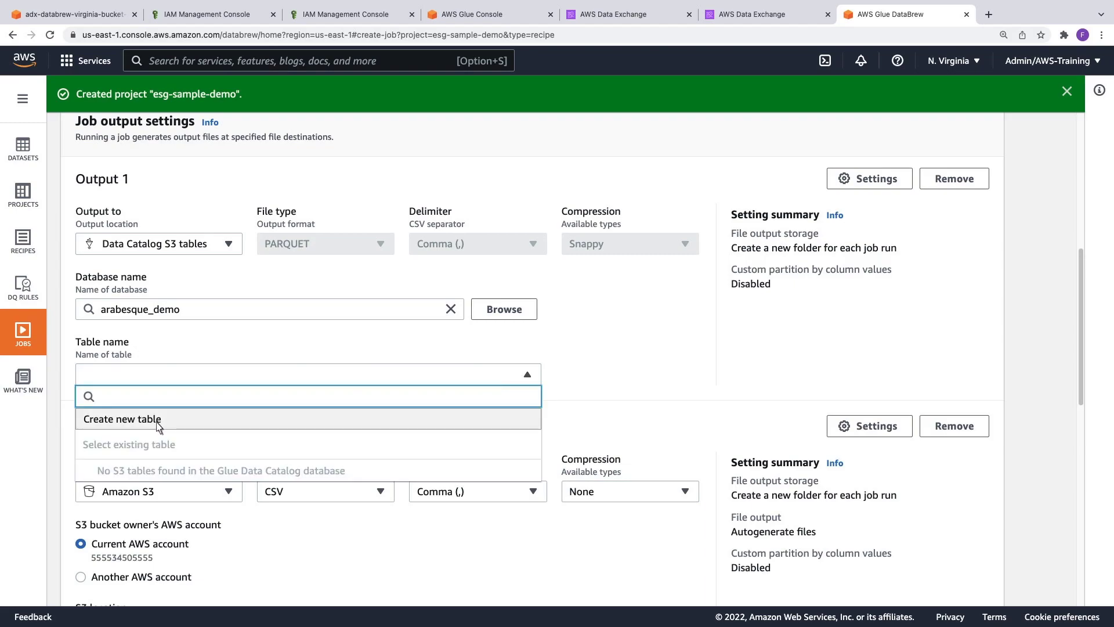
pyautogui.click(122, 419)
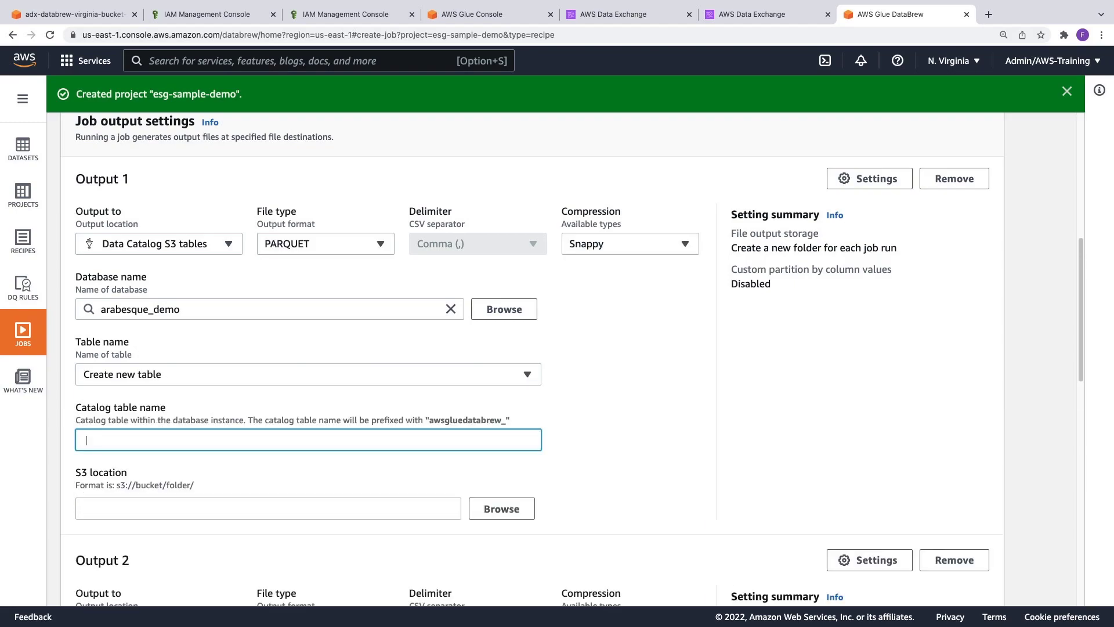
pyautogui.write('esg_demo')
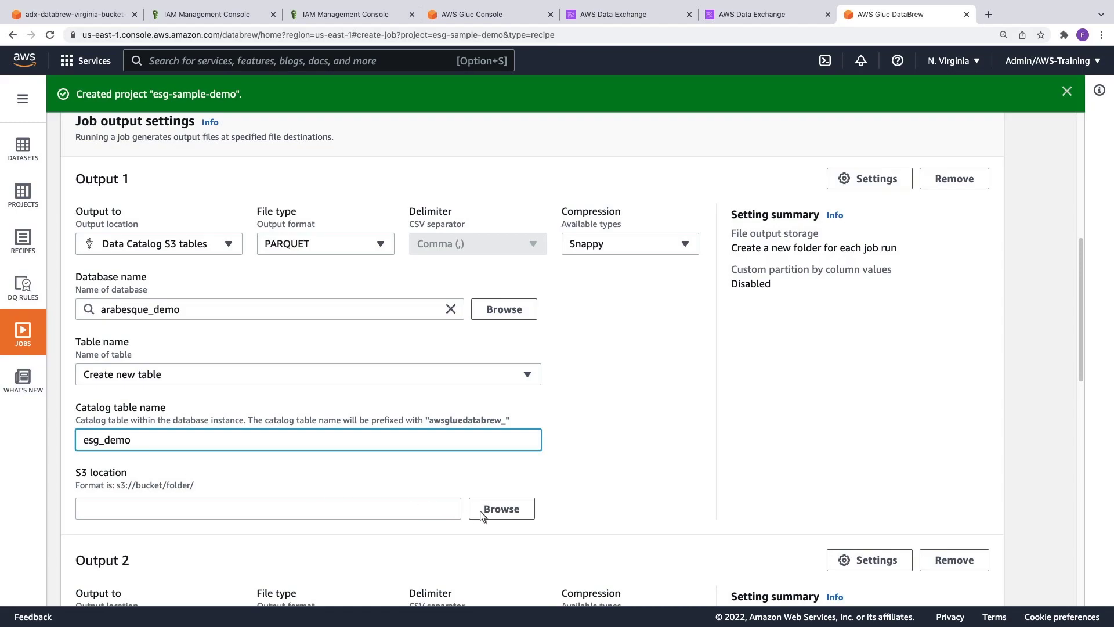
# Set the table's S3 location to the data-lake folder in adx-databrew-virginia-bucket-2869
pyautogui.click(501, 509)
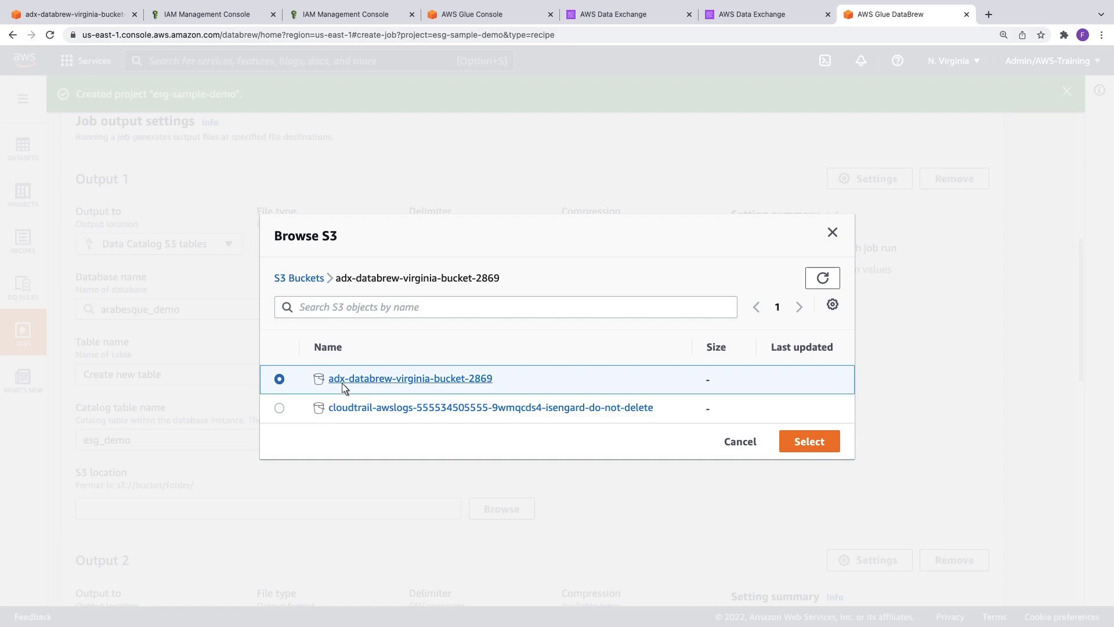
pyautogui.click(410, 378)
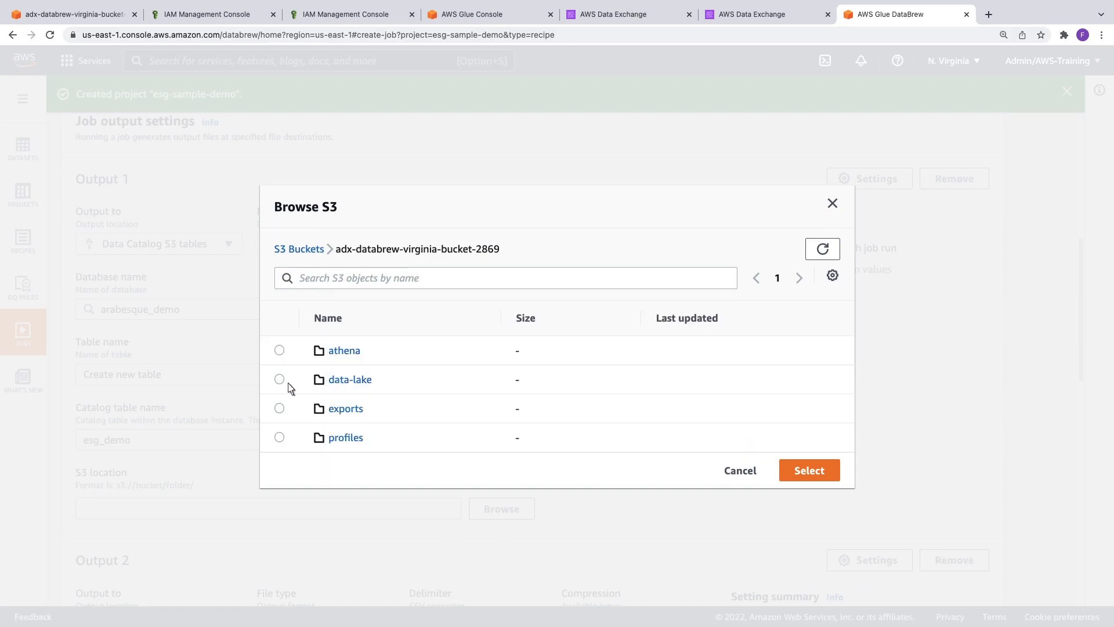
pyautogui.click(280, 390)
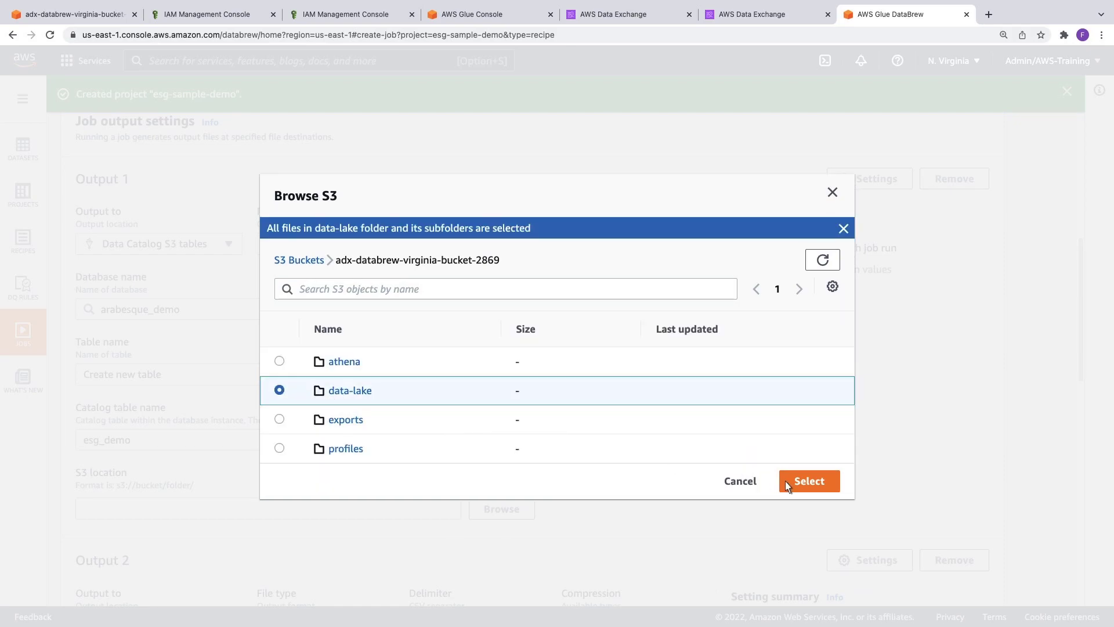
pyautogui.click(808, 480)
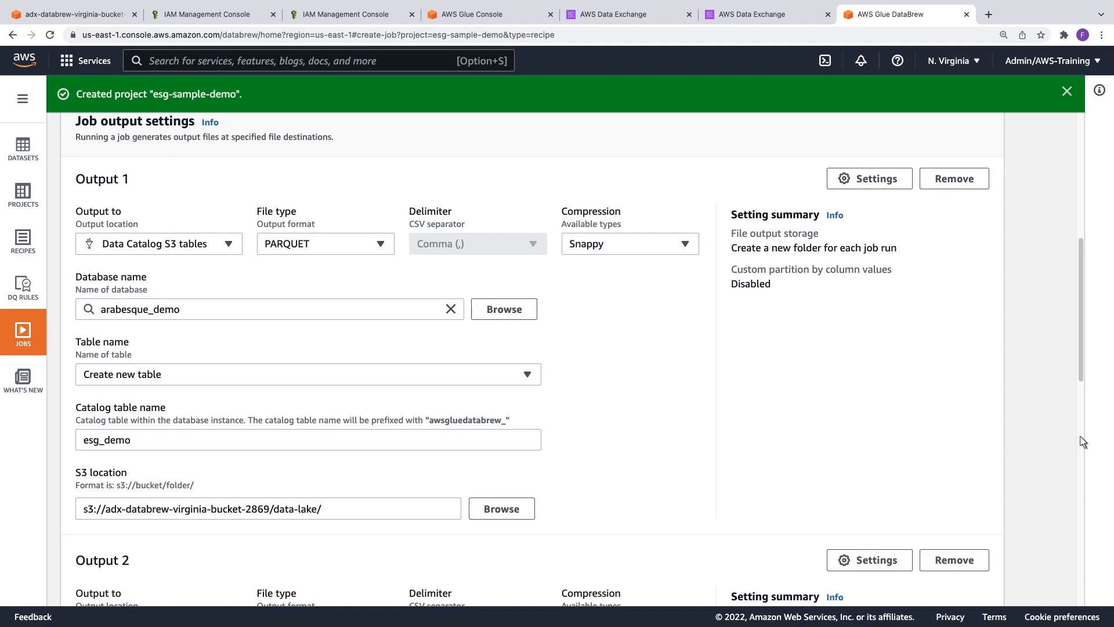
# Remove the unused Output 2 and create and run the esg-transform-demo job
pyautogui.scroll(-3)
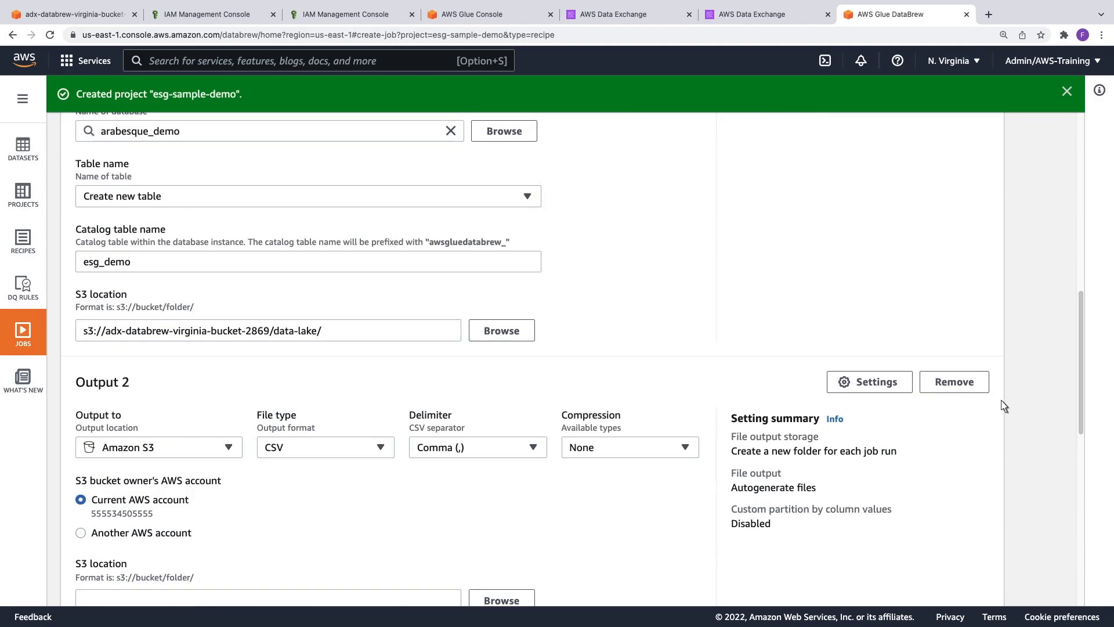
pyautogui.click(955, 382)
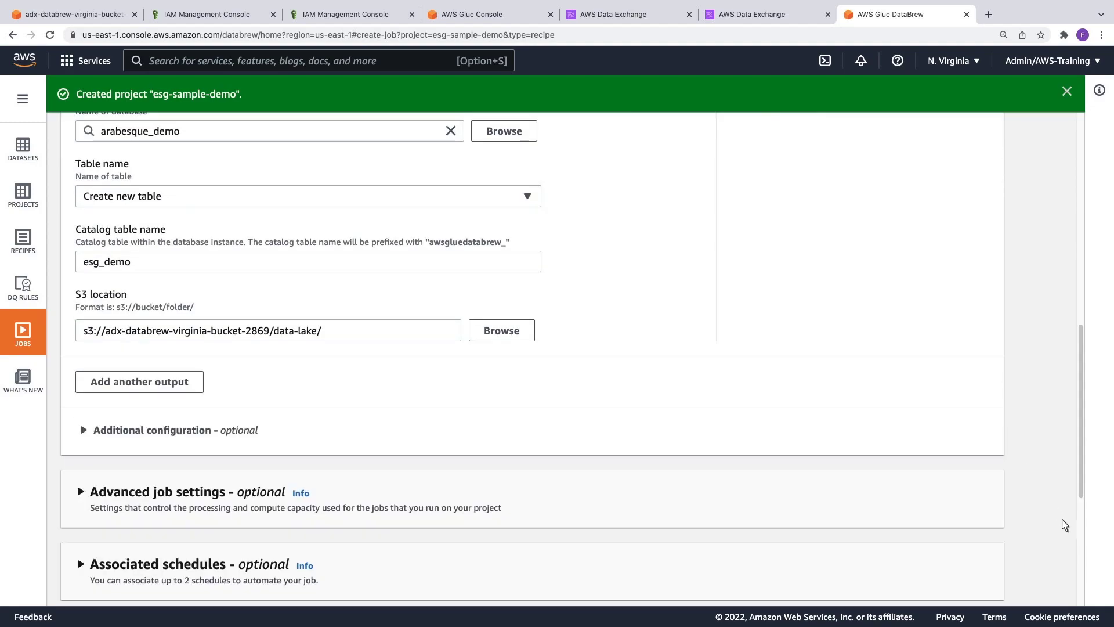
pyautogui.scroll(-3)
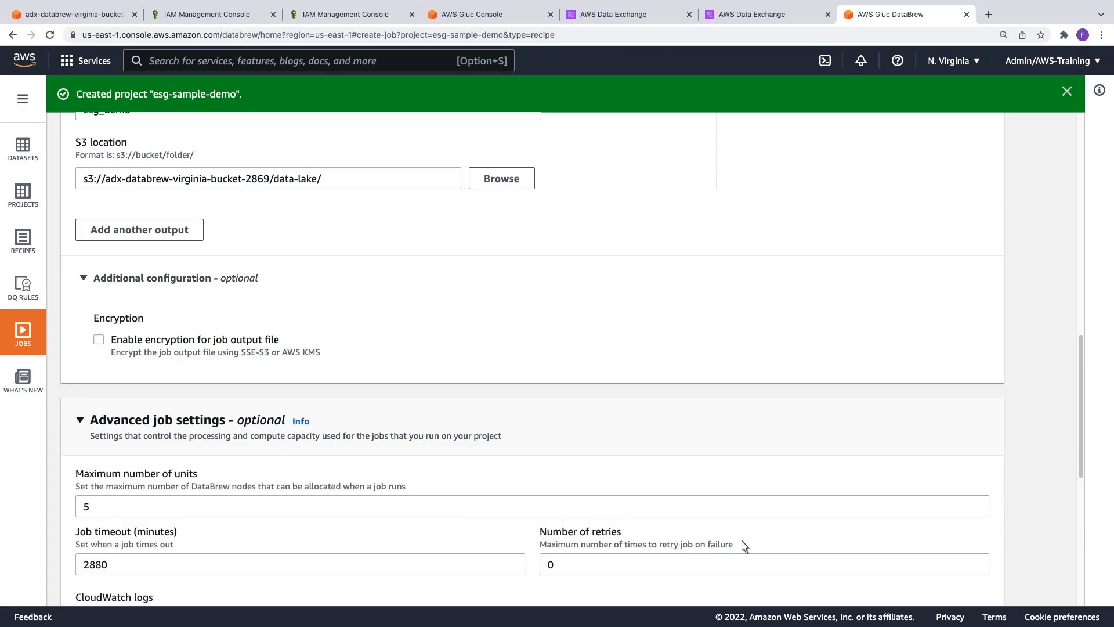
pyautogui.scroll(-3)
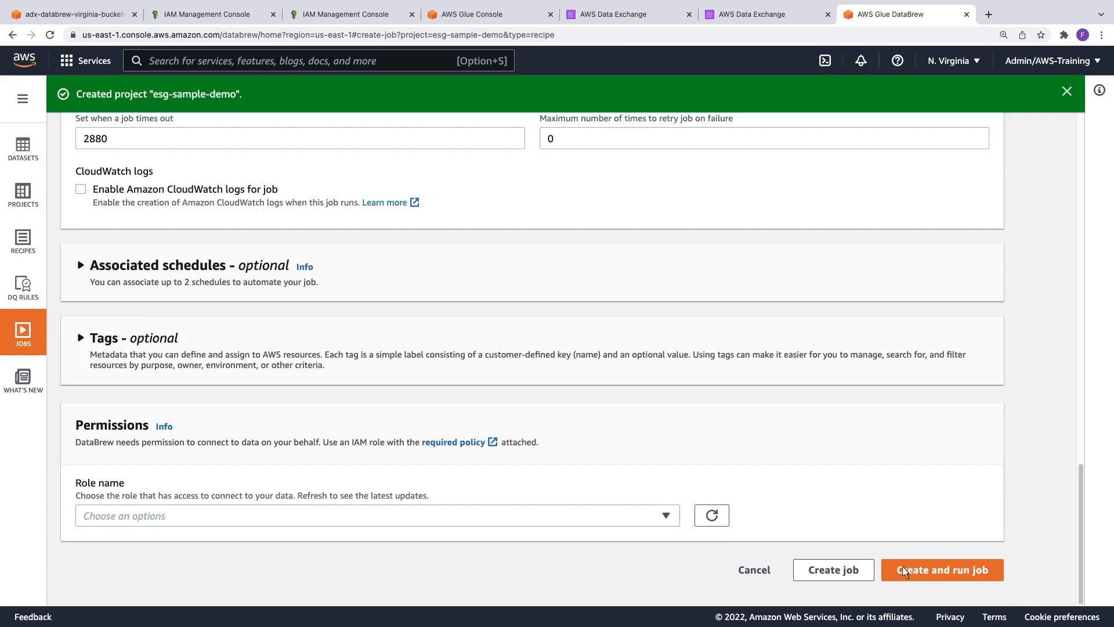
pyautogui.click(377, 515)
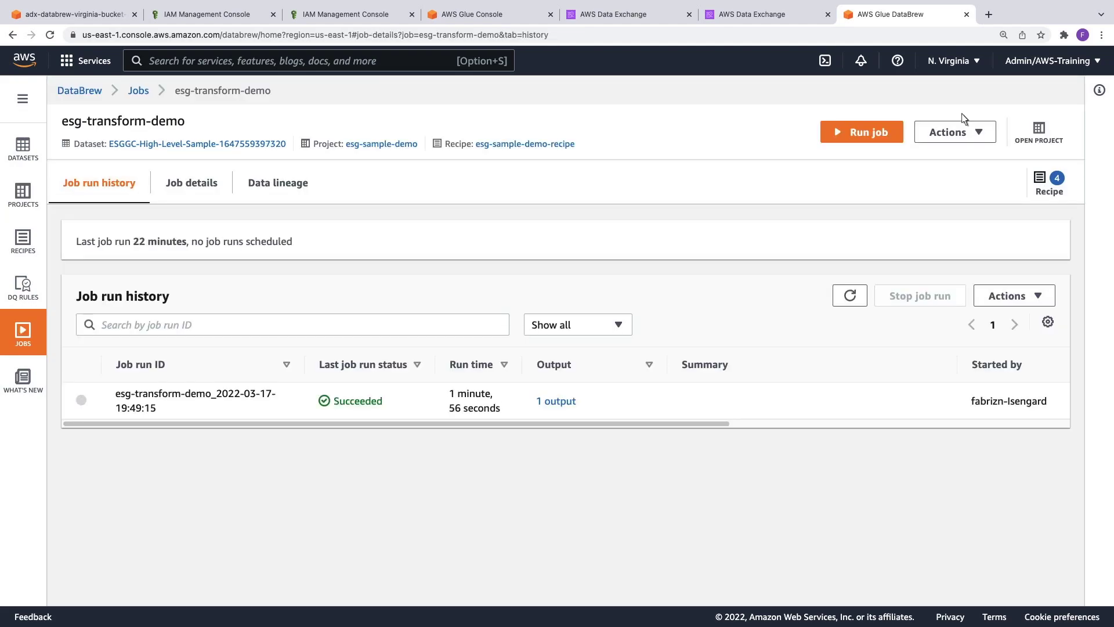
# Go to AWS Glue and list the tables in the arabesque_demo Data Catalog database
pyautogui.click(85, 61)
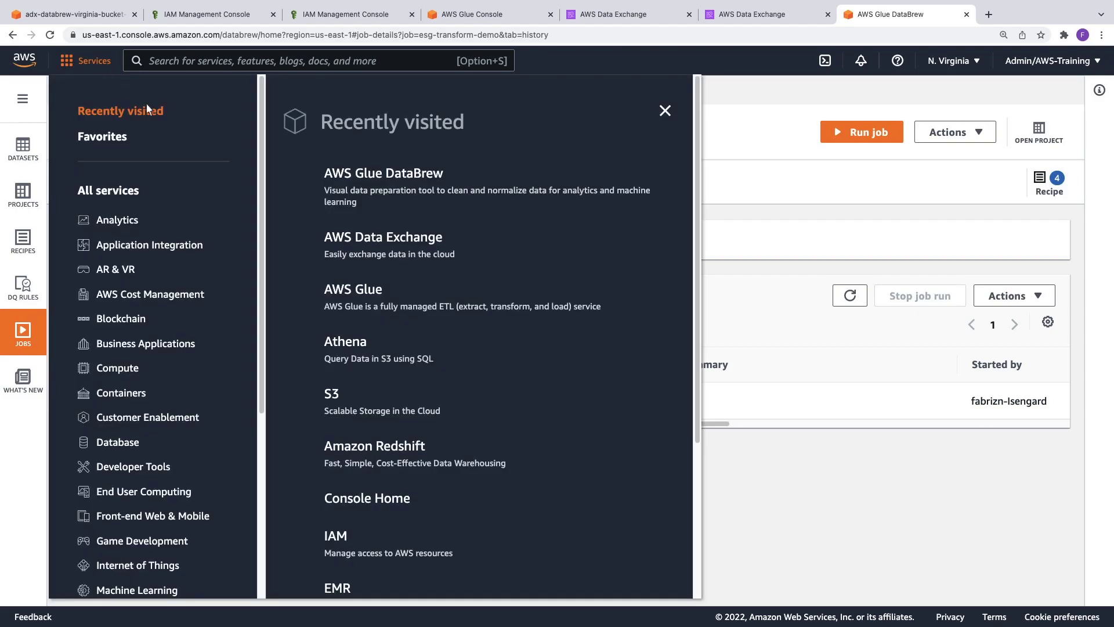
pyautogui.click(353, 289)
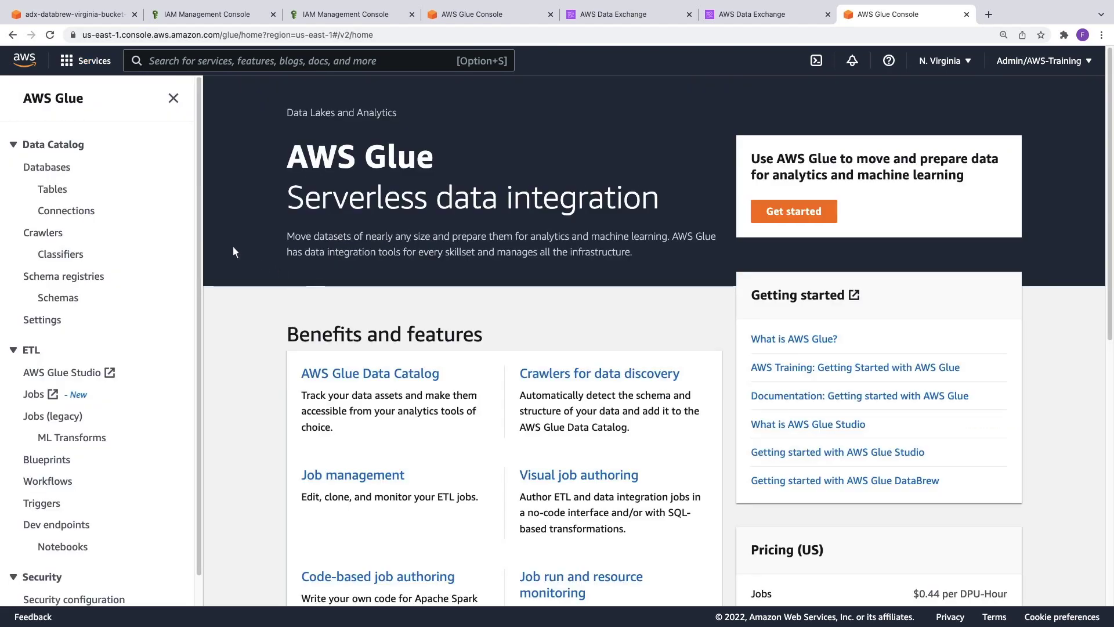
pyautogui.click(46, 167)
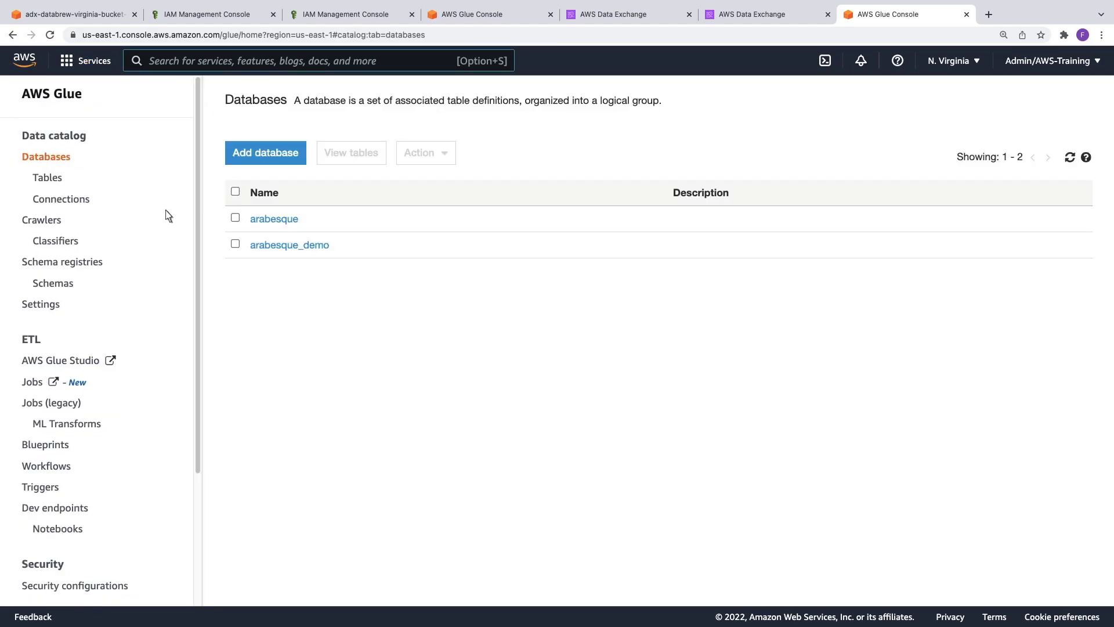
pyautogui.click(289, 245)
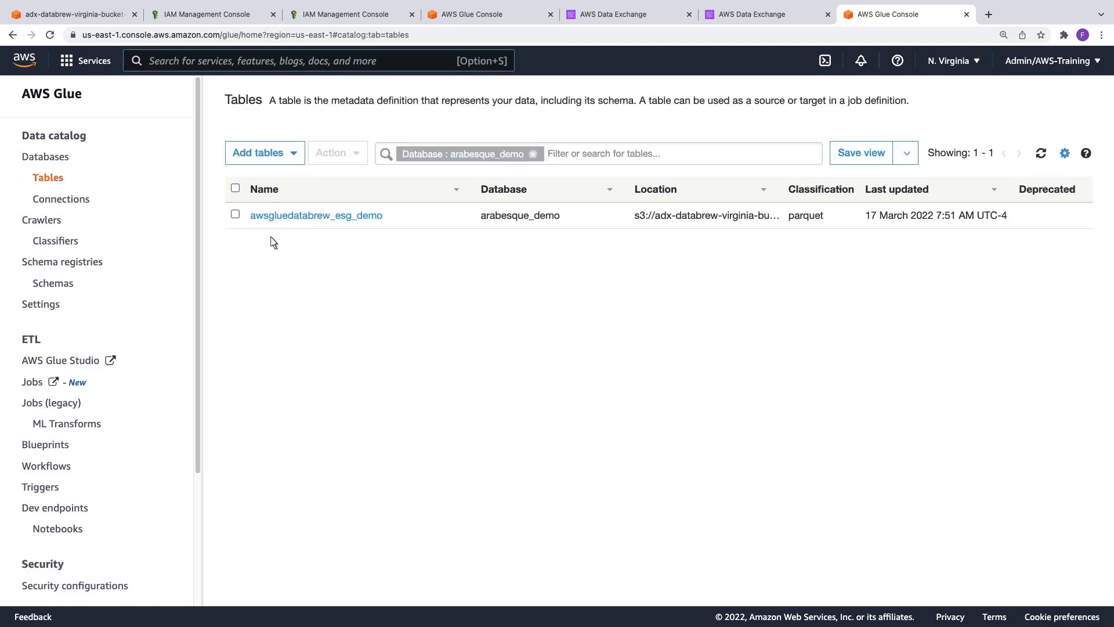
# Review the 16-column schema of the awsgluedatabrew_esg_demo Parquet table
pyautogui.click(316, 216)
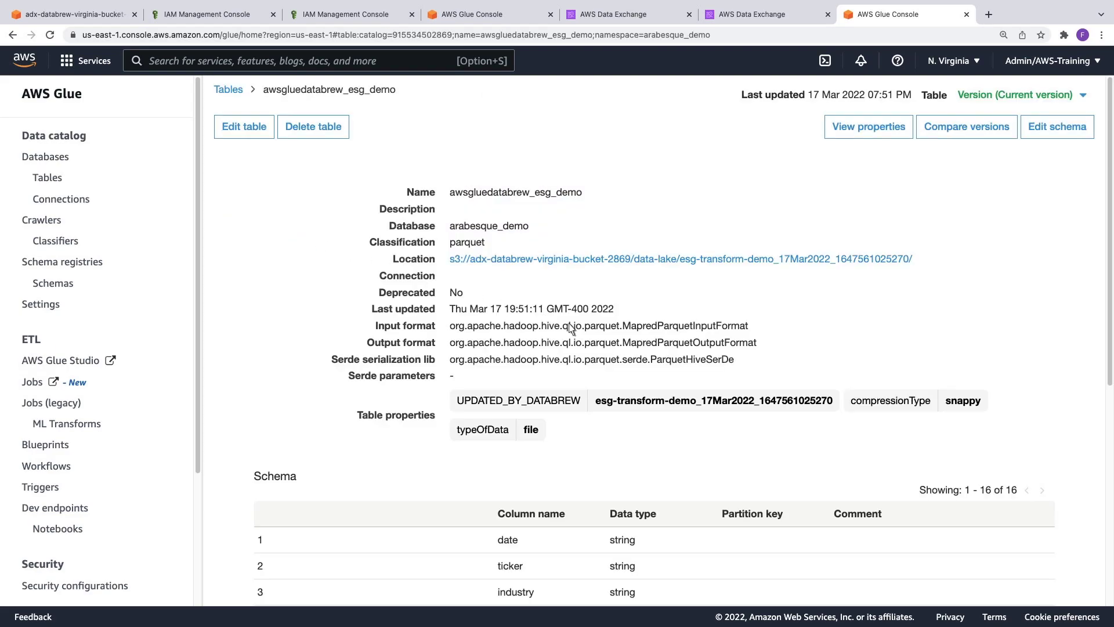
pyautogui.scroll(-3)
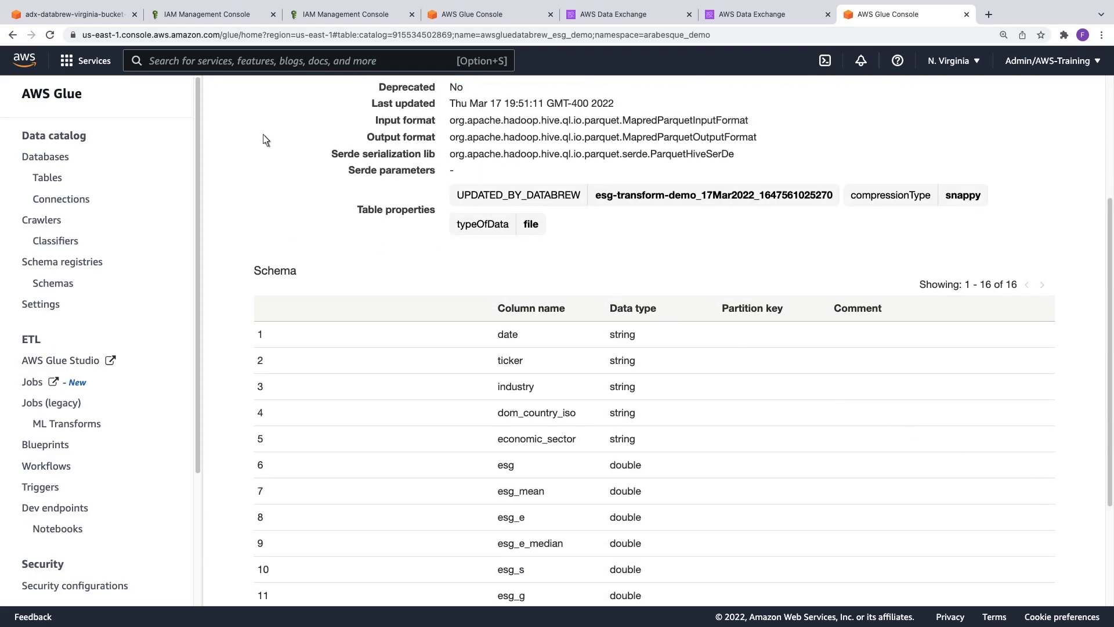
pyautogui.click(84, 60)
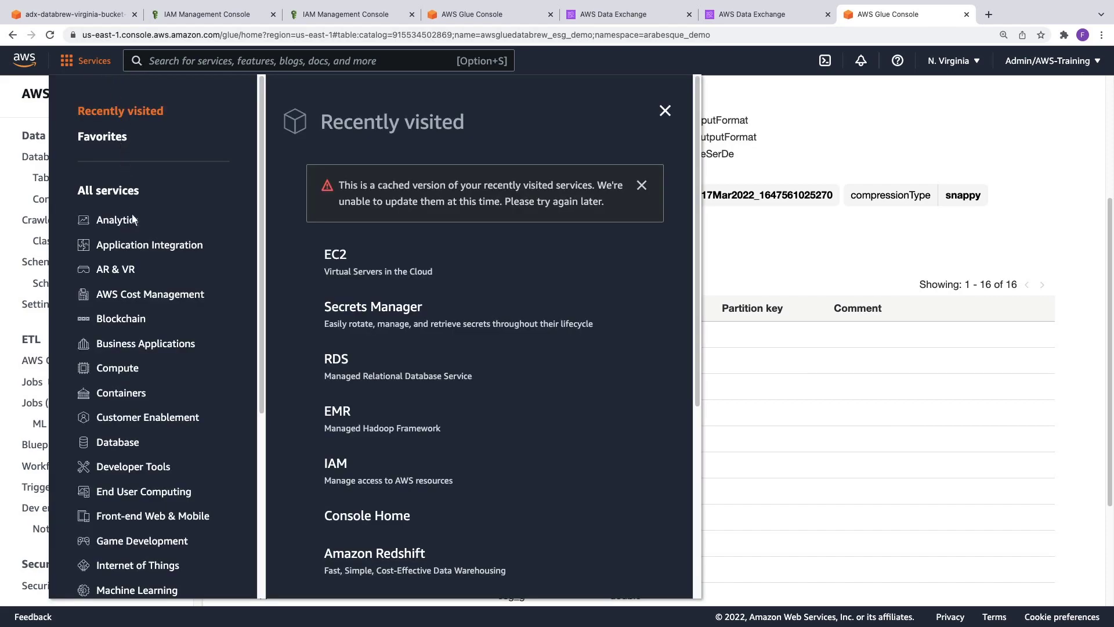
# Go to Amazon Athena and select the arabesque_demo database
pyautogui.click(117, 219)
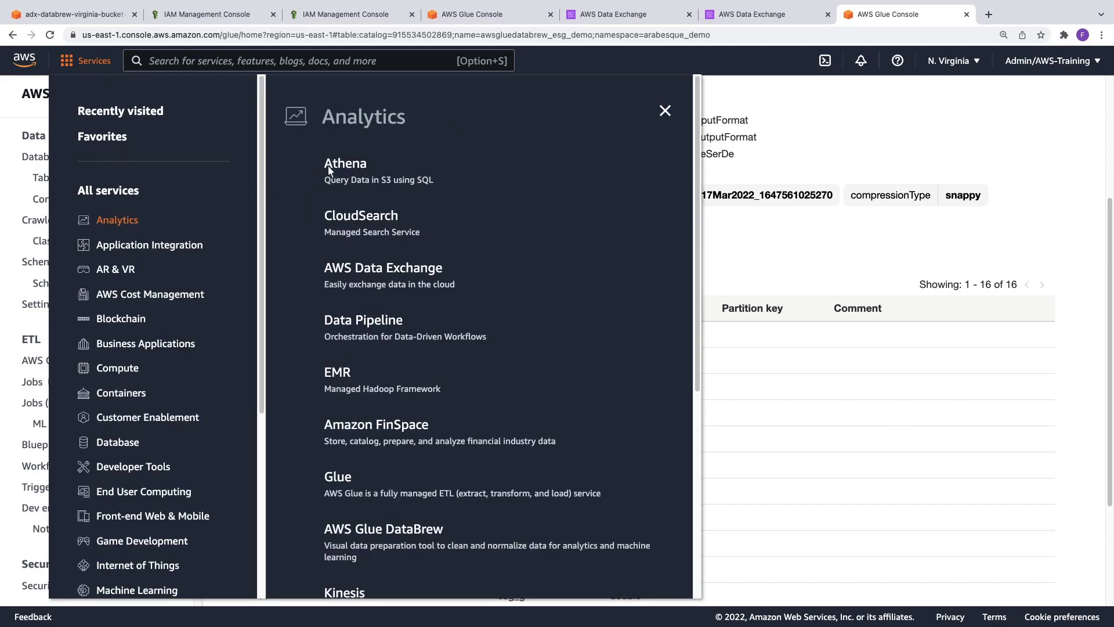
pyautogui.click(346, 163)
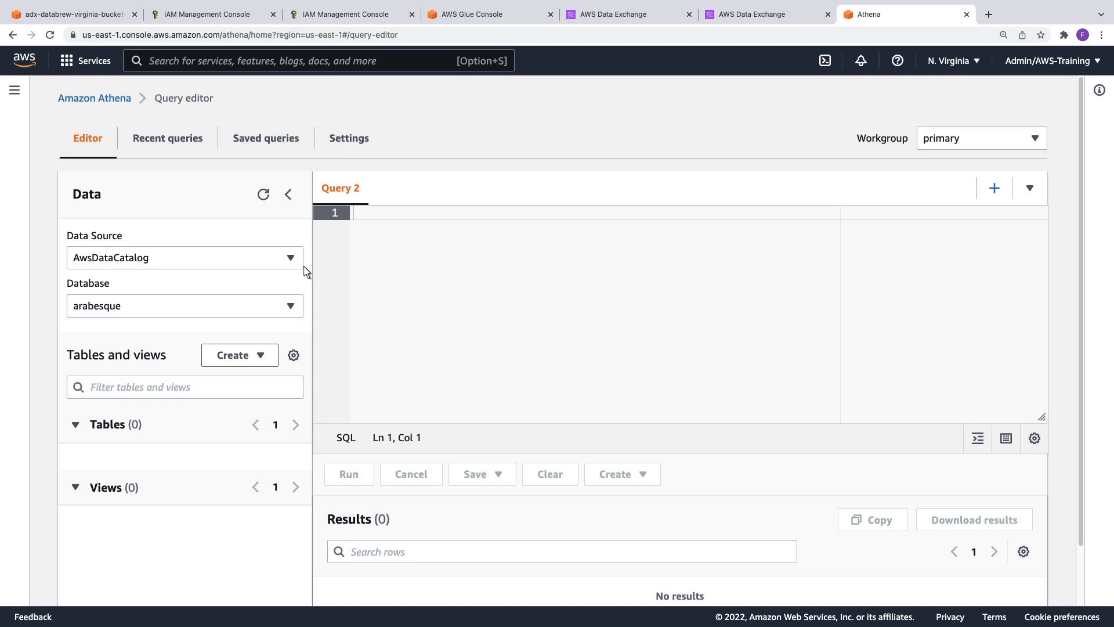
pyautogui.click(184, 305)
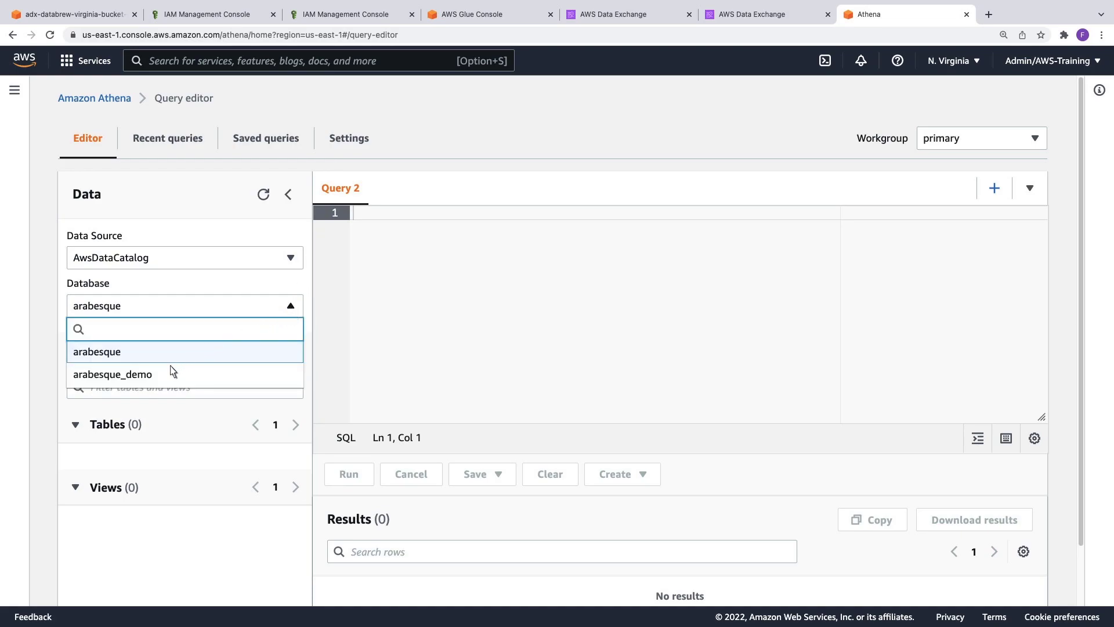
pyautogui.click(113, 374)
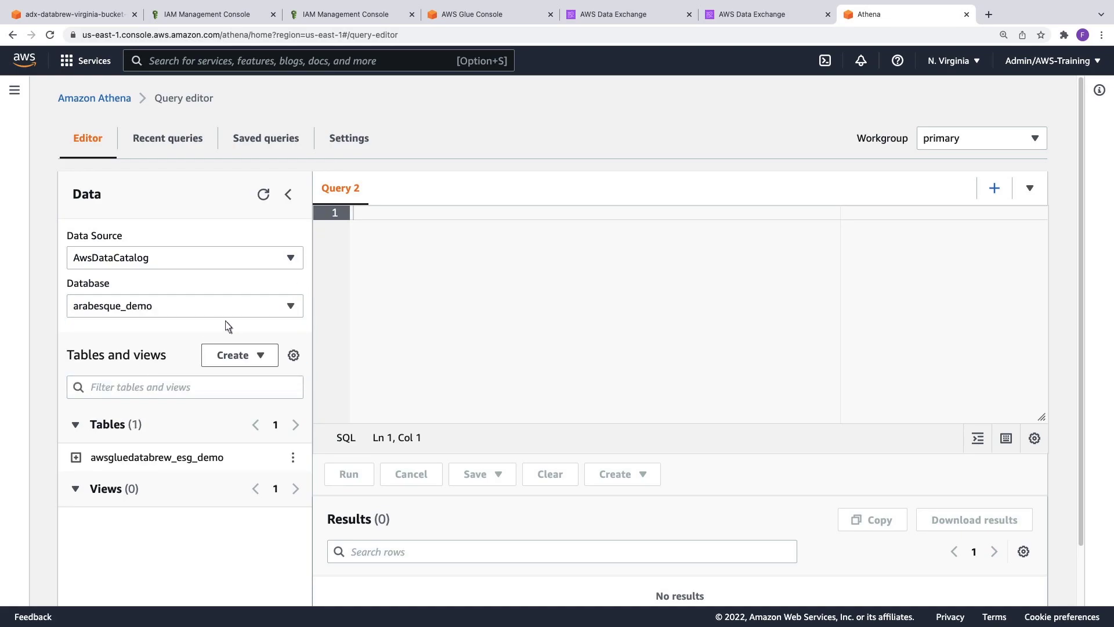
# Preview the first 10 rows of awsgluedatabrew_esg_demo, scanning columns like esg_mean and esg_e_median
pyautogui.click(293, 458)
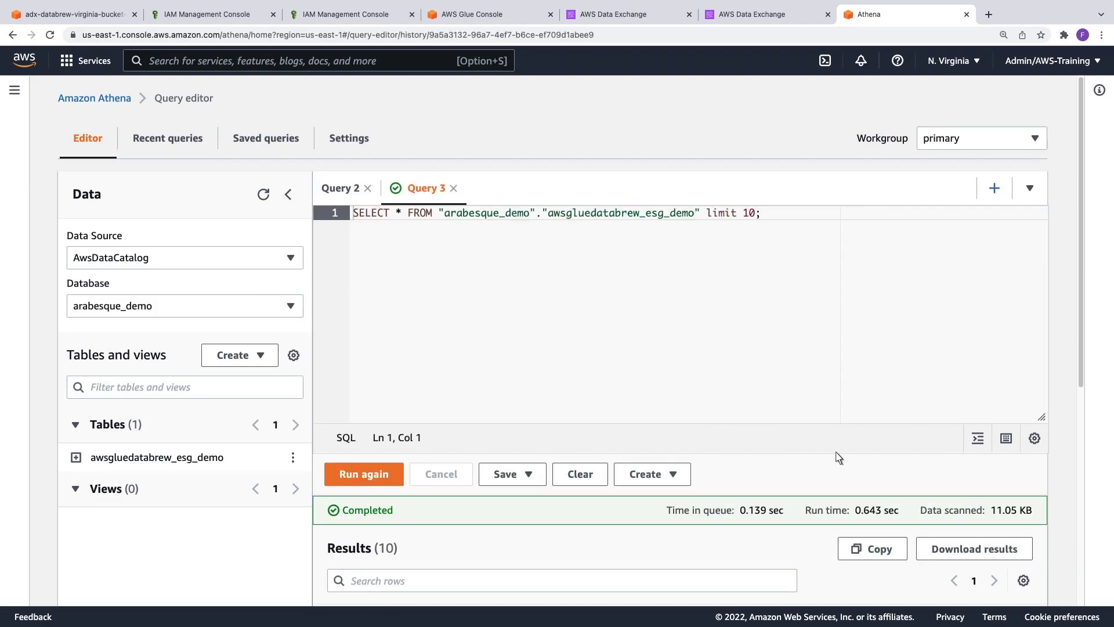
pyautogui.scroll(-3)
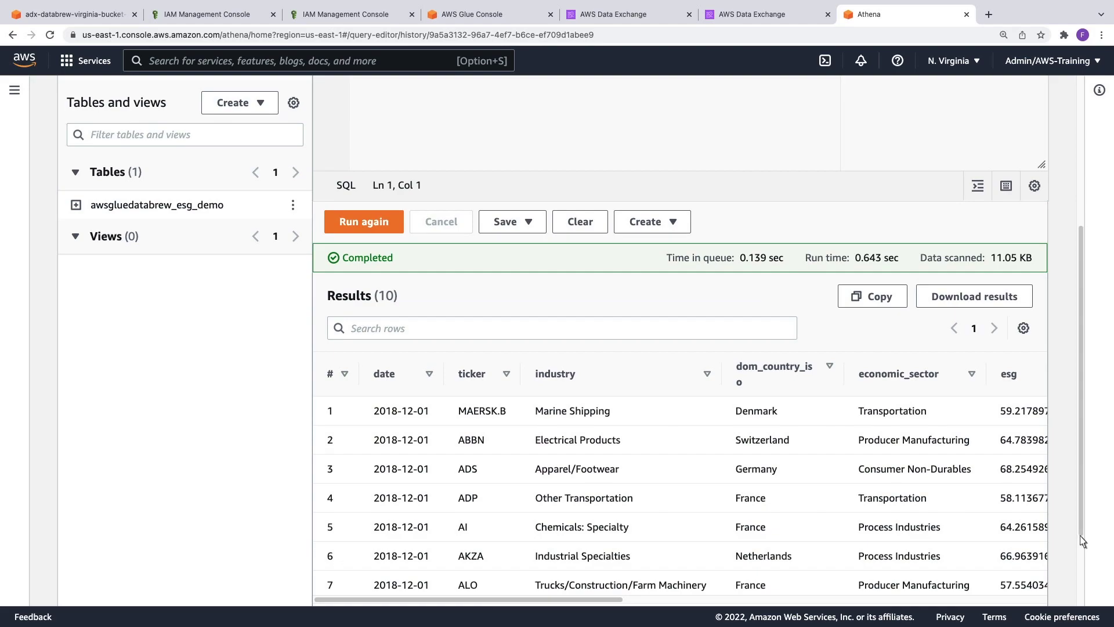
pyautogui.hscroll(3)
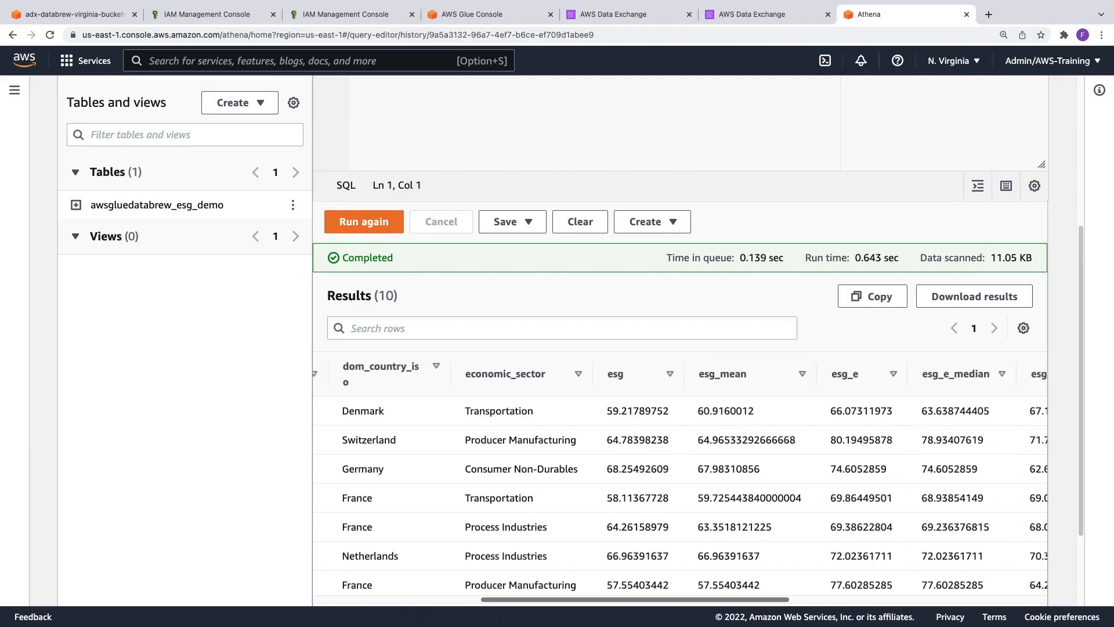